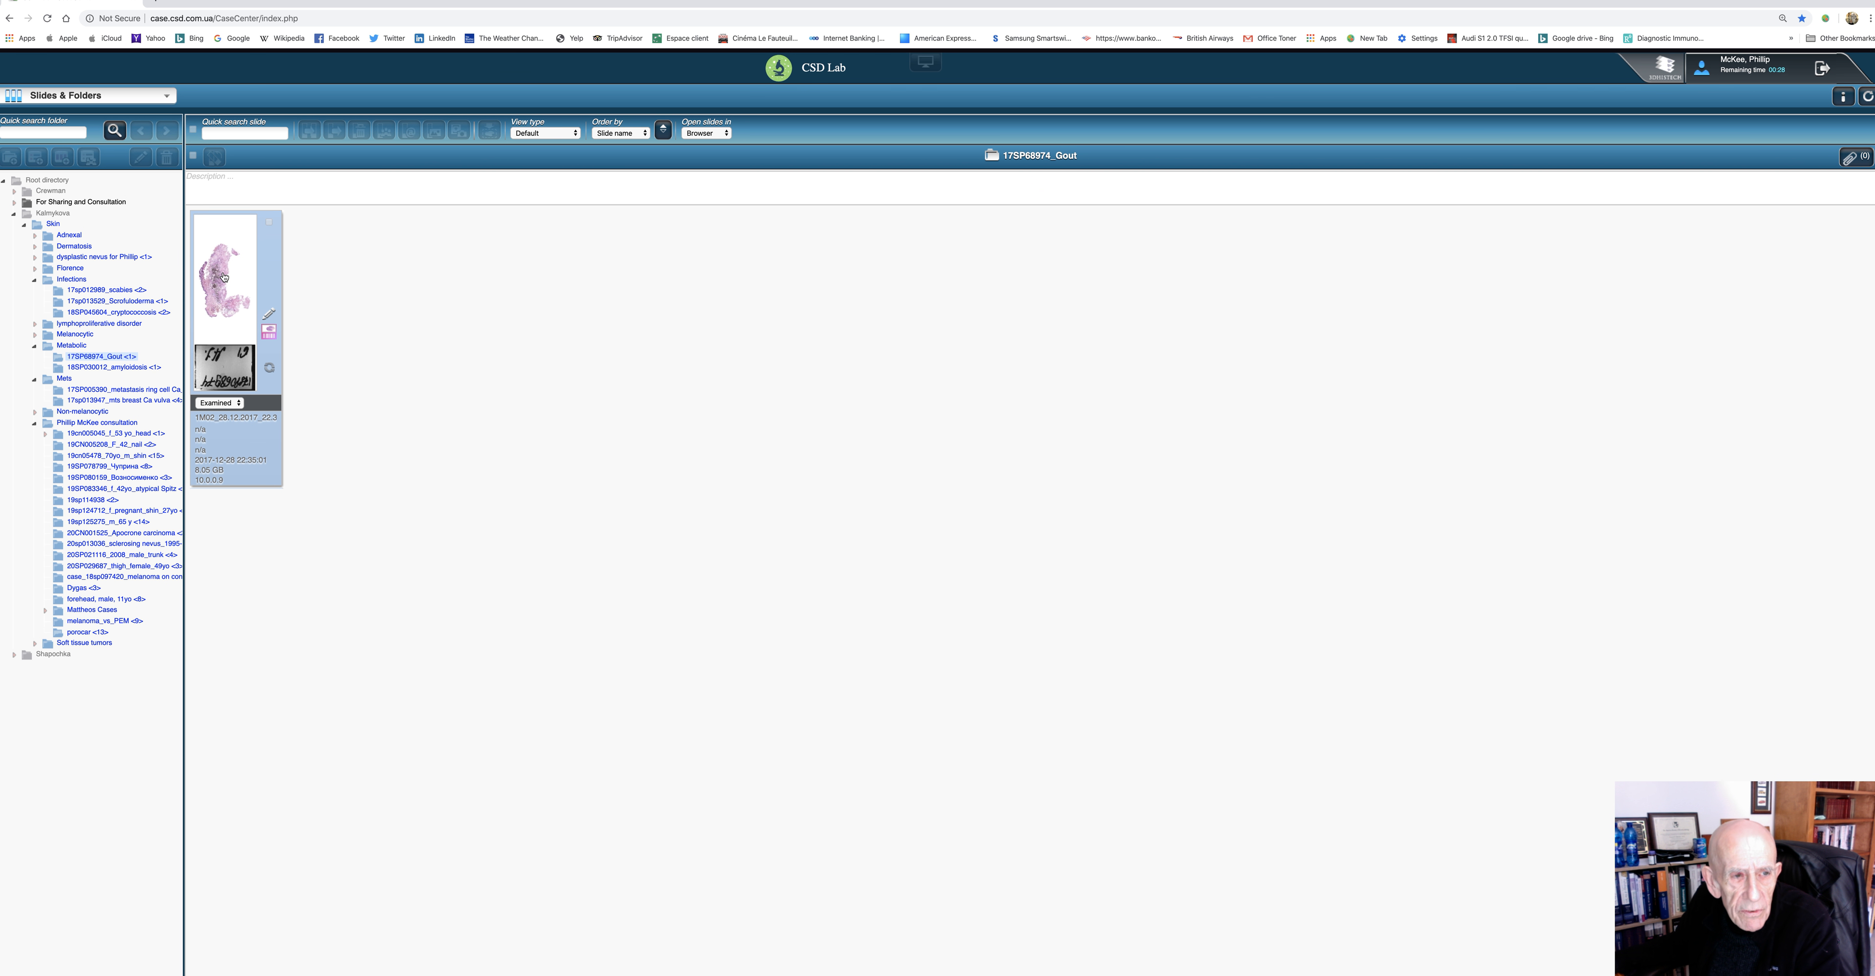
Step: Open the 17SP68974_Gout slide and rotate it about 95° so the tissue lies horizontally
double_click(222, 275)
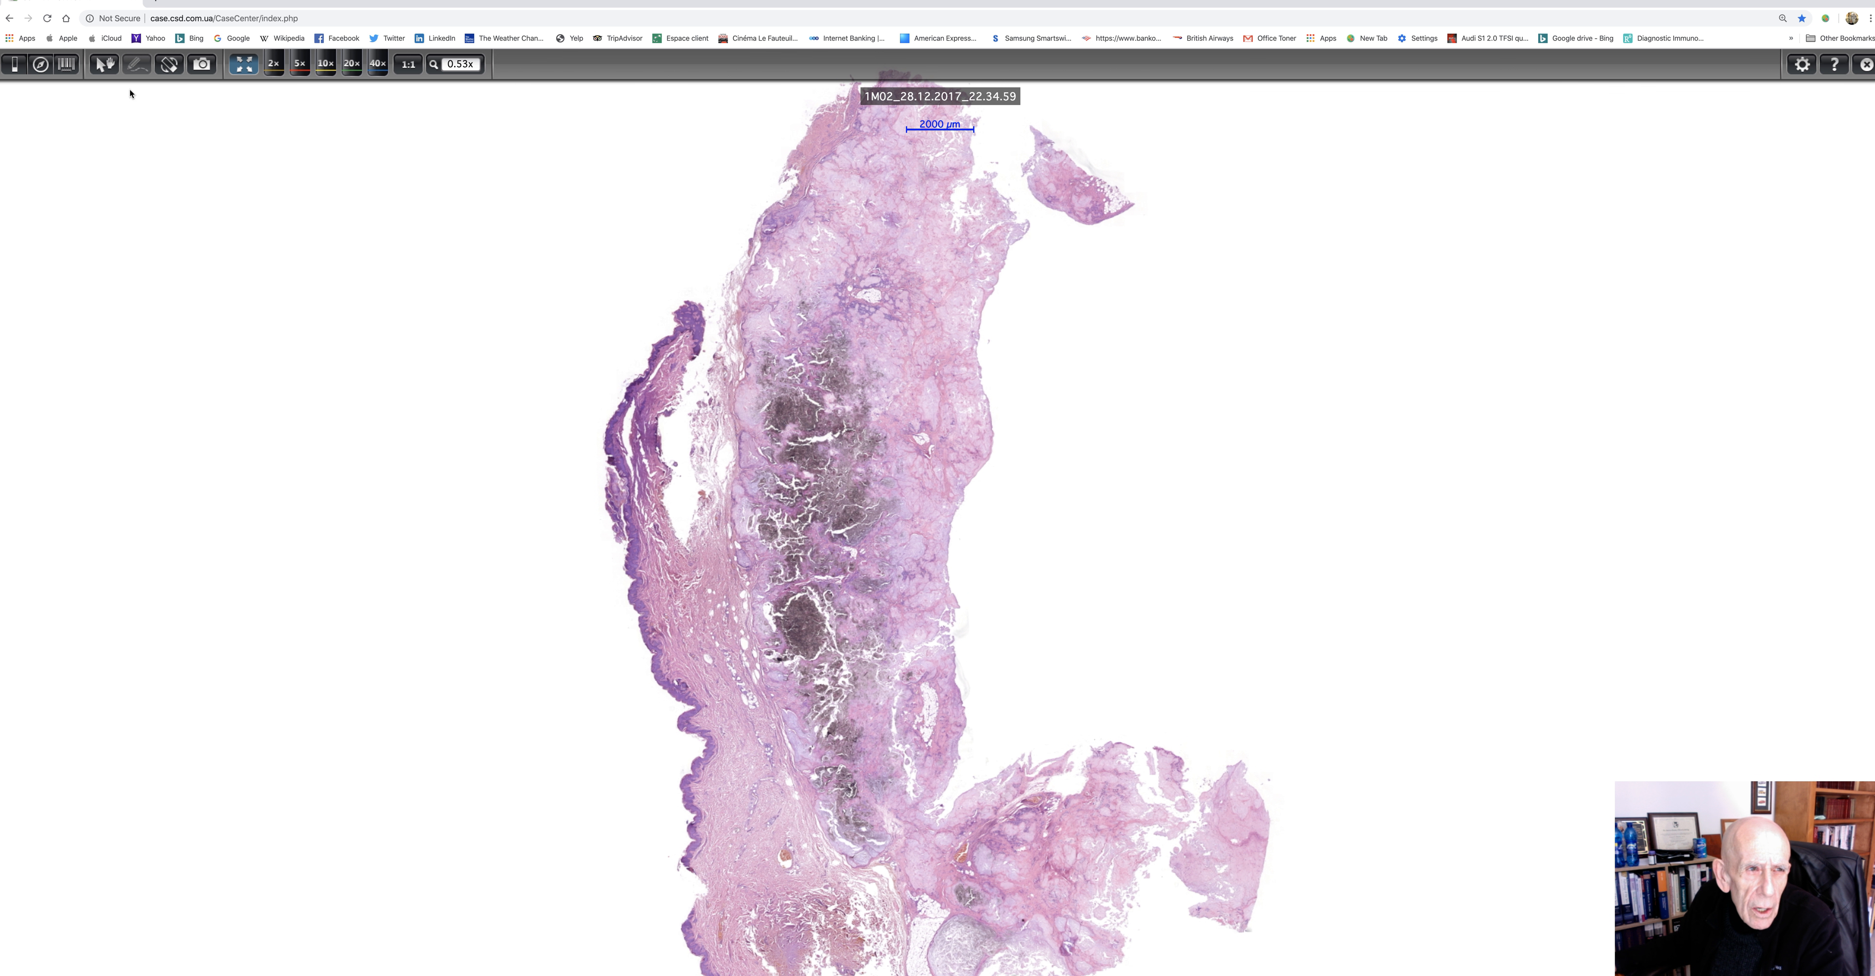
left_click(169, 64)
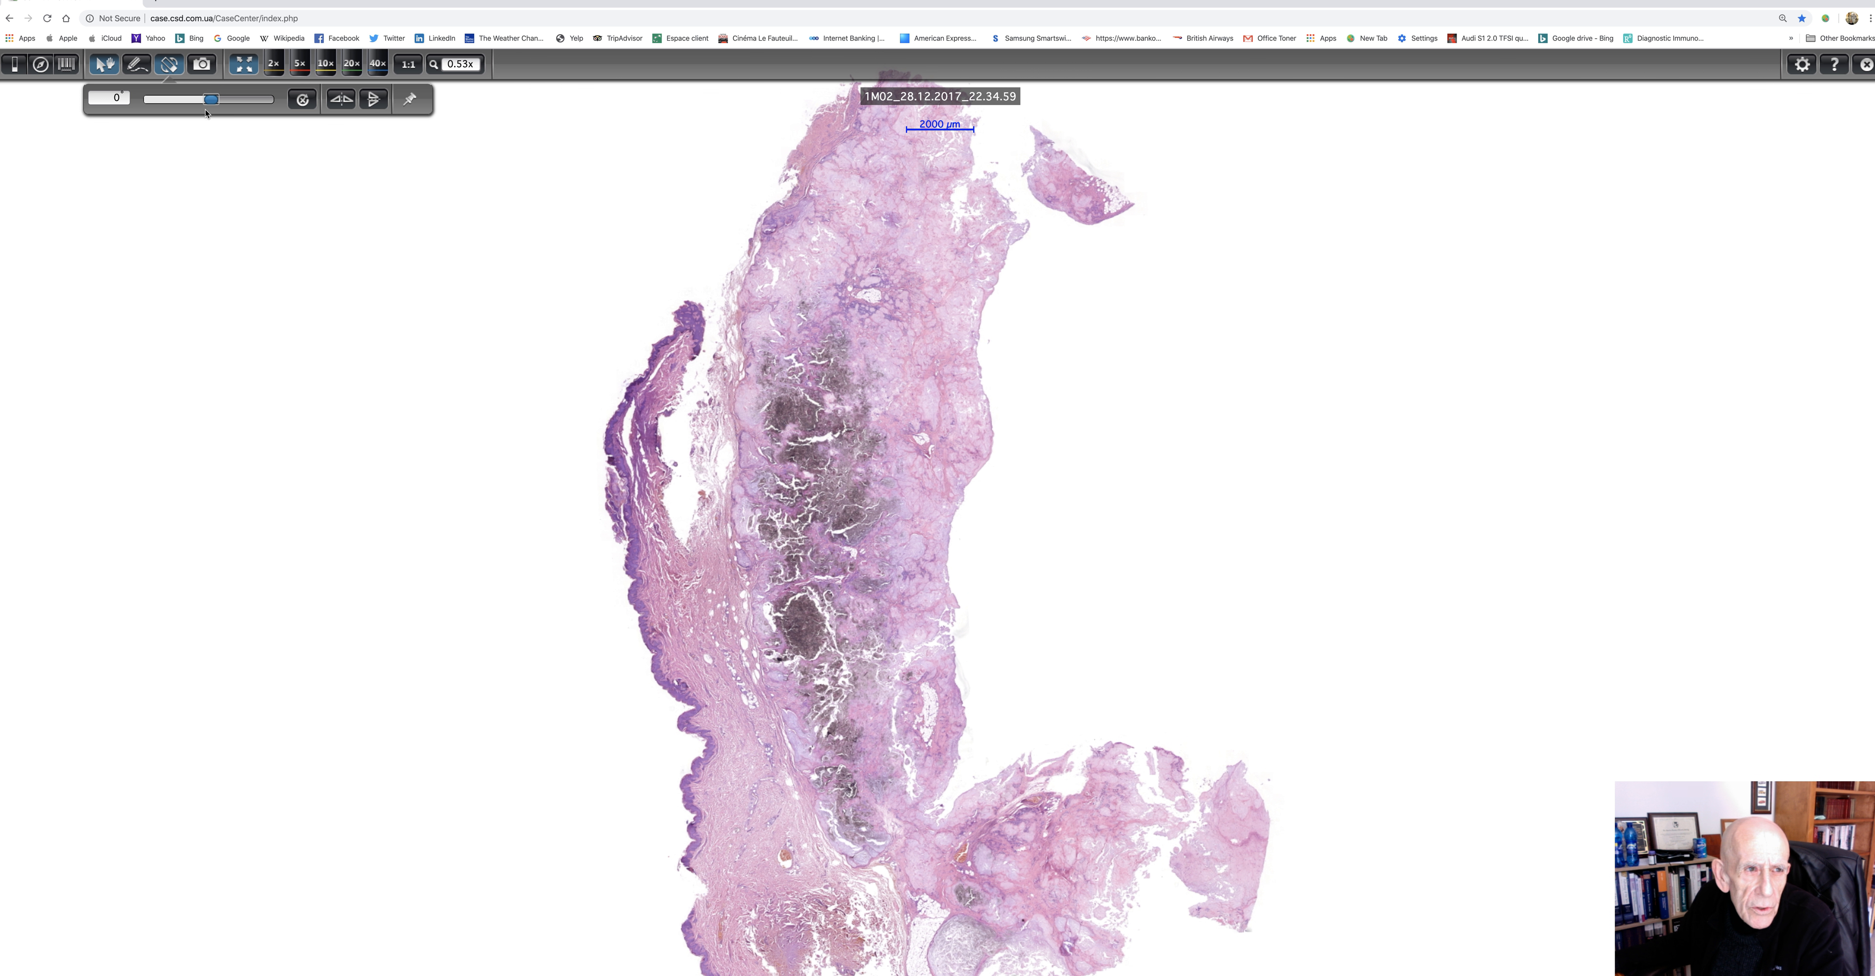
left_click_drag(177, 97, 245, 98)
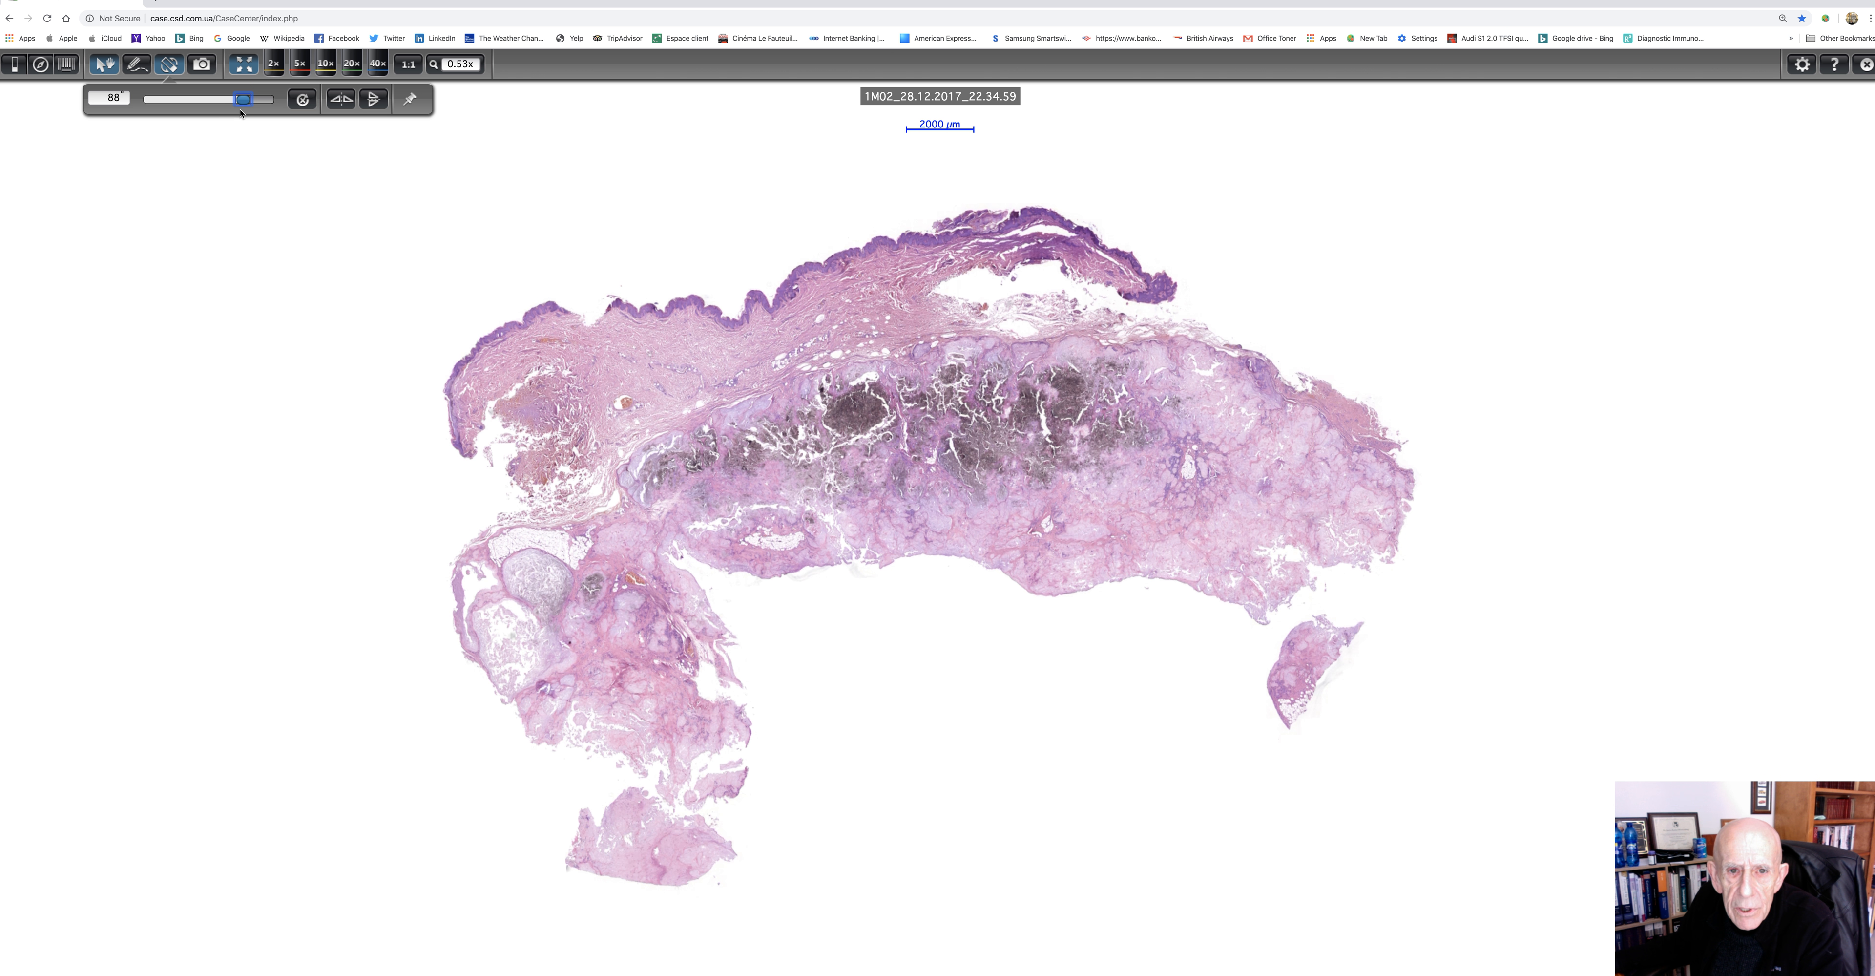
left_click_drag(245, 98, 249, 98)
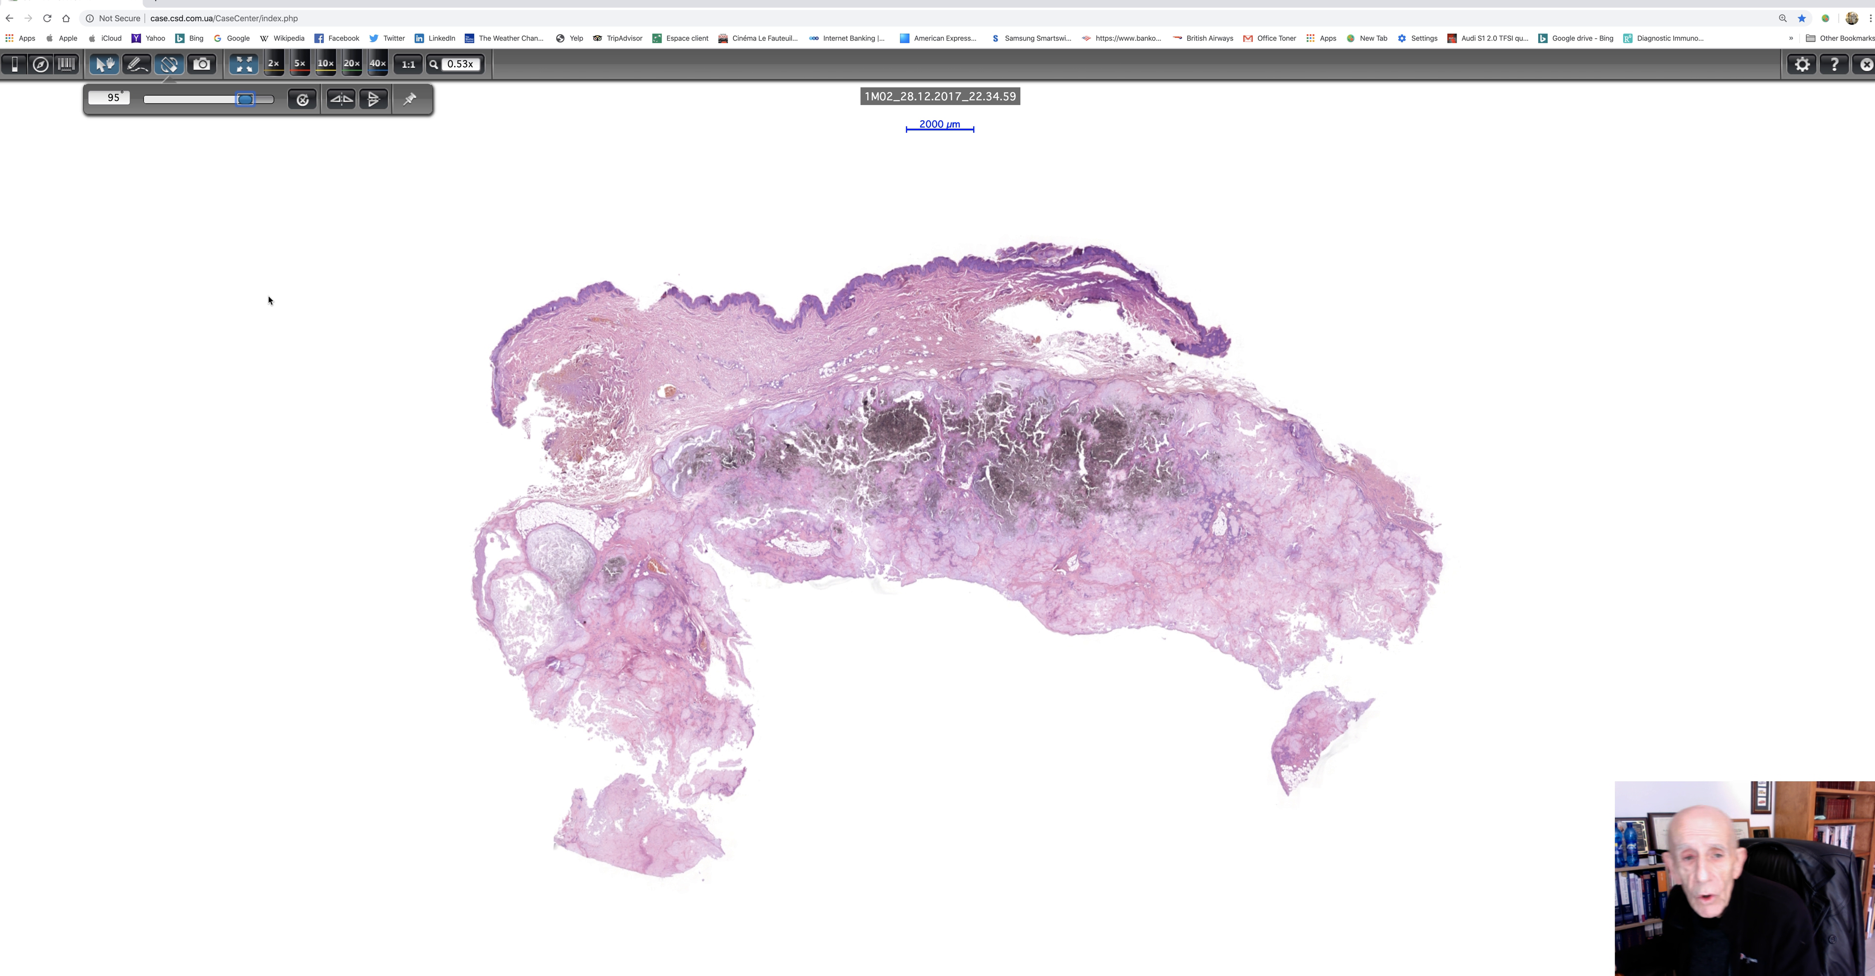
mouse_move(361, 454)
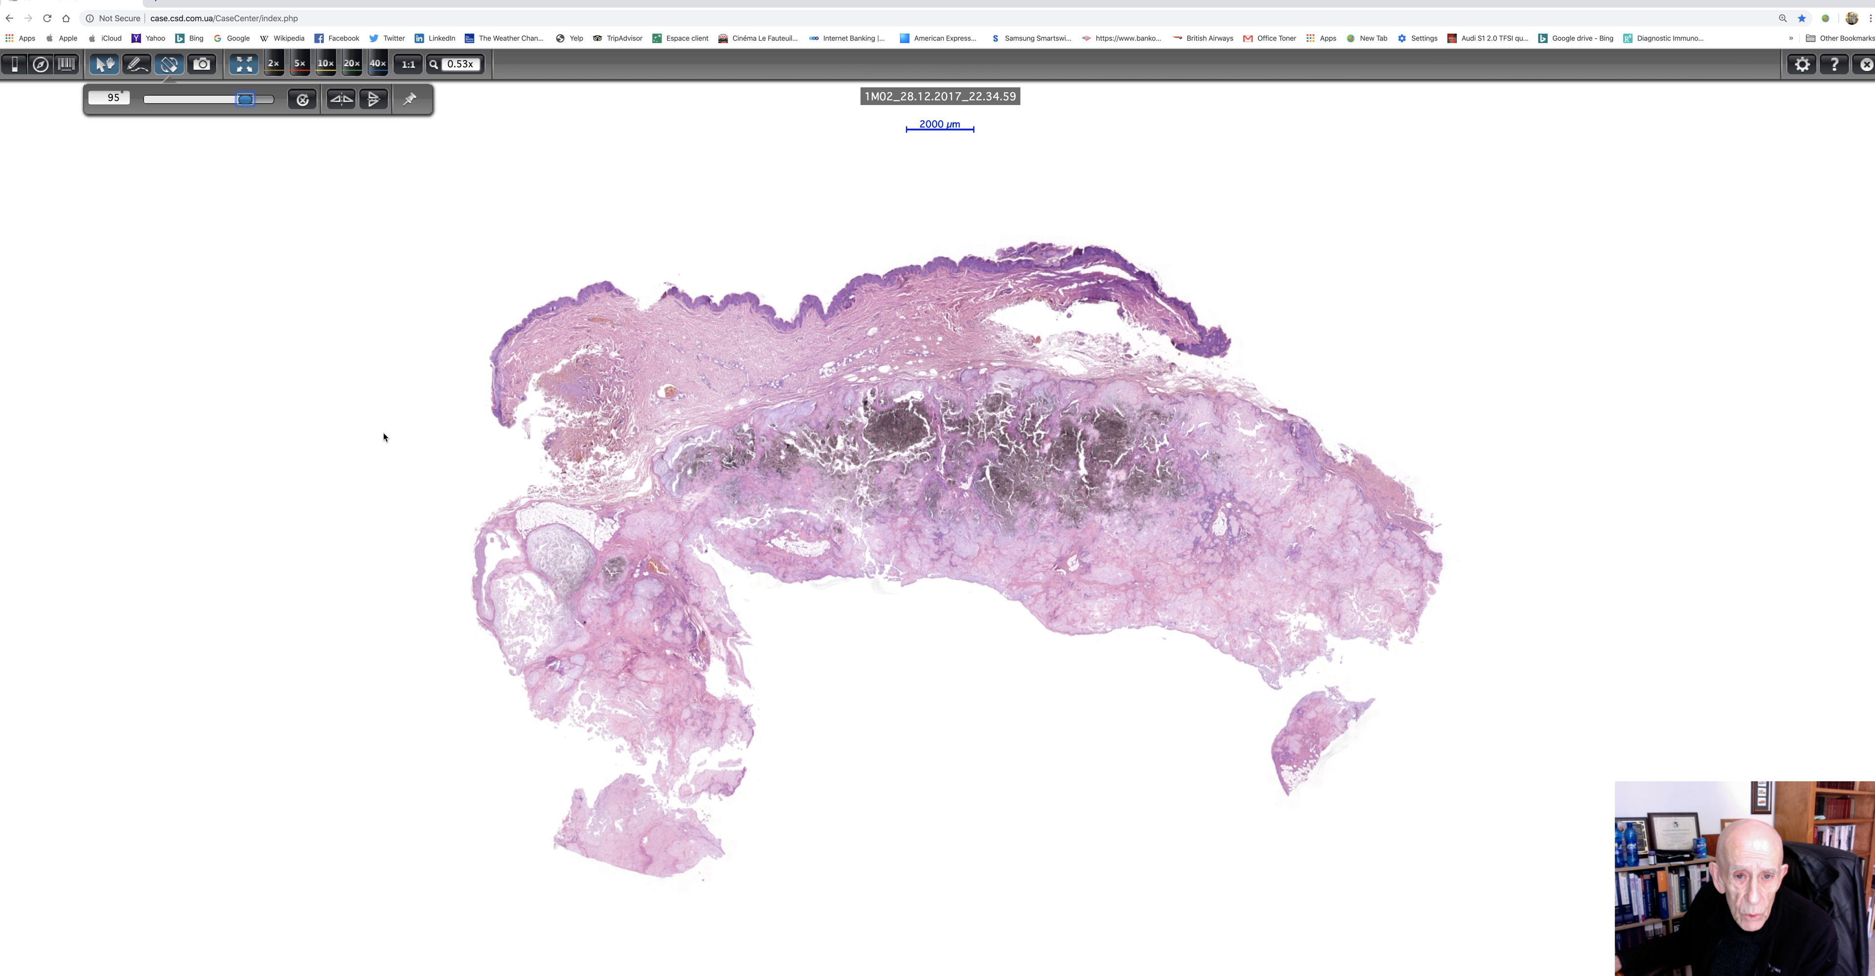
mouse_move(393, 434)
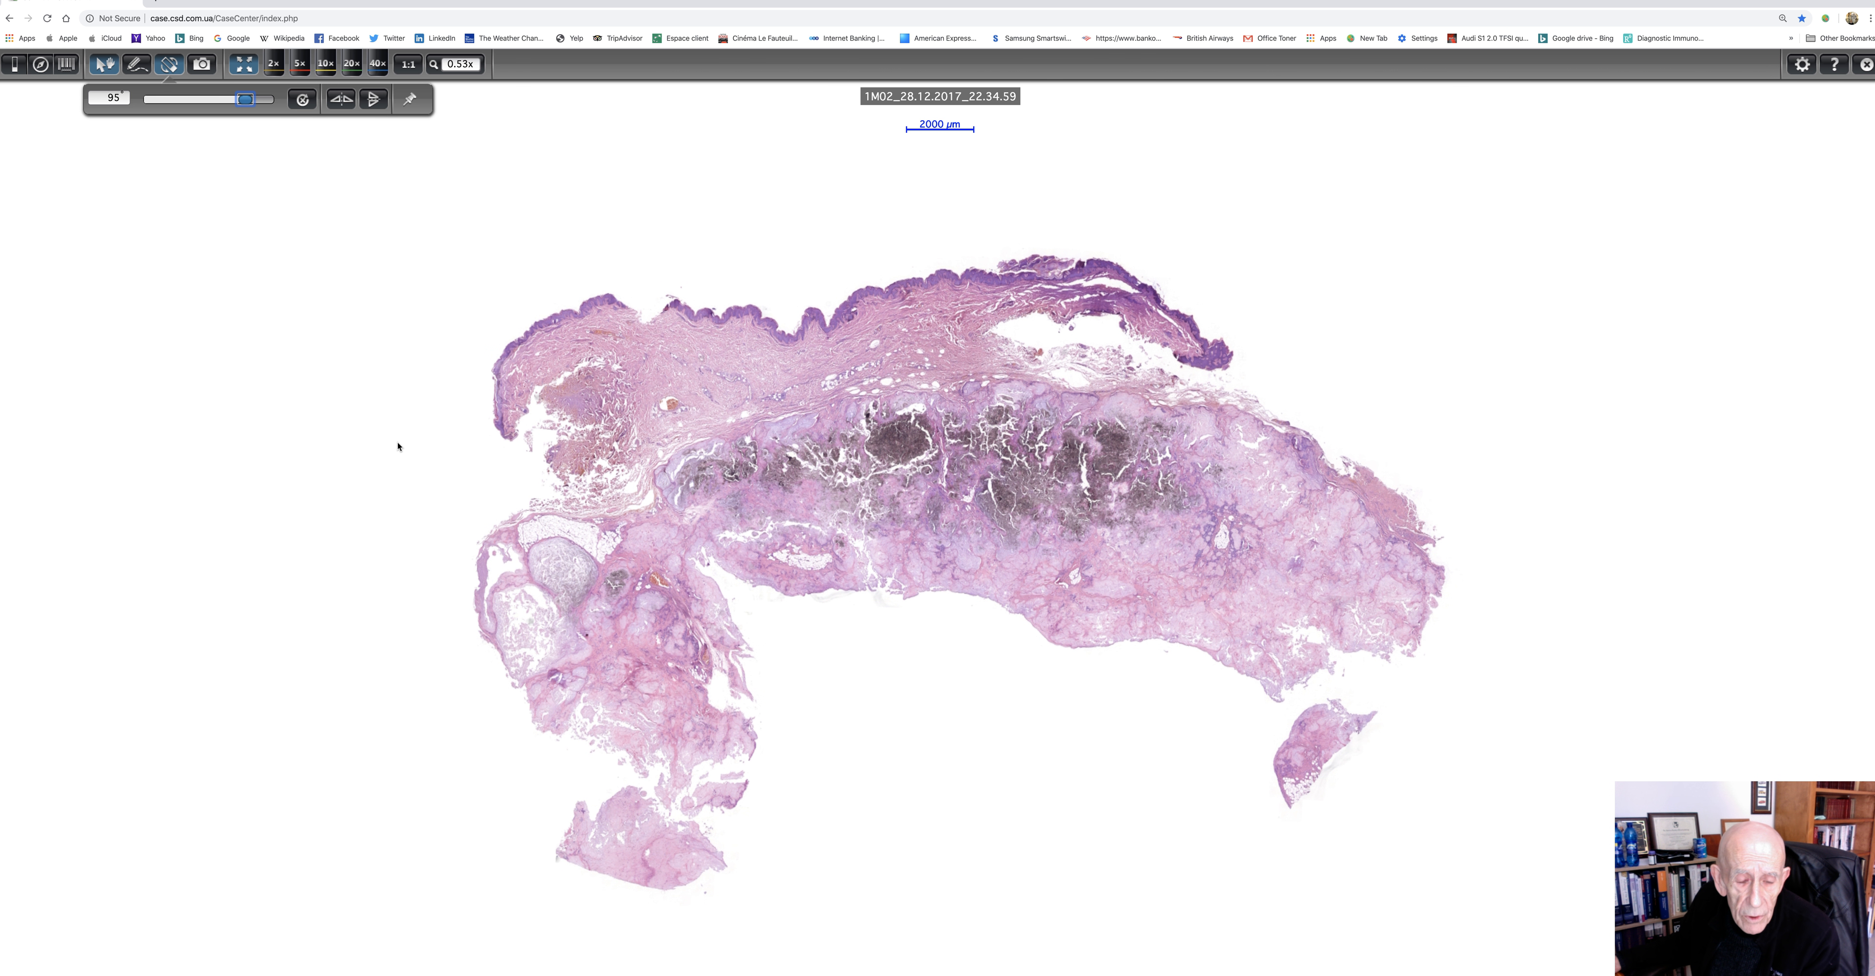
mouse_move(459, 500)
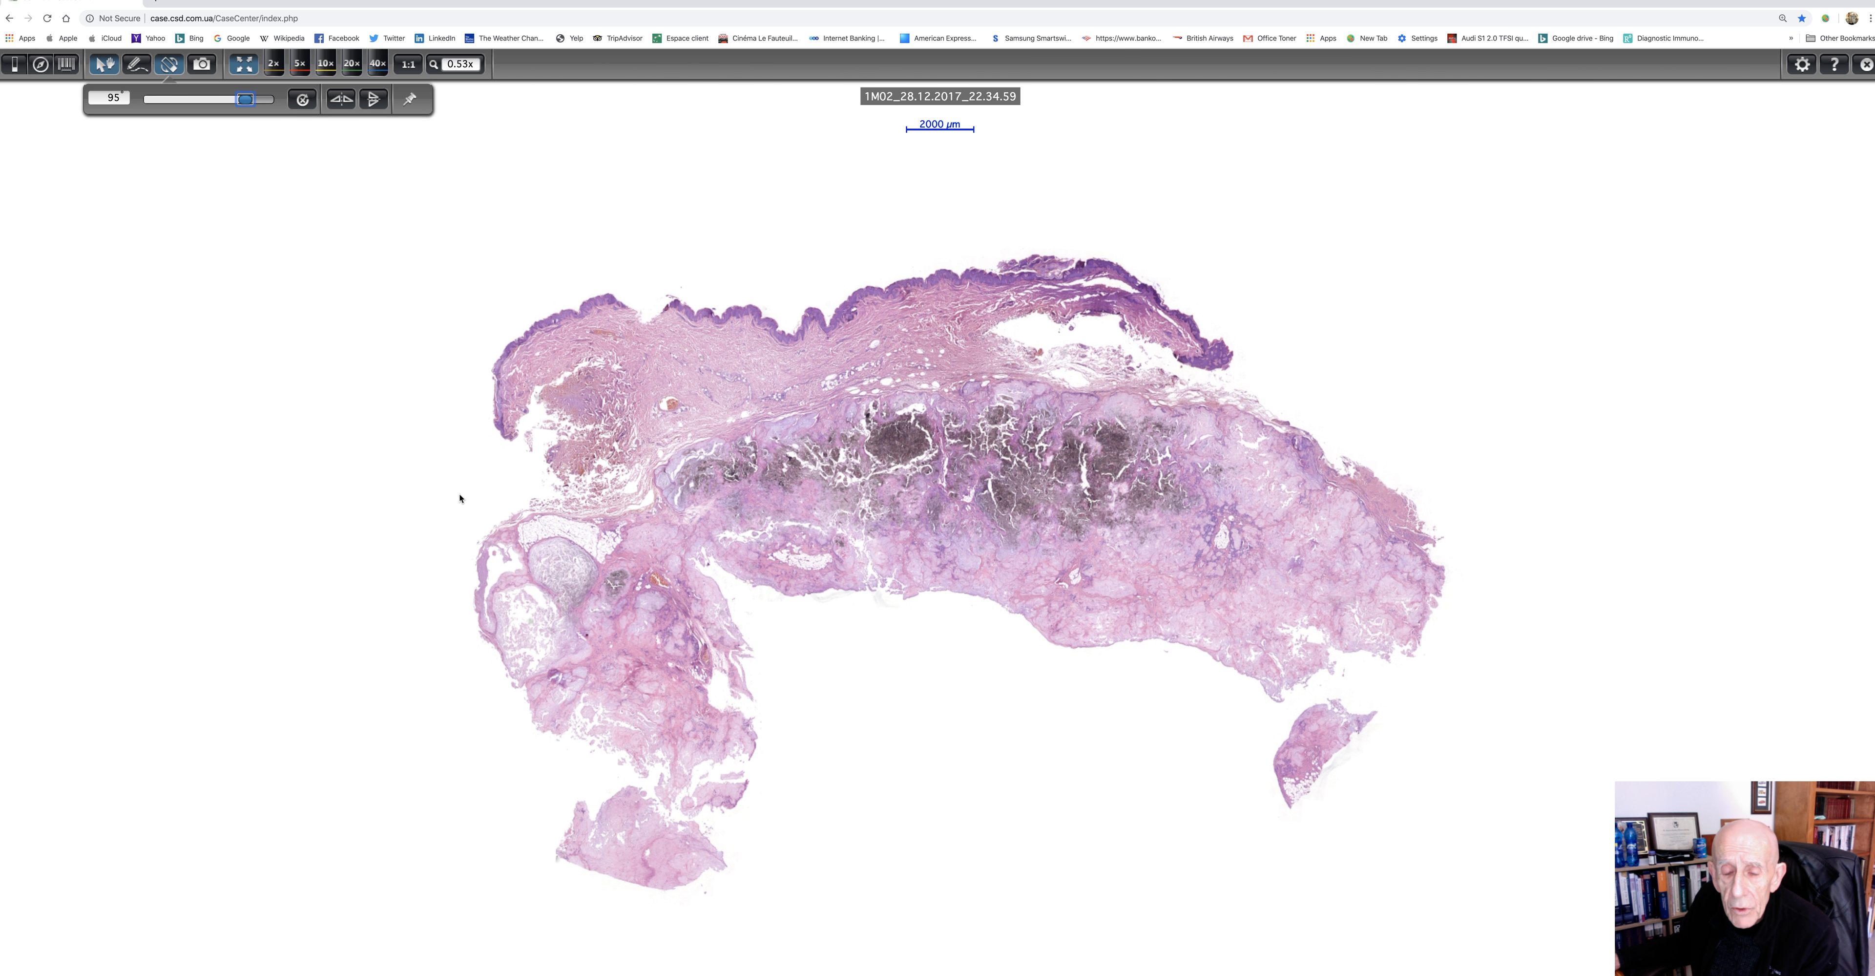
mouse_move(398, 478)
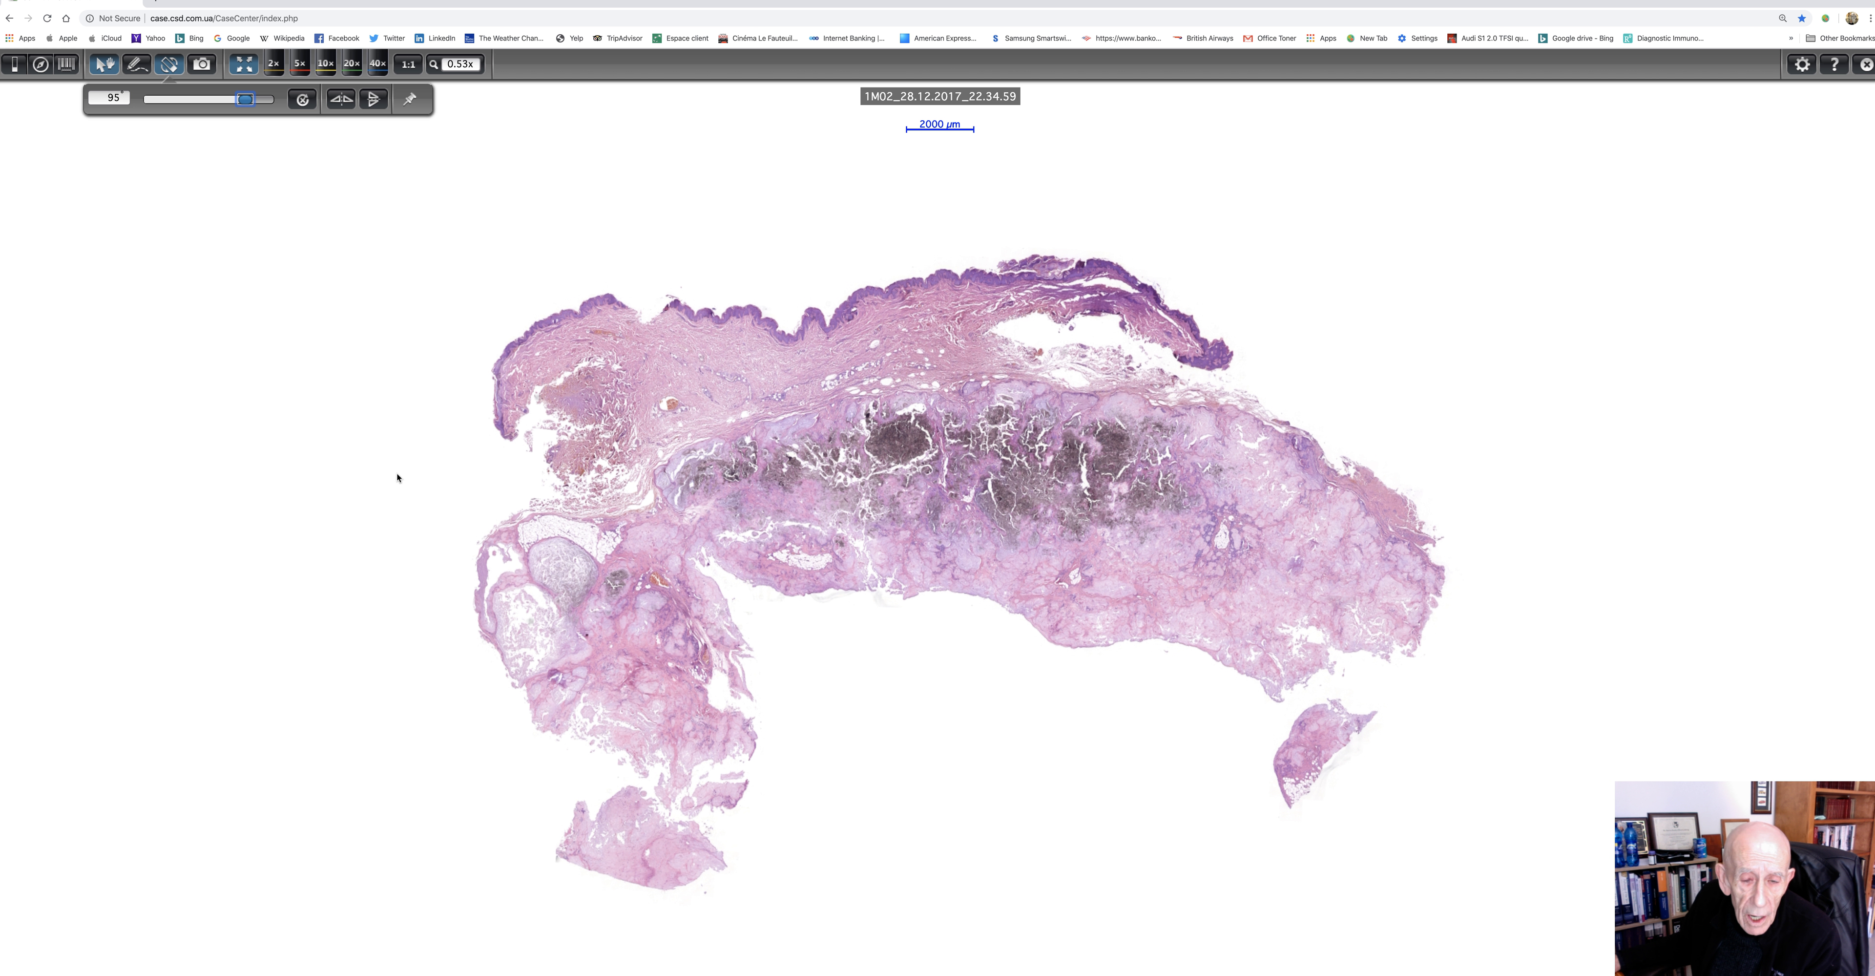
mouse_move(376, 471)
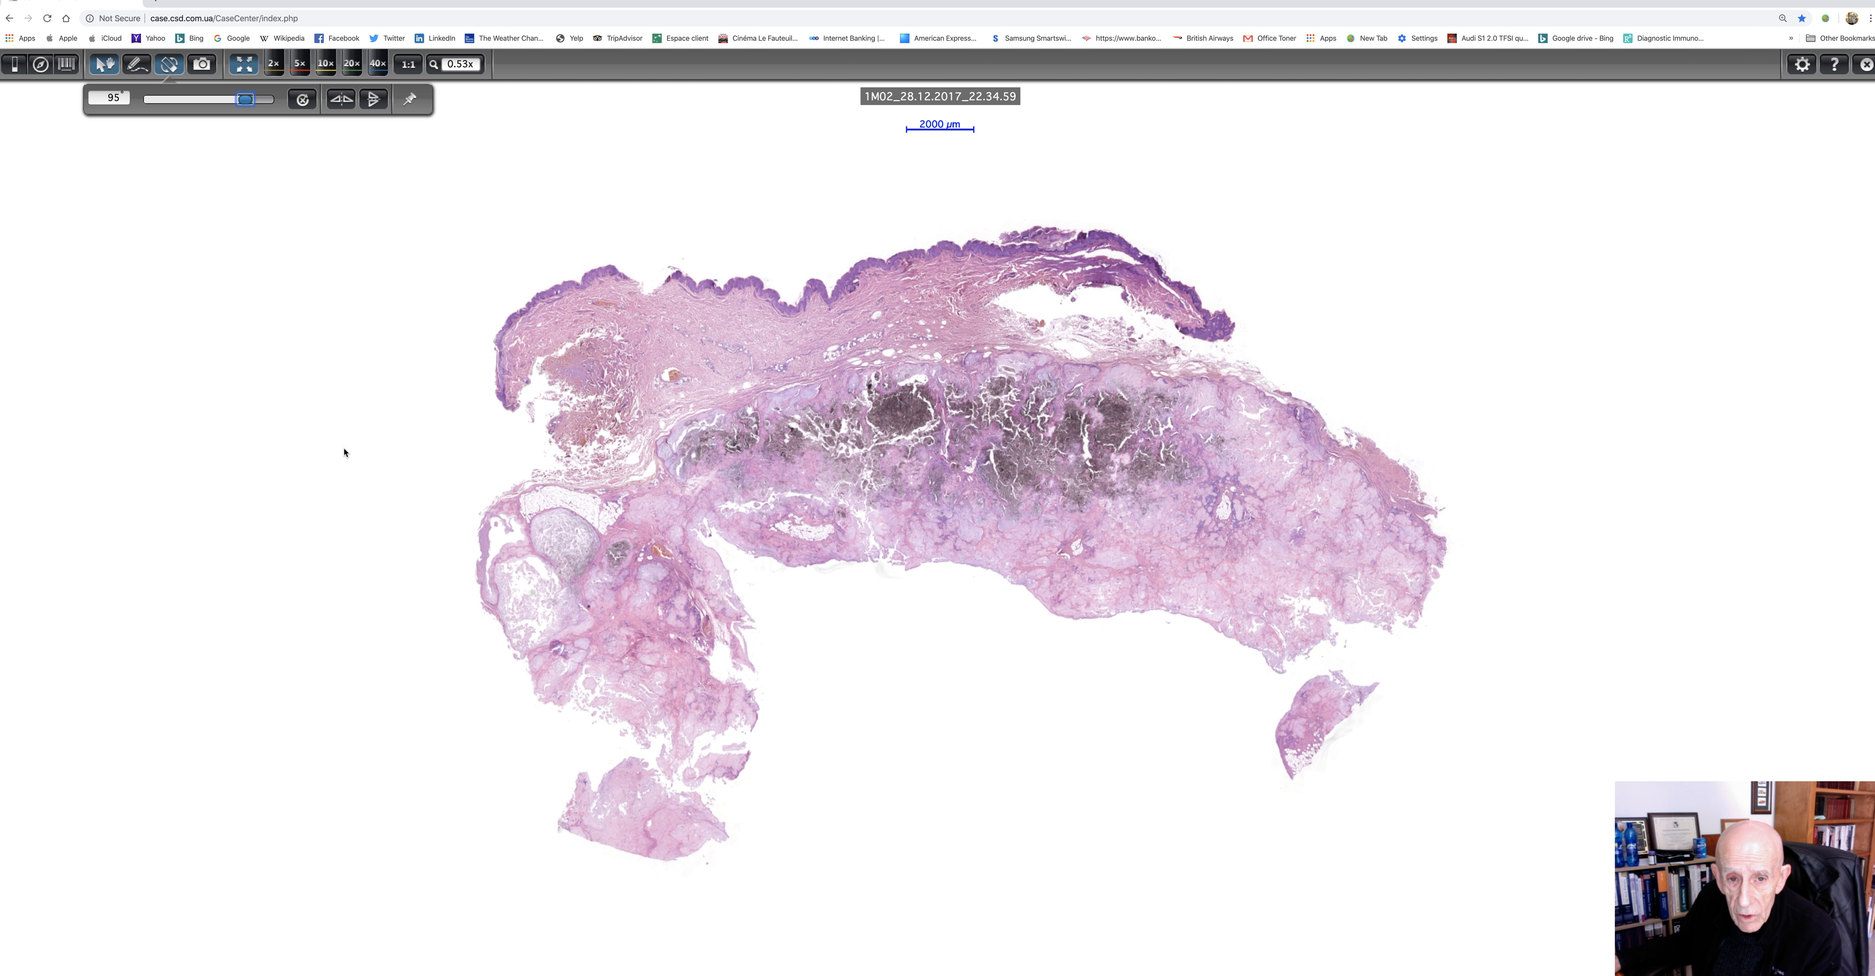
mouse_move(361, 474)
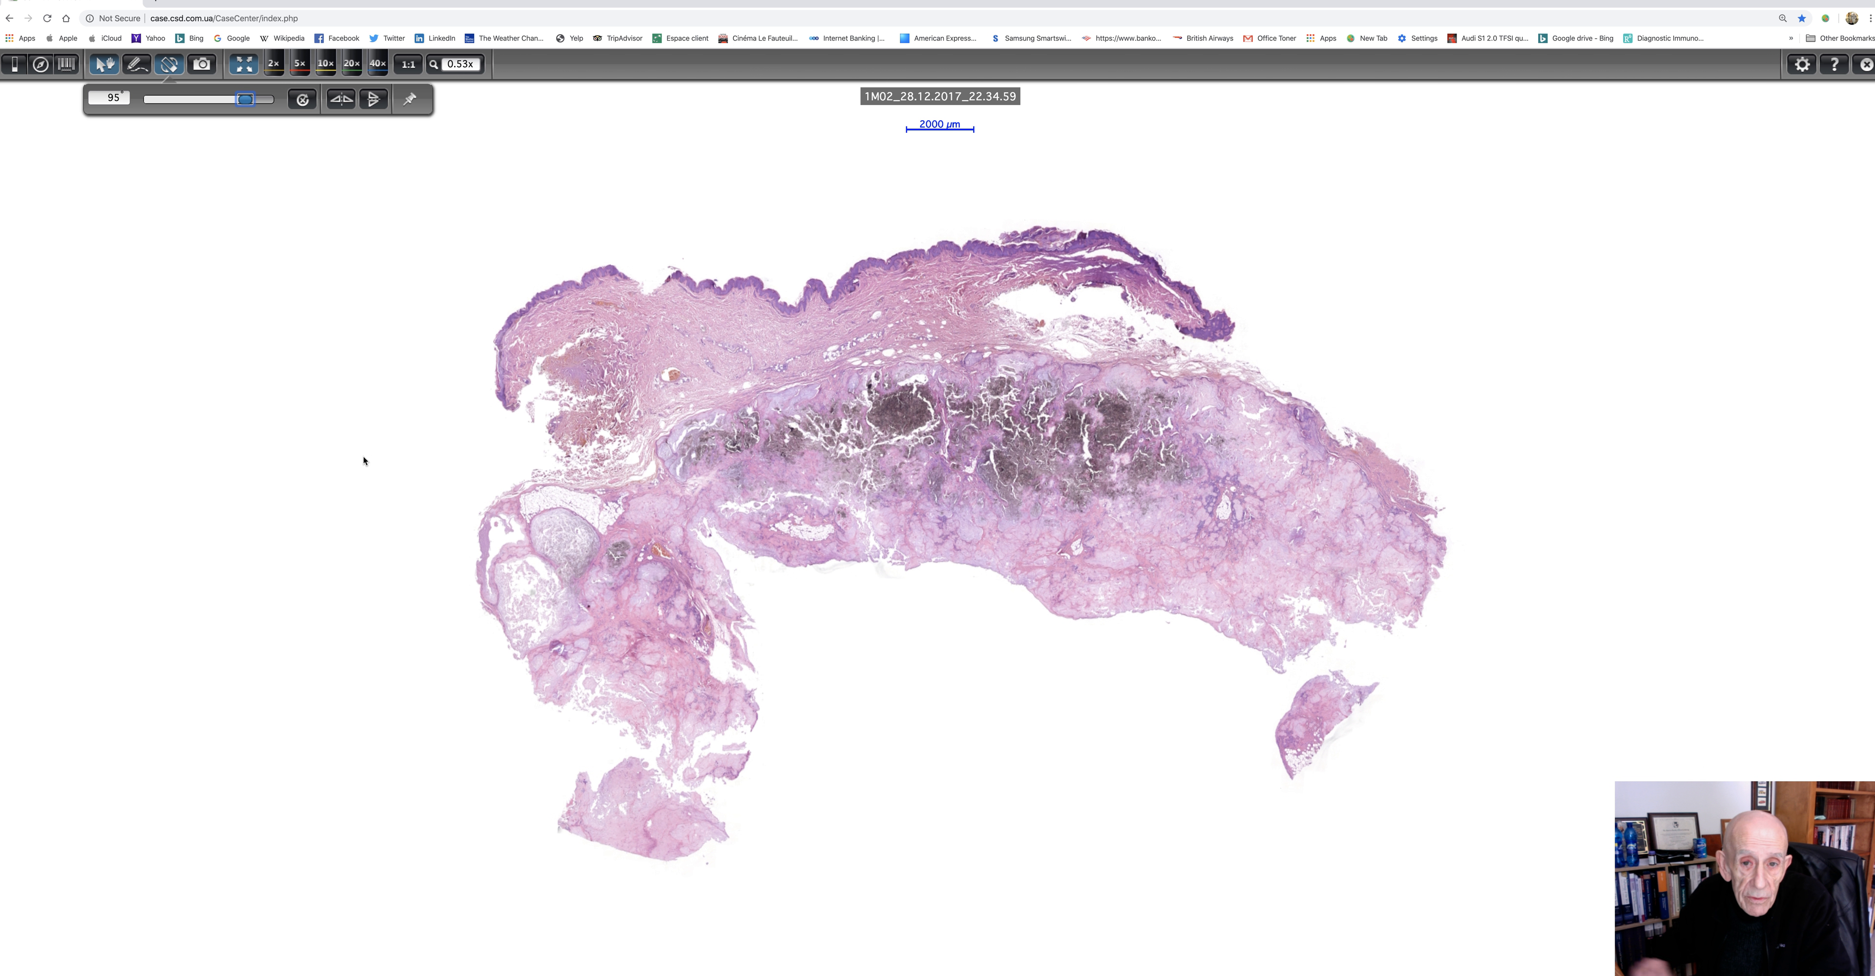
mouse_move(376, 436)
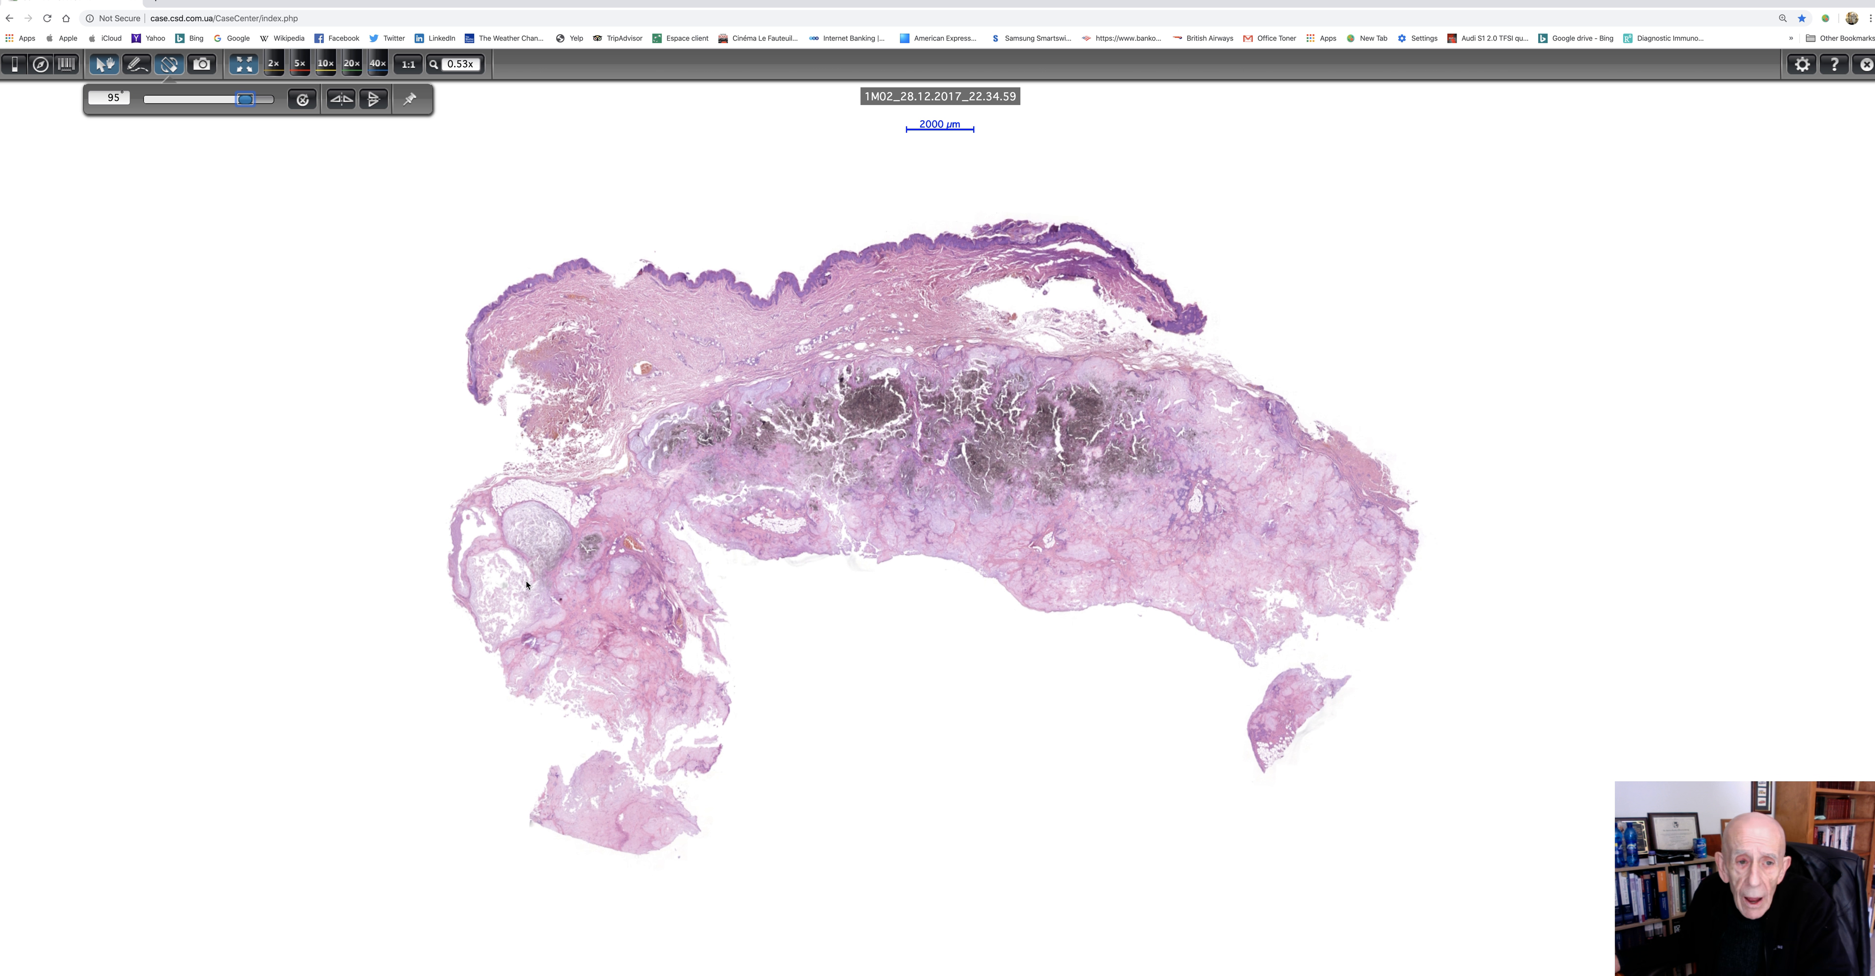
mouse_move(487, 444)
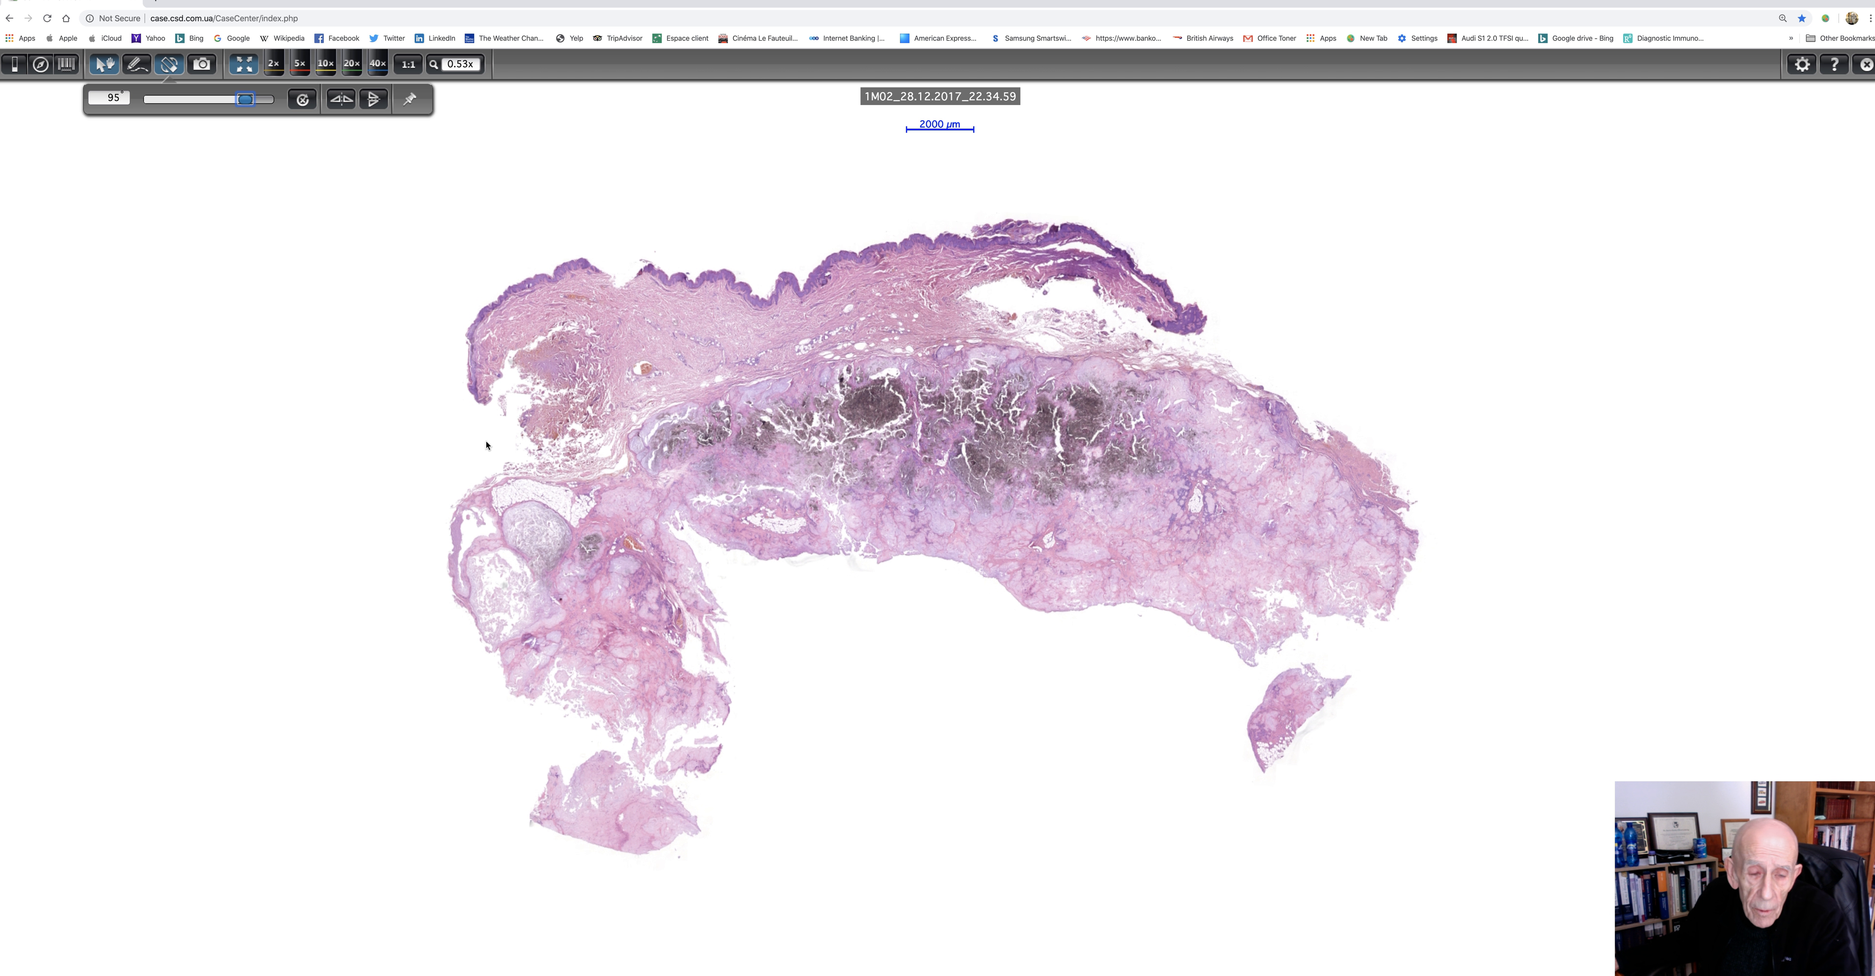
mouse_move(738, 235)
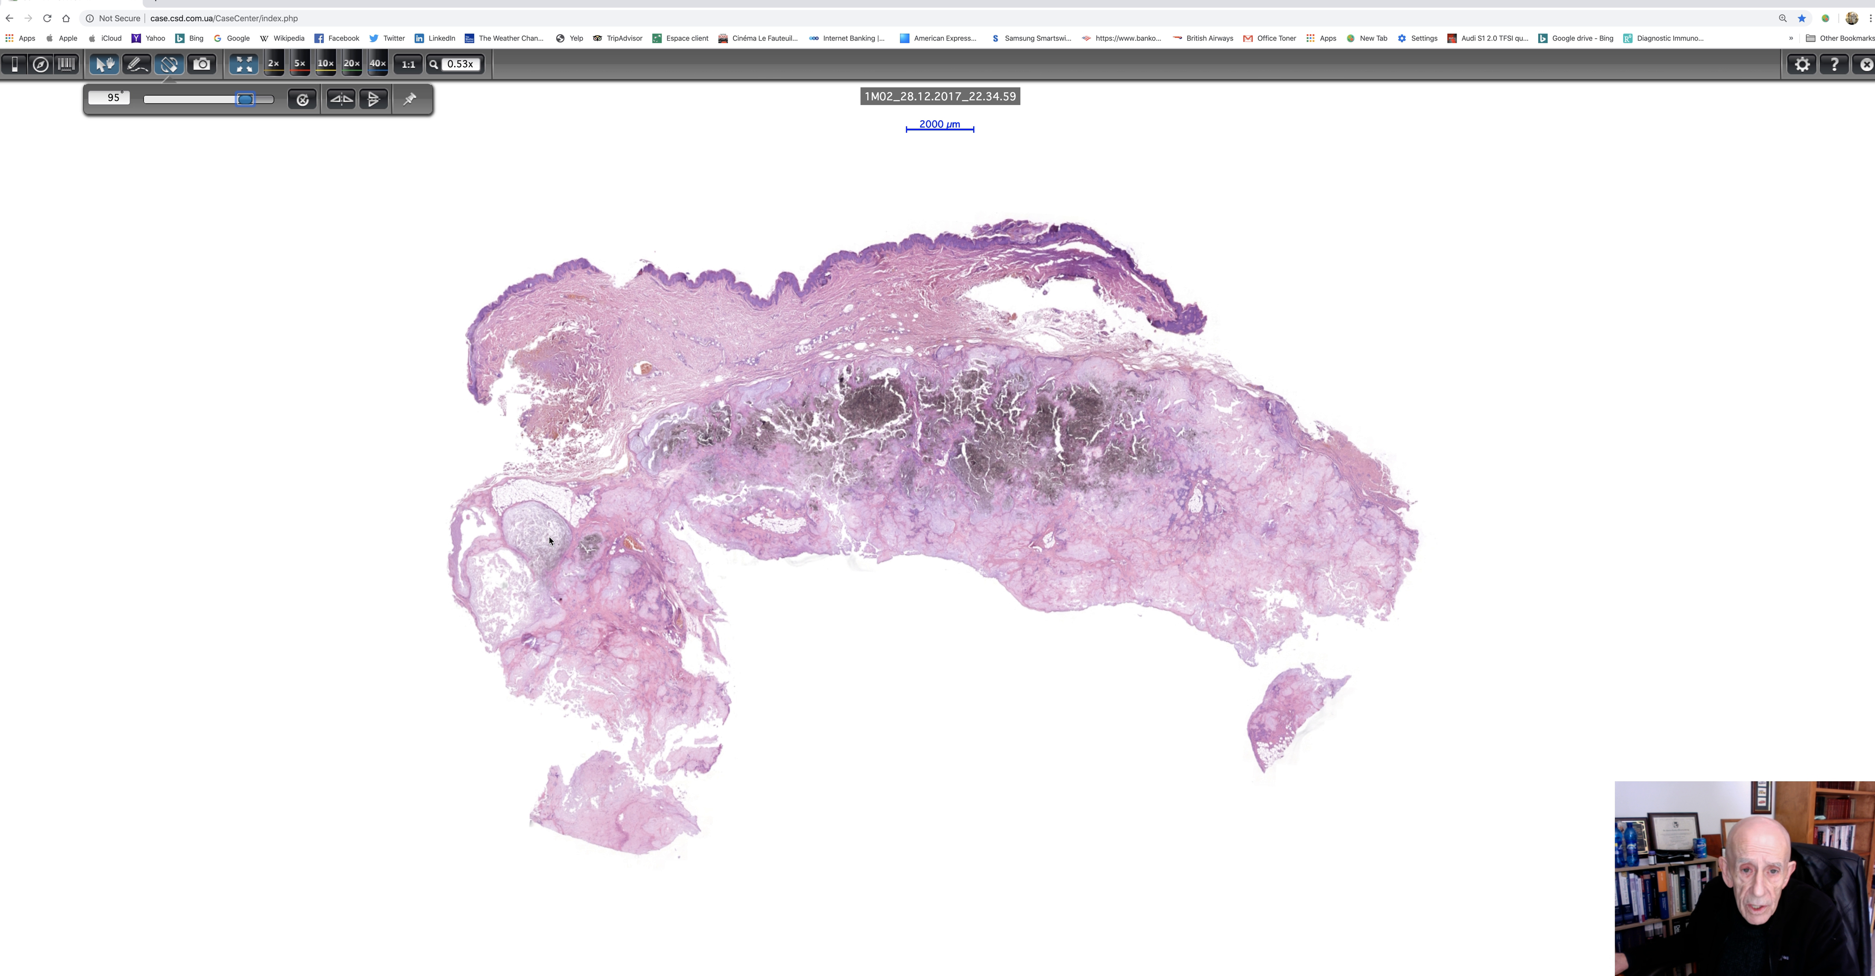
mouse_move(528, 309)
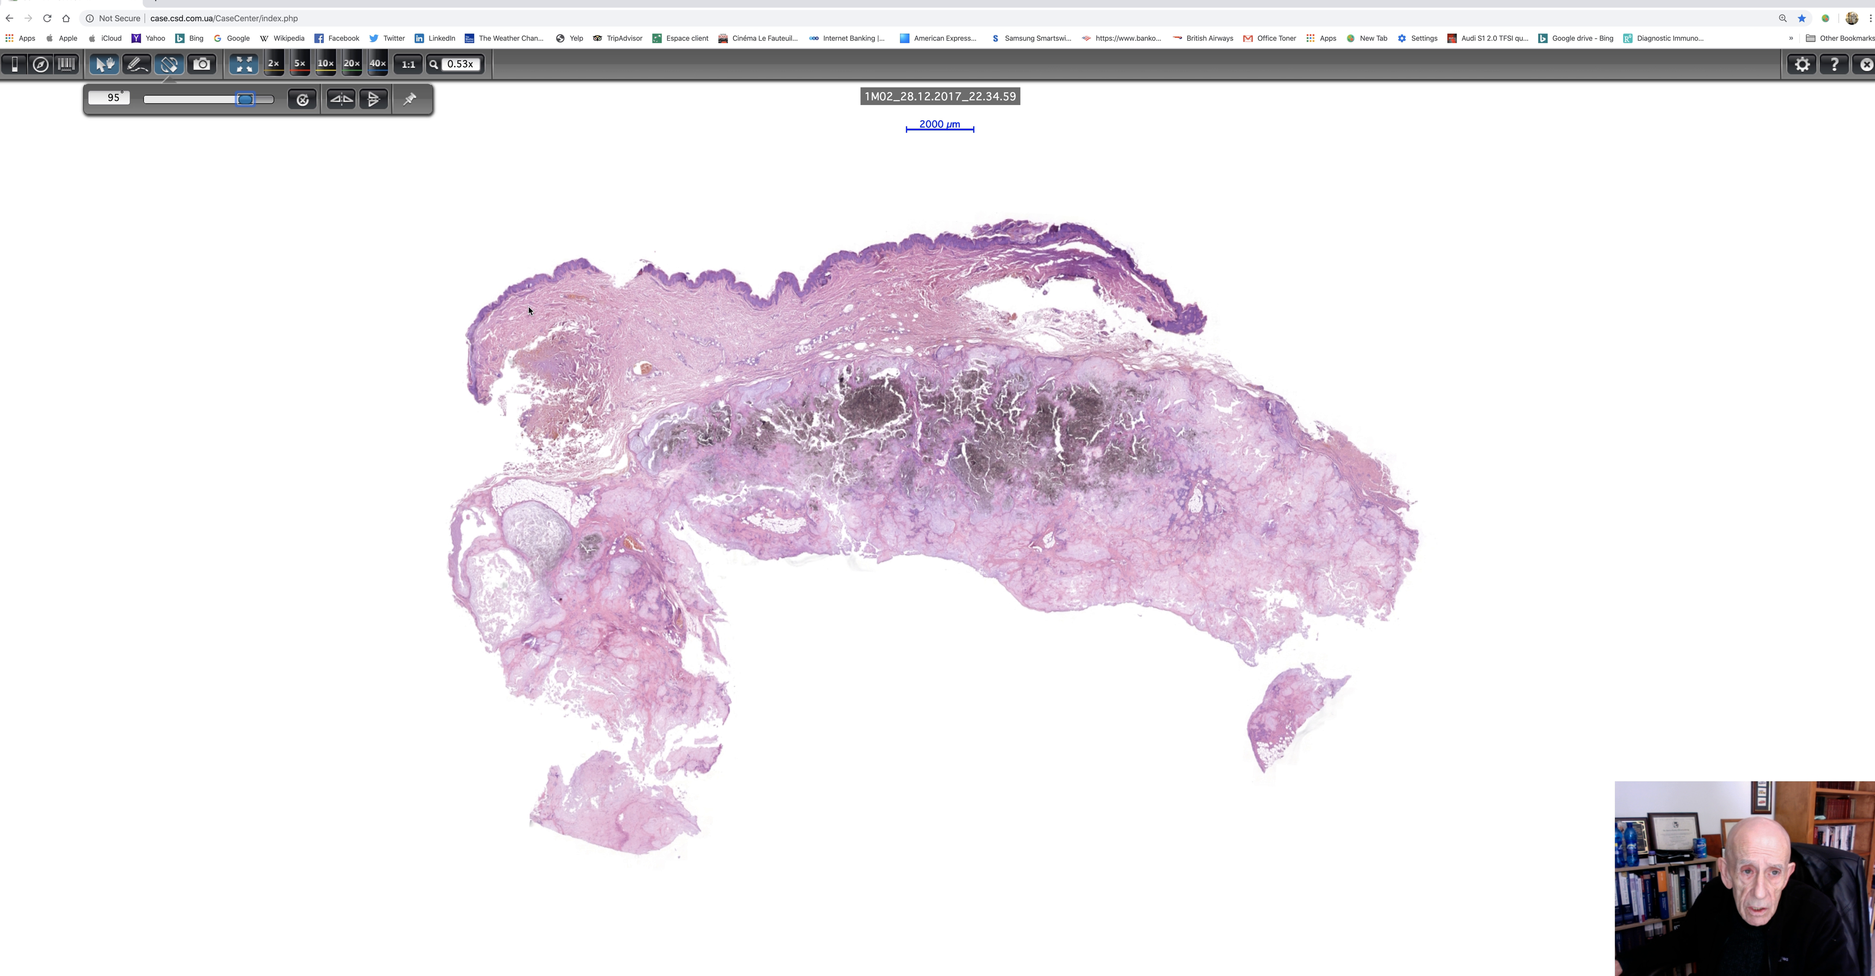
mouse_move(277, 177)
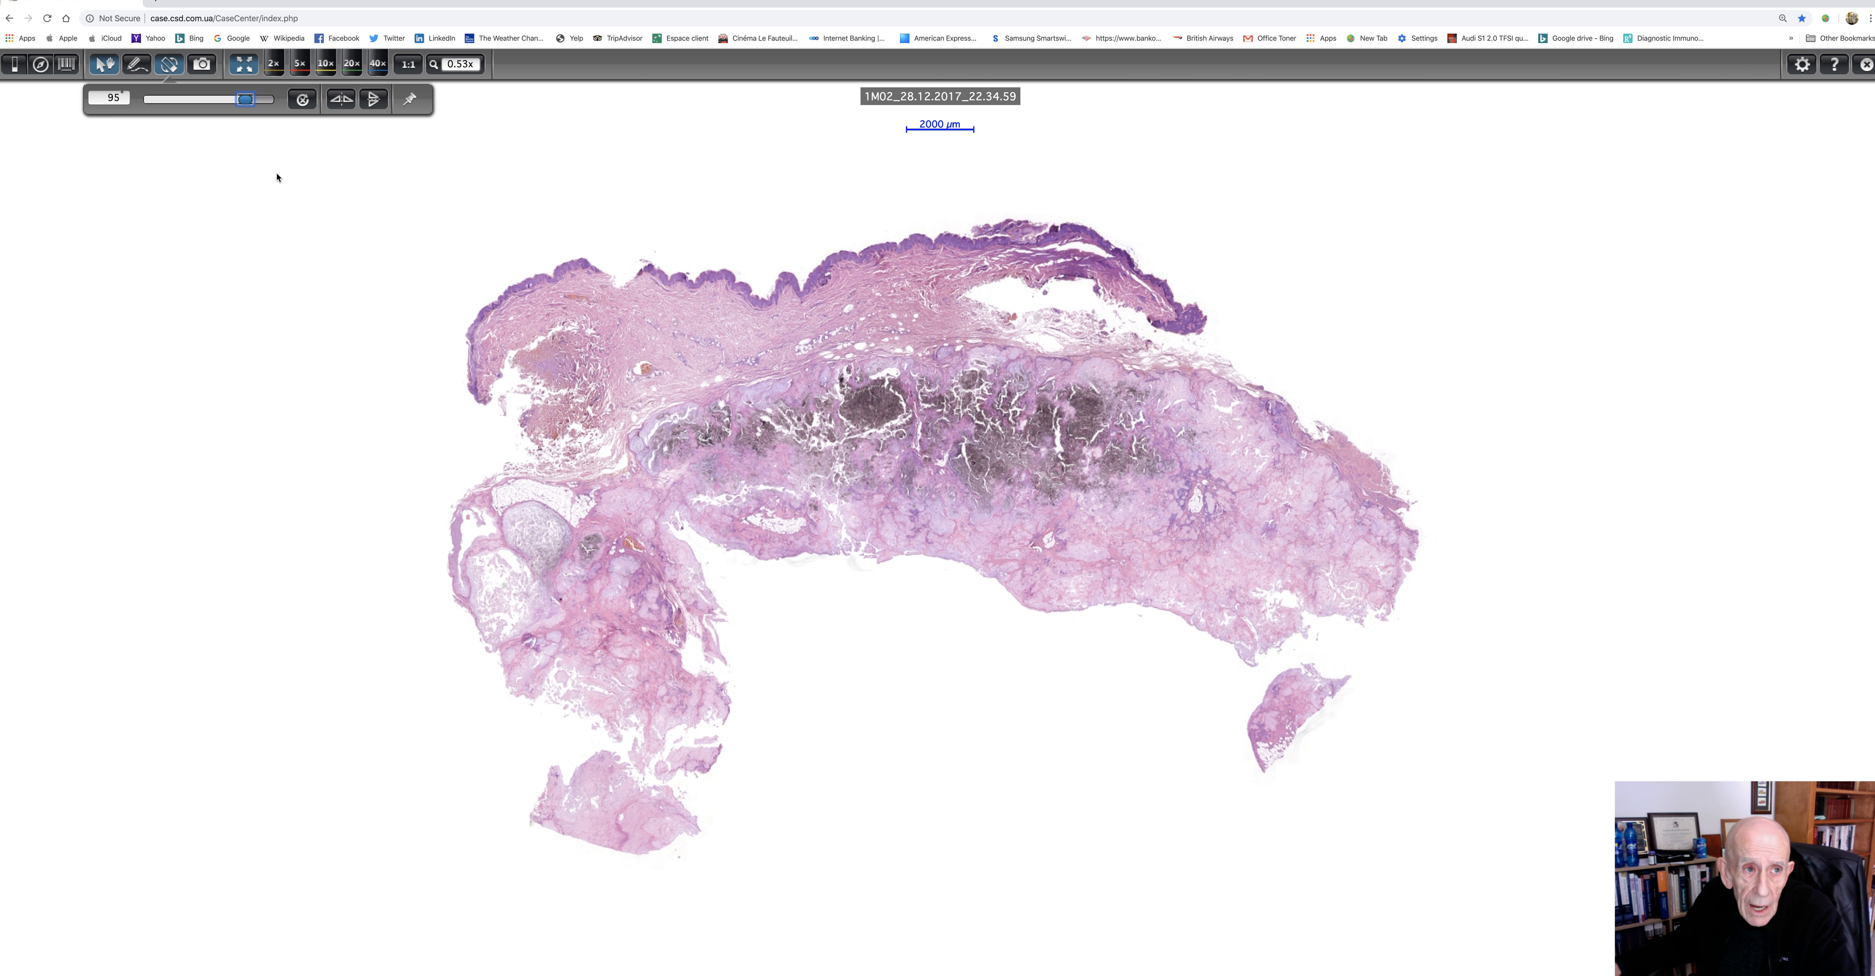
left_click_drag(245, 100, 245, 100)
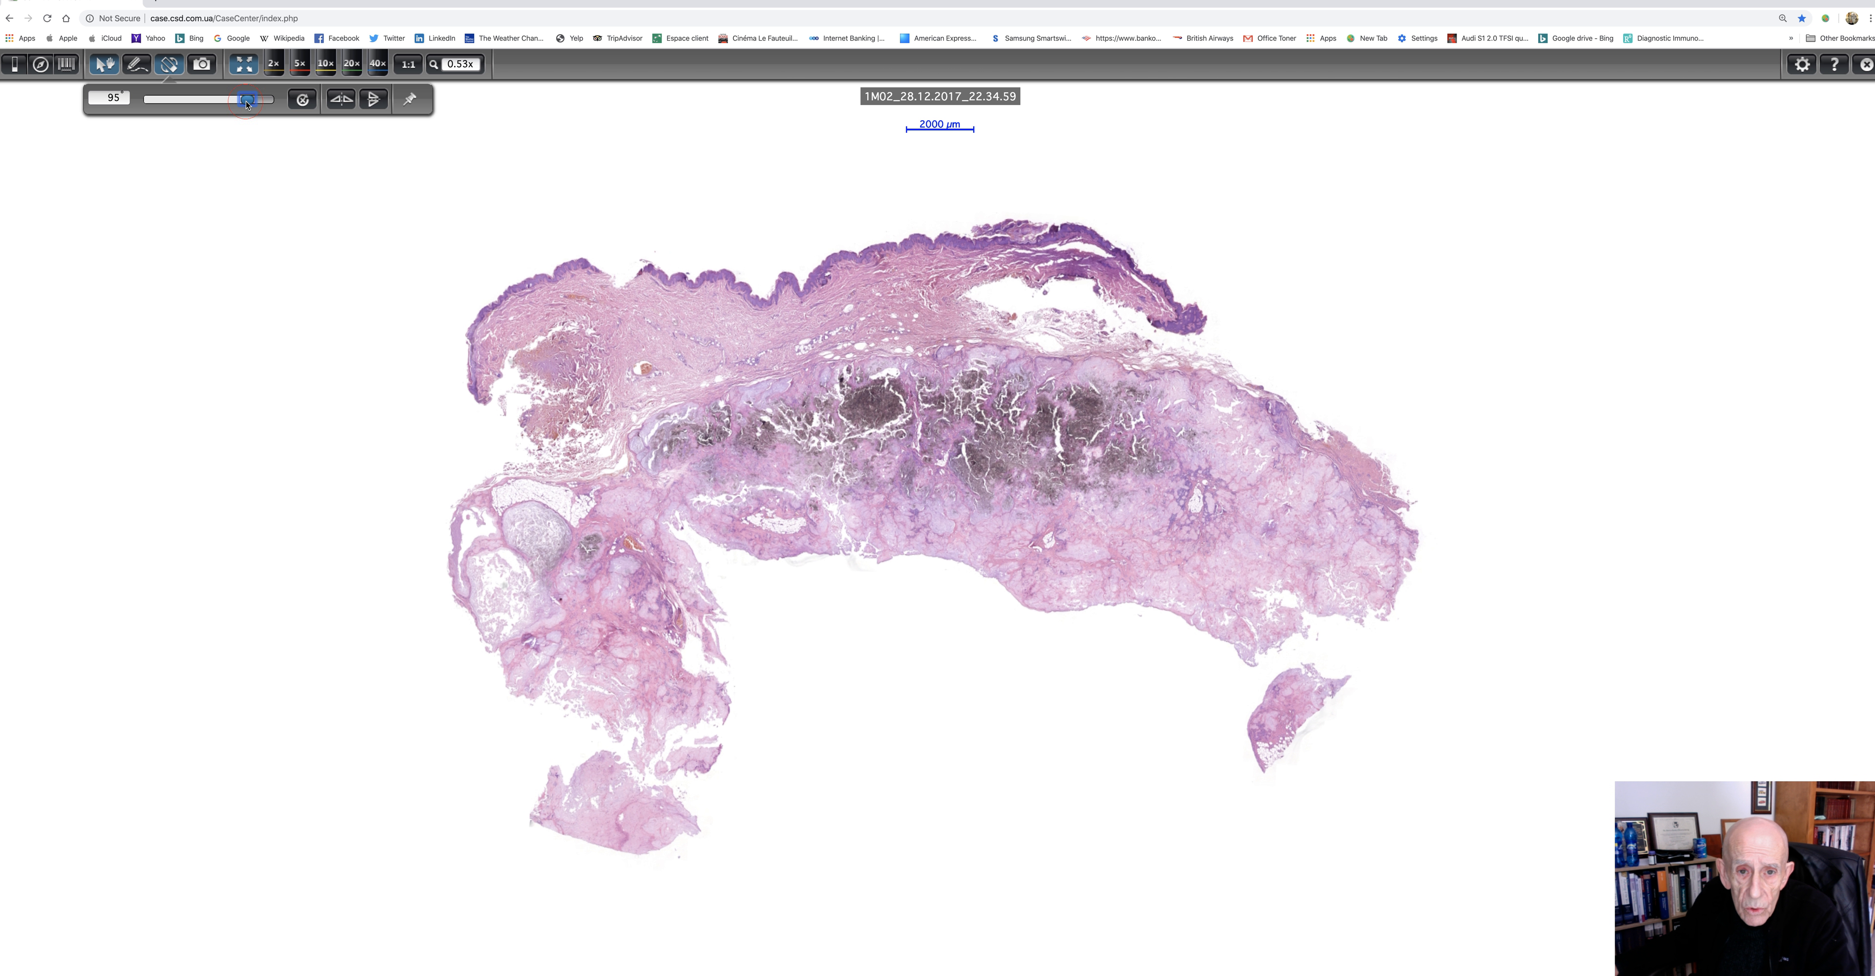
left_click_drag(246, 100, 251, 100)
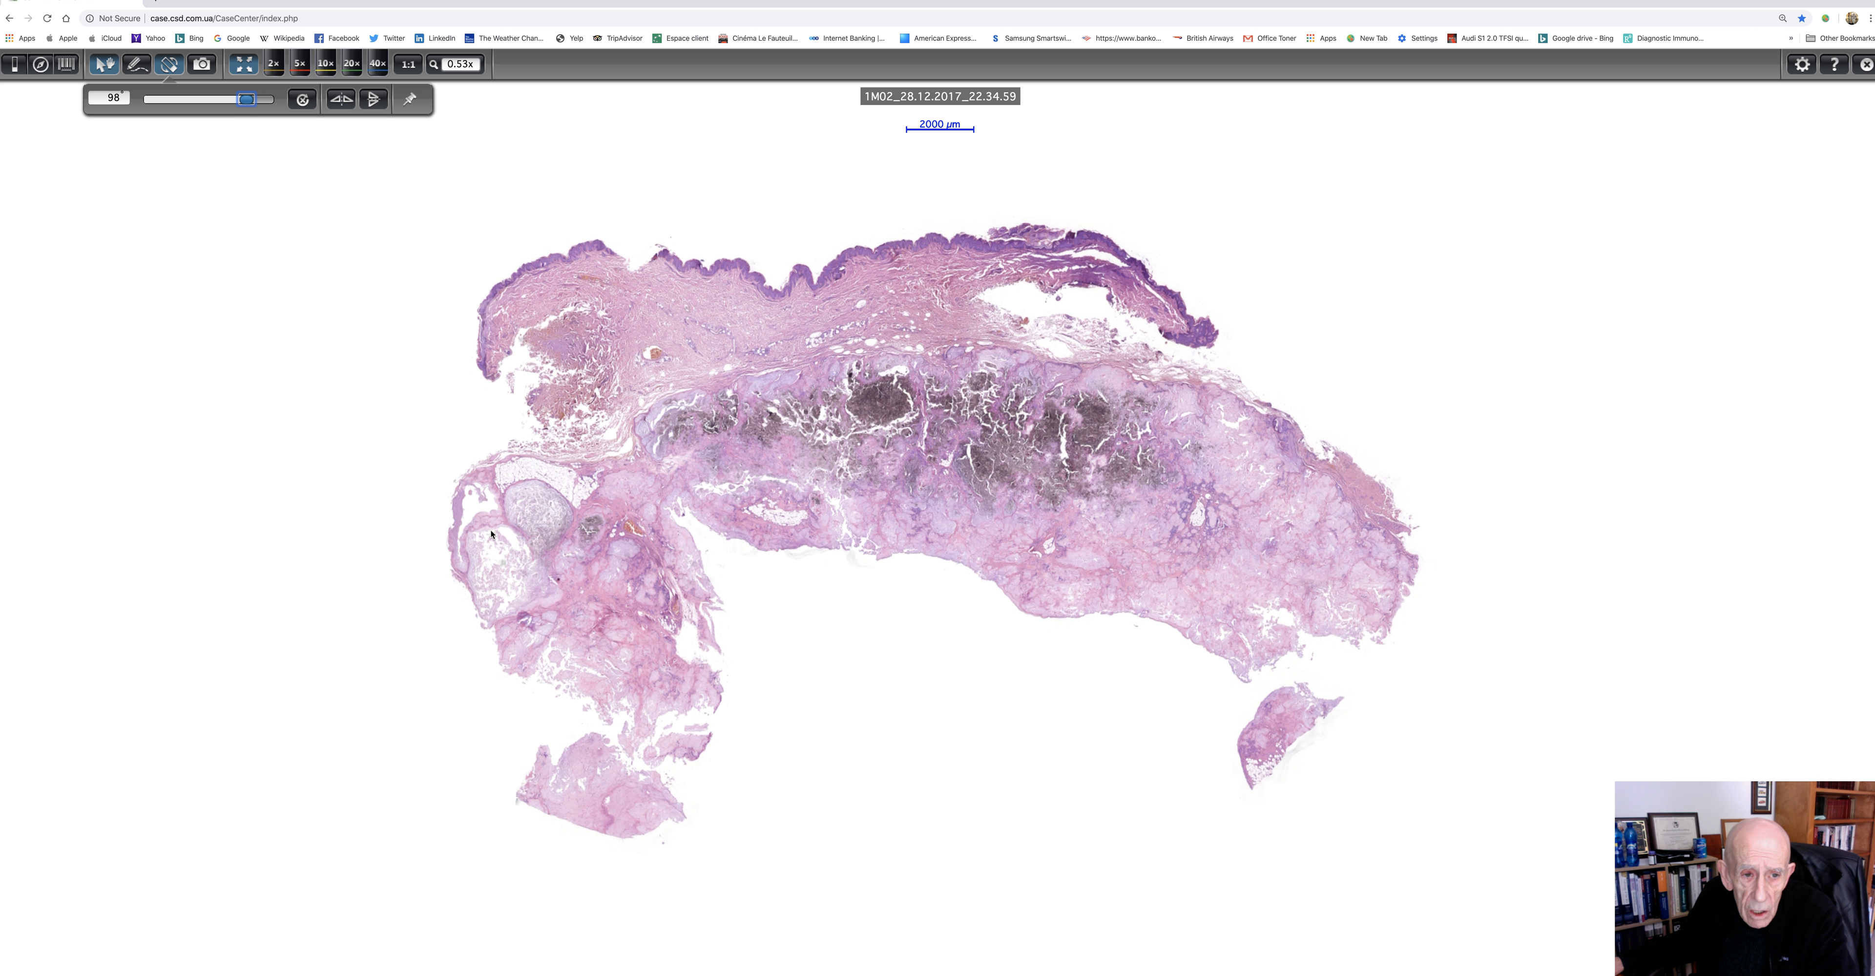
mouse_move(523, 505)
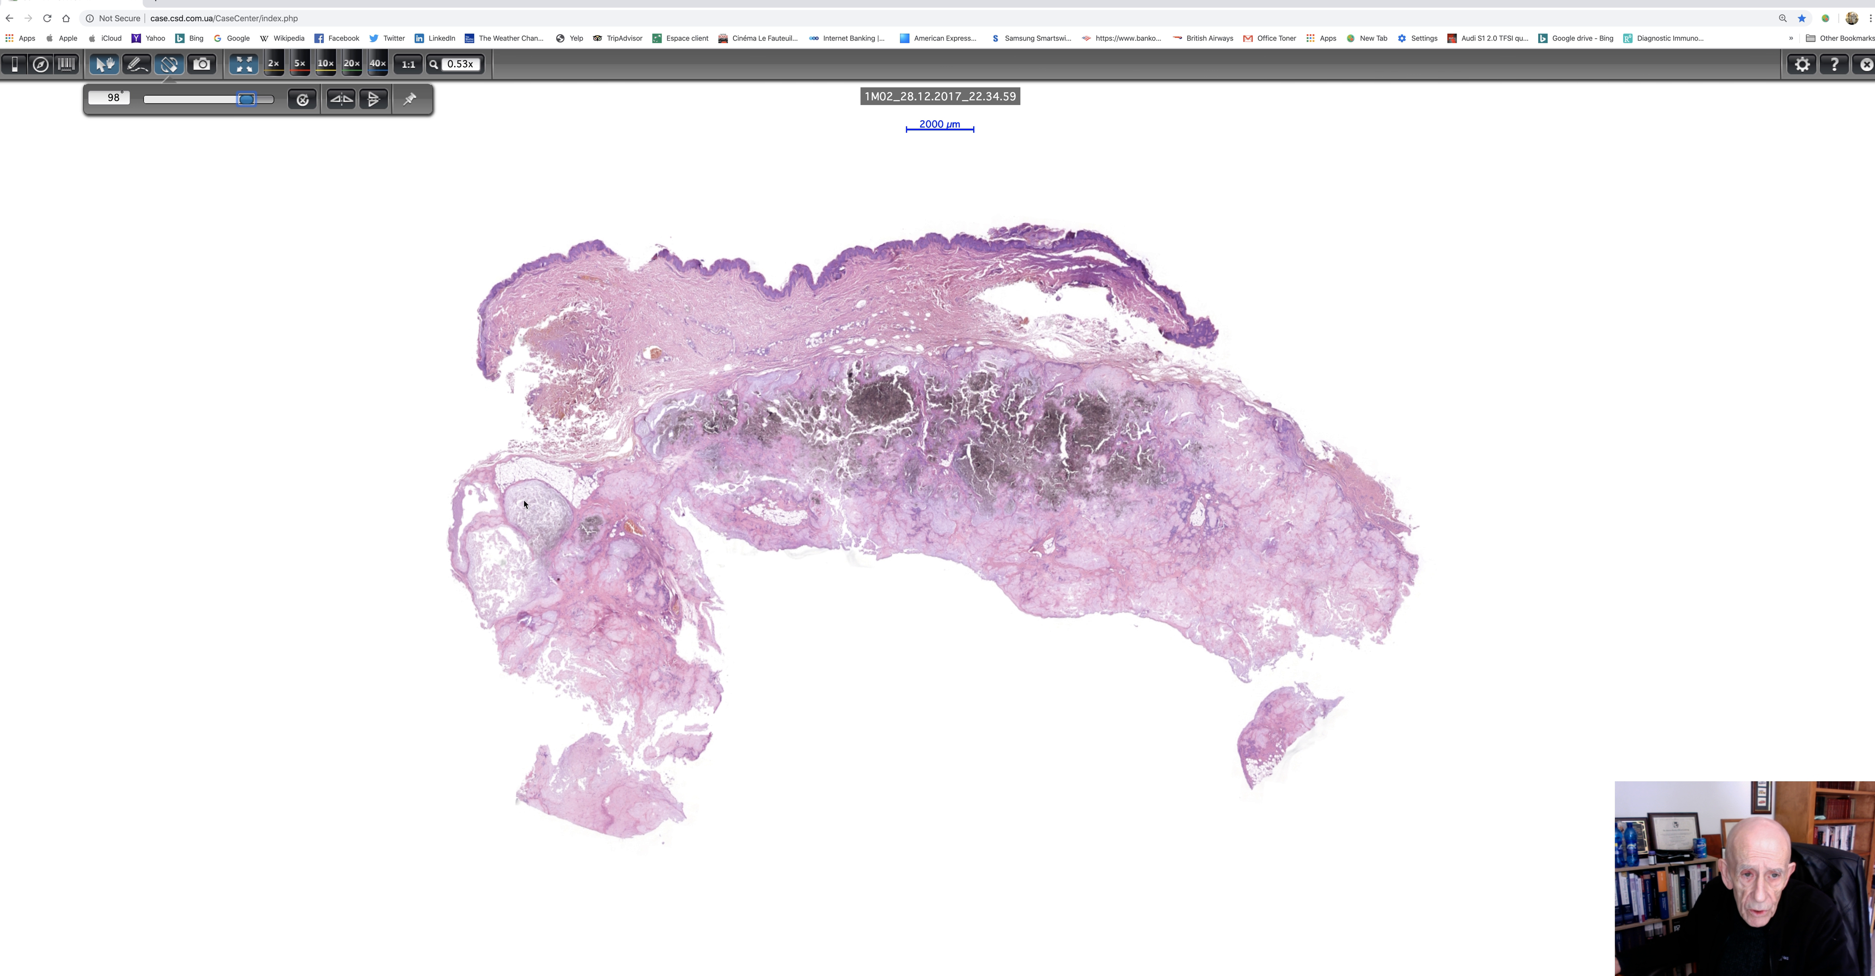
mouse_move(739, 404)
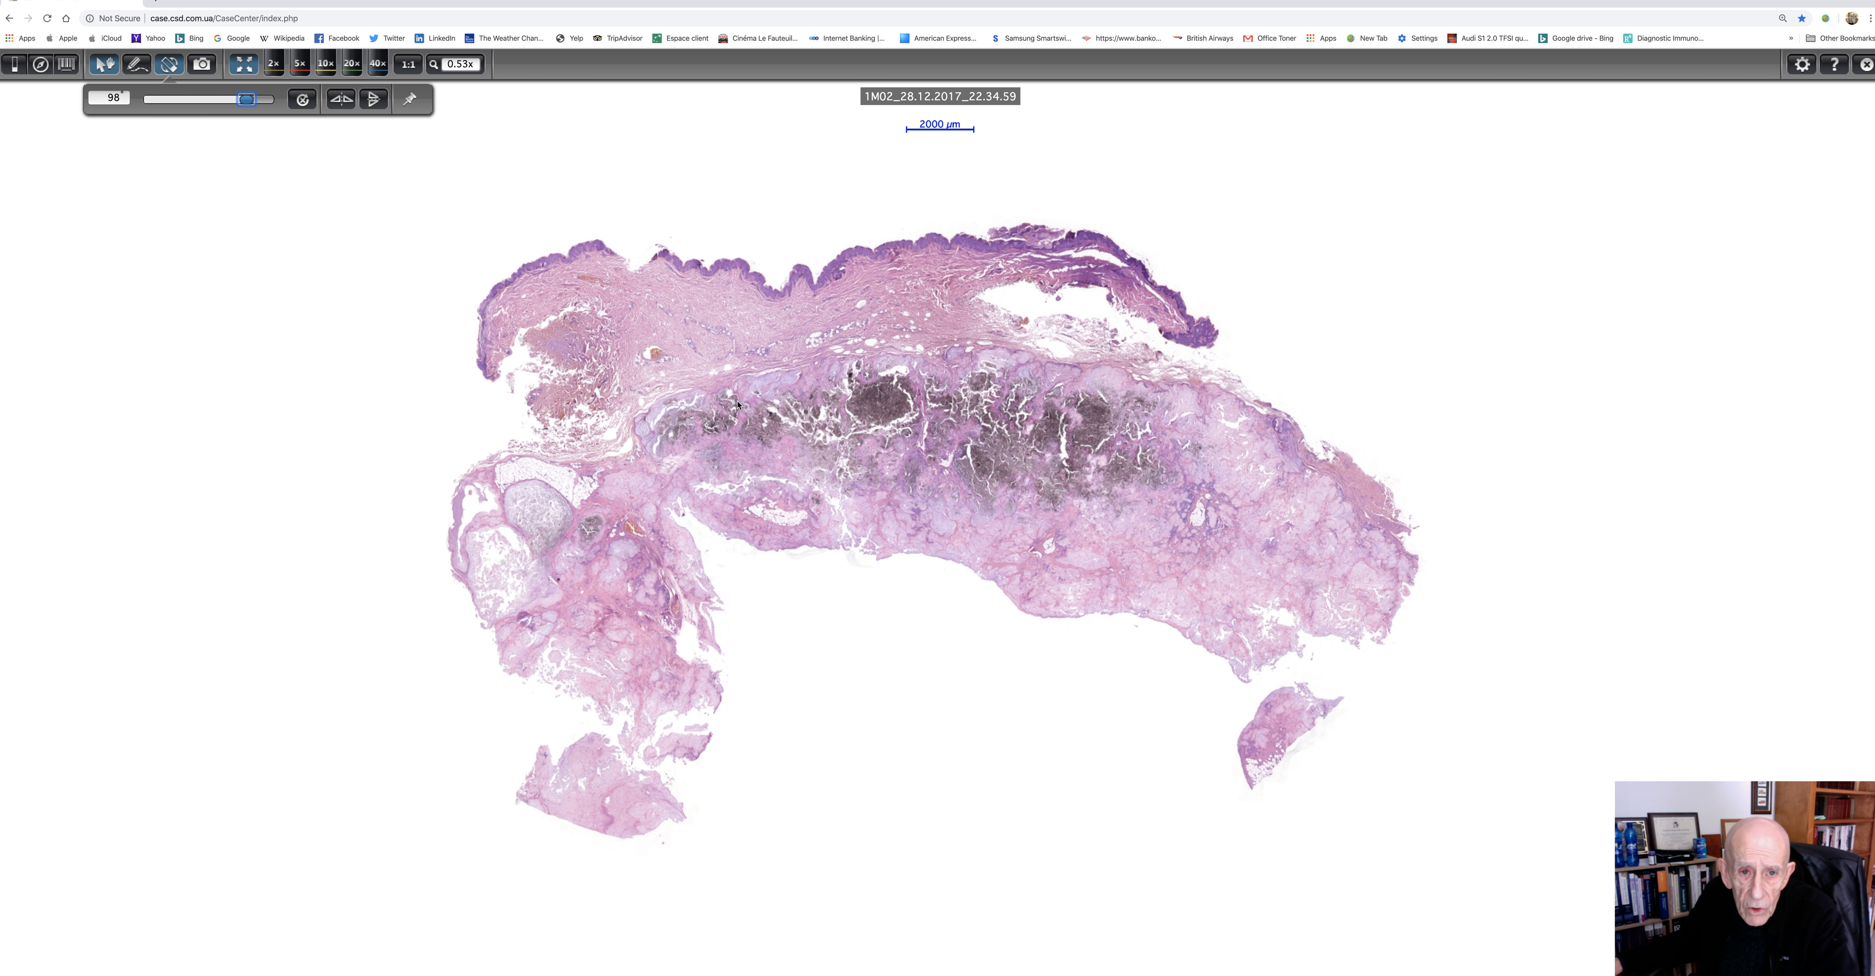
mouse_move(975, 759)
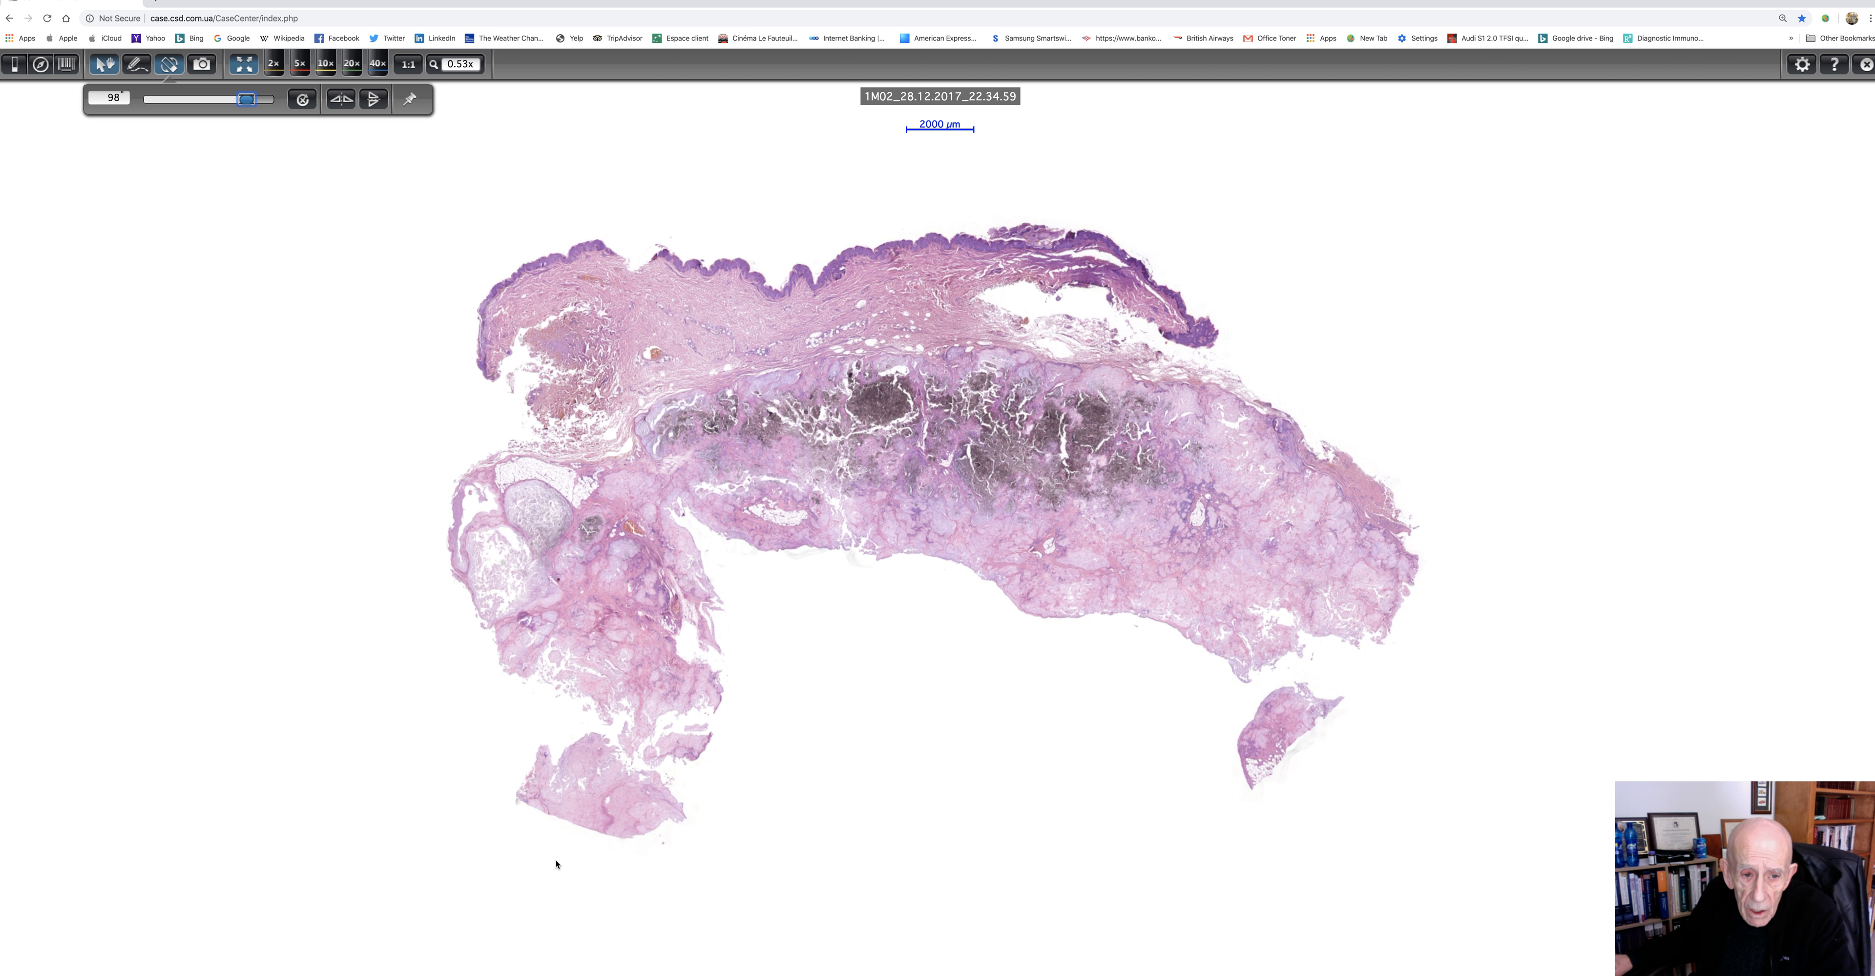
mouse_move(740, 644)
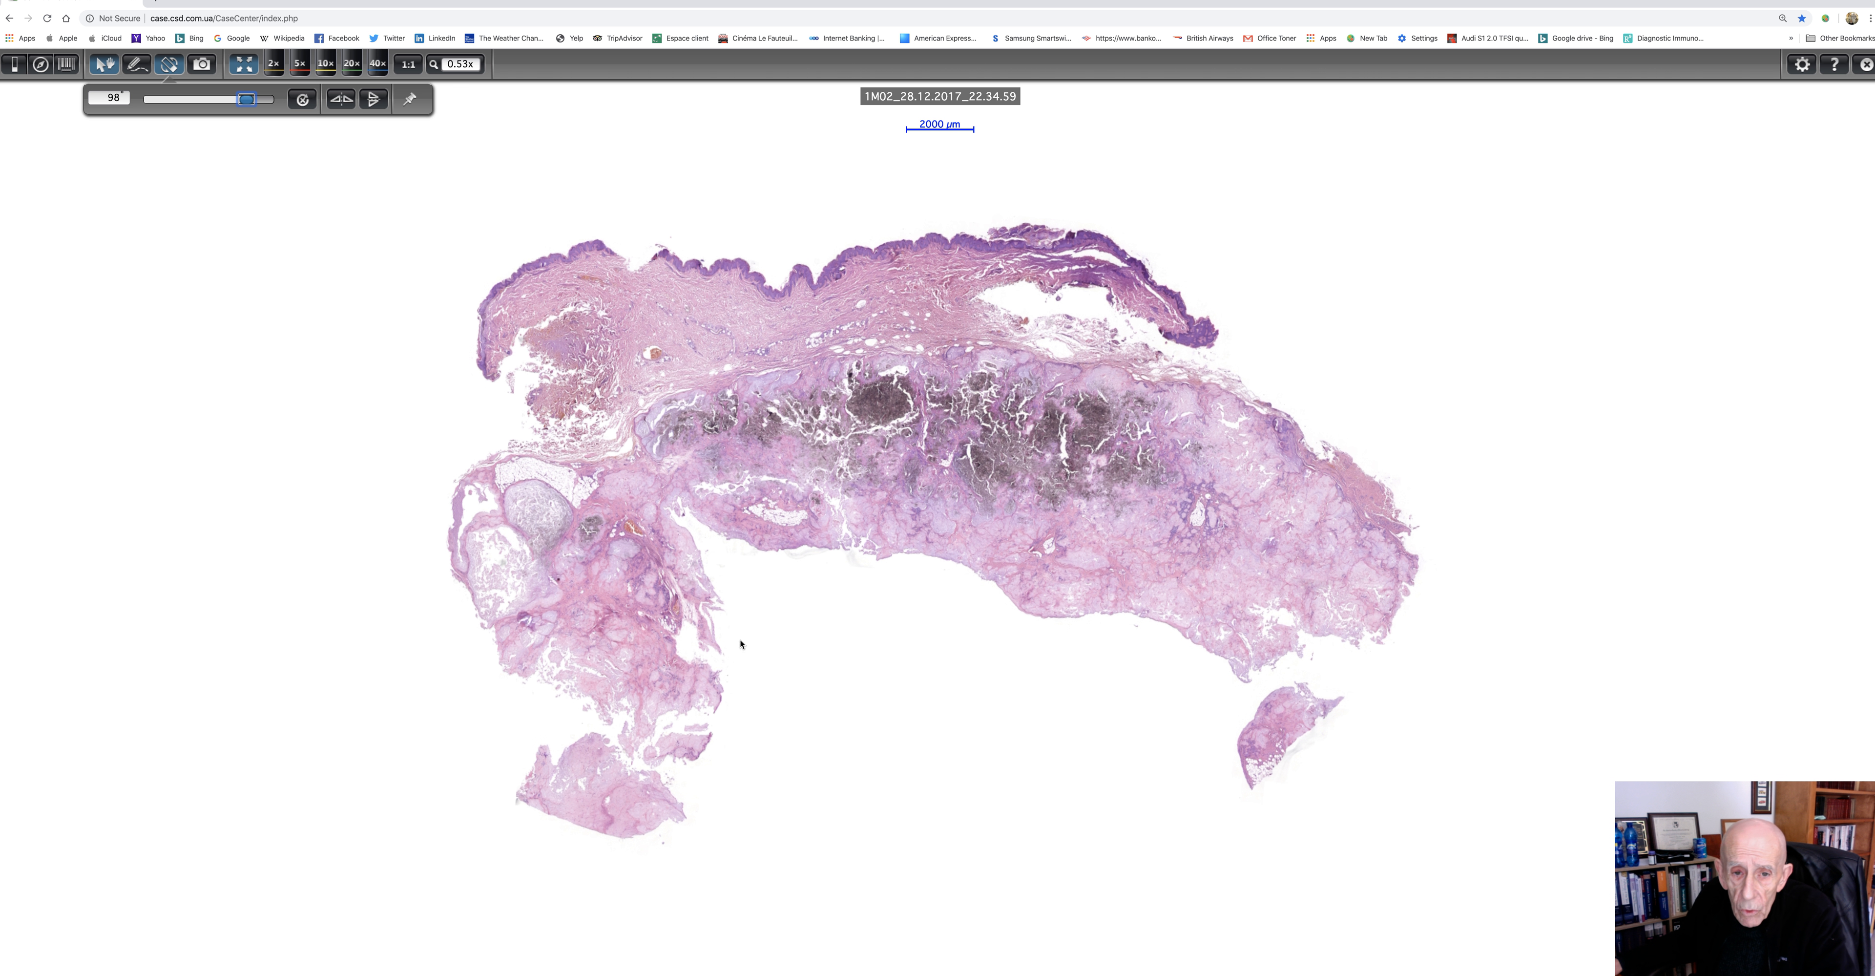
mouse_move(1000, 599)
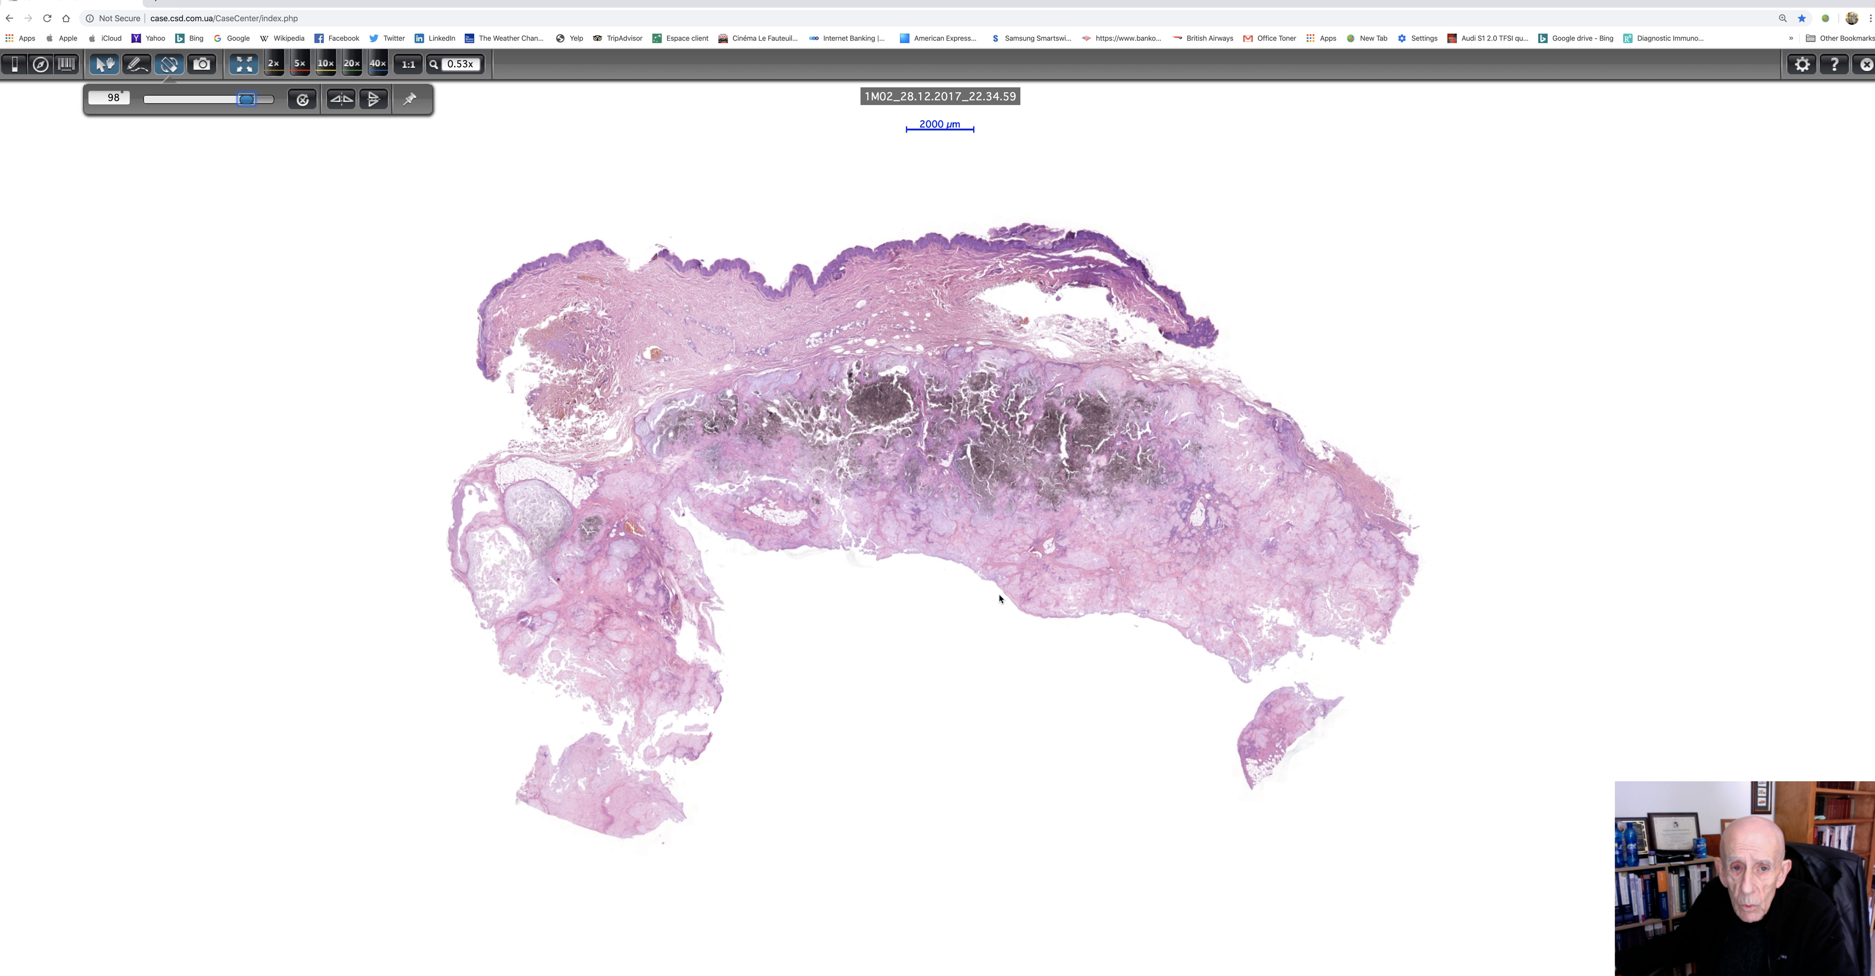
mouse_move(297, 182)
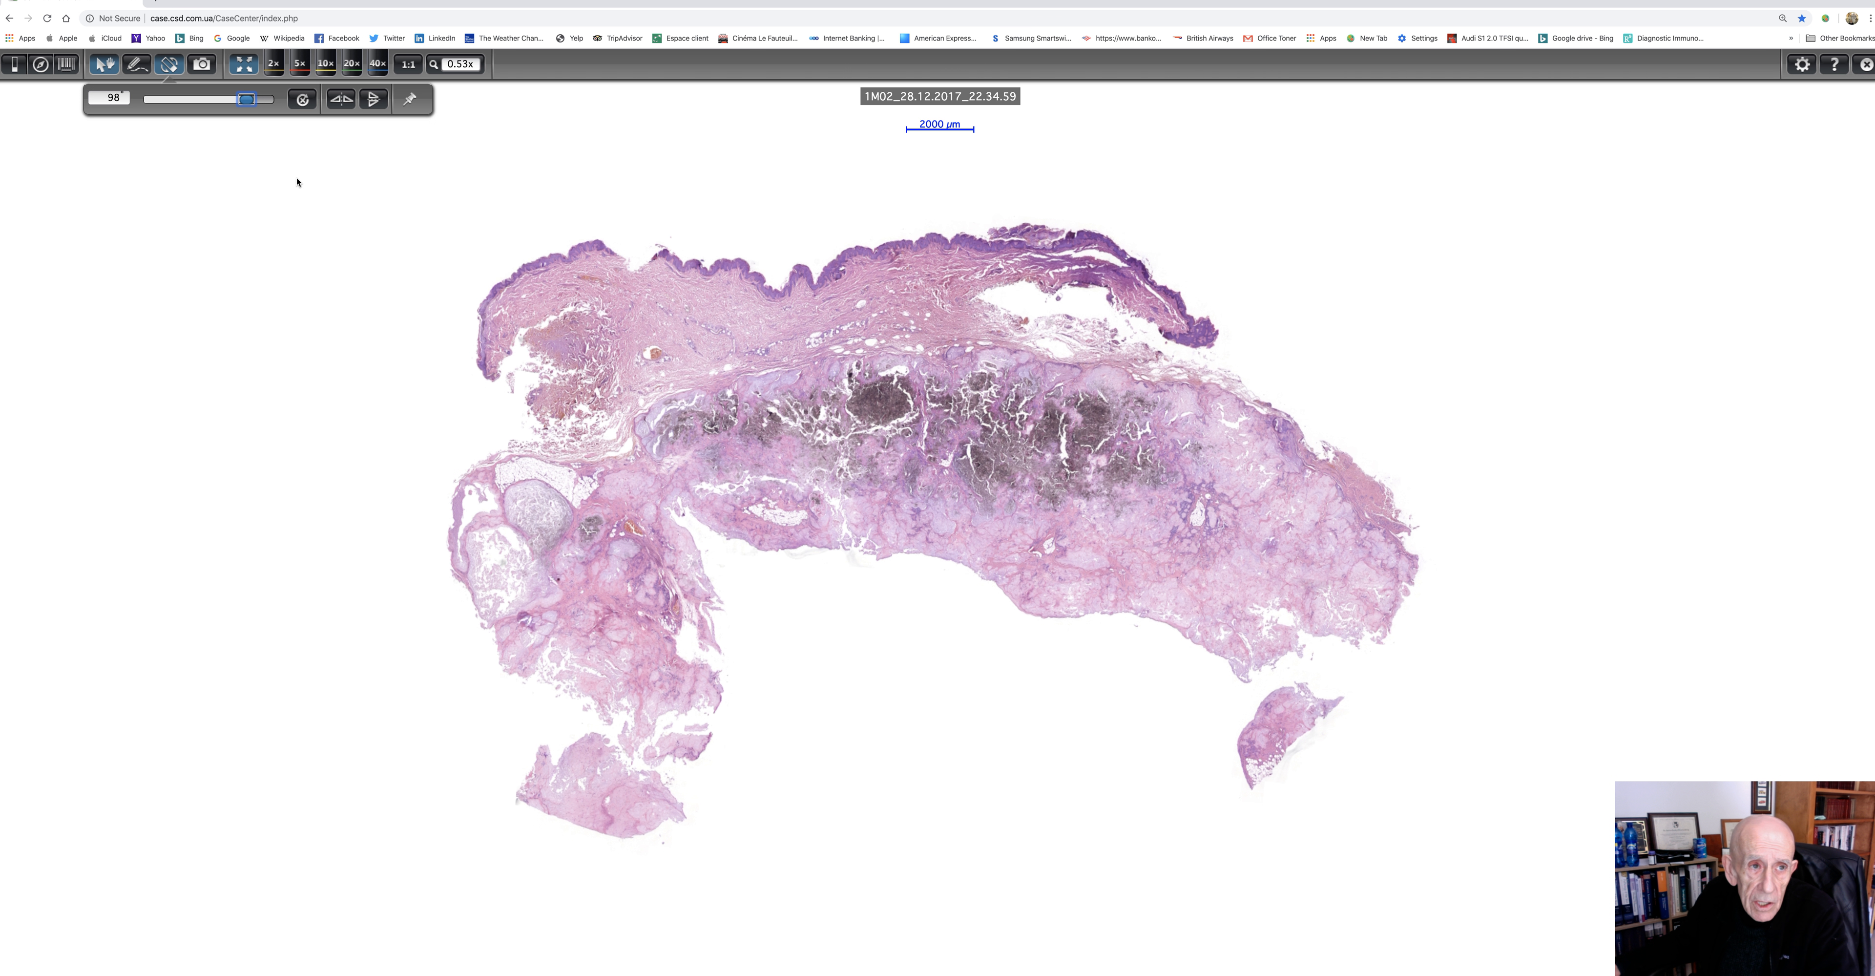
left_click(272, 64)
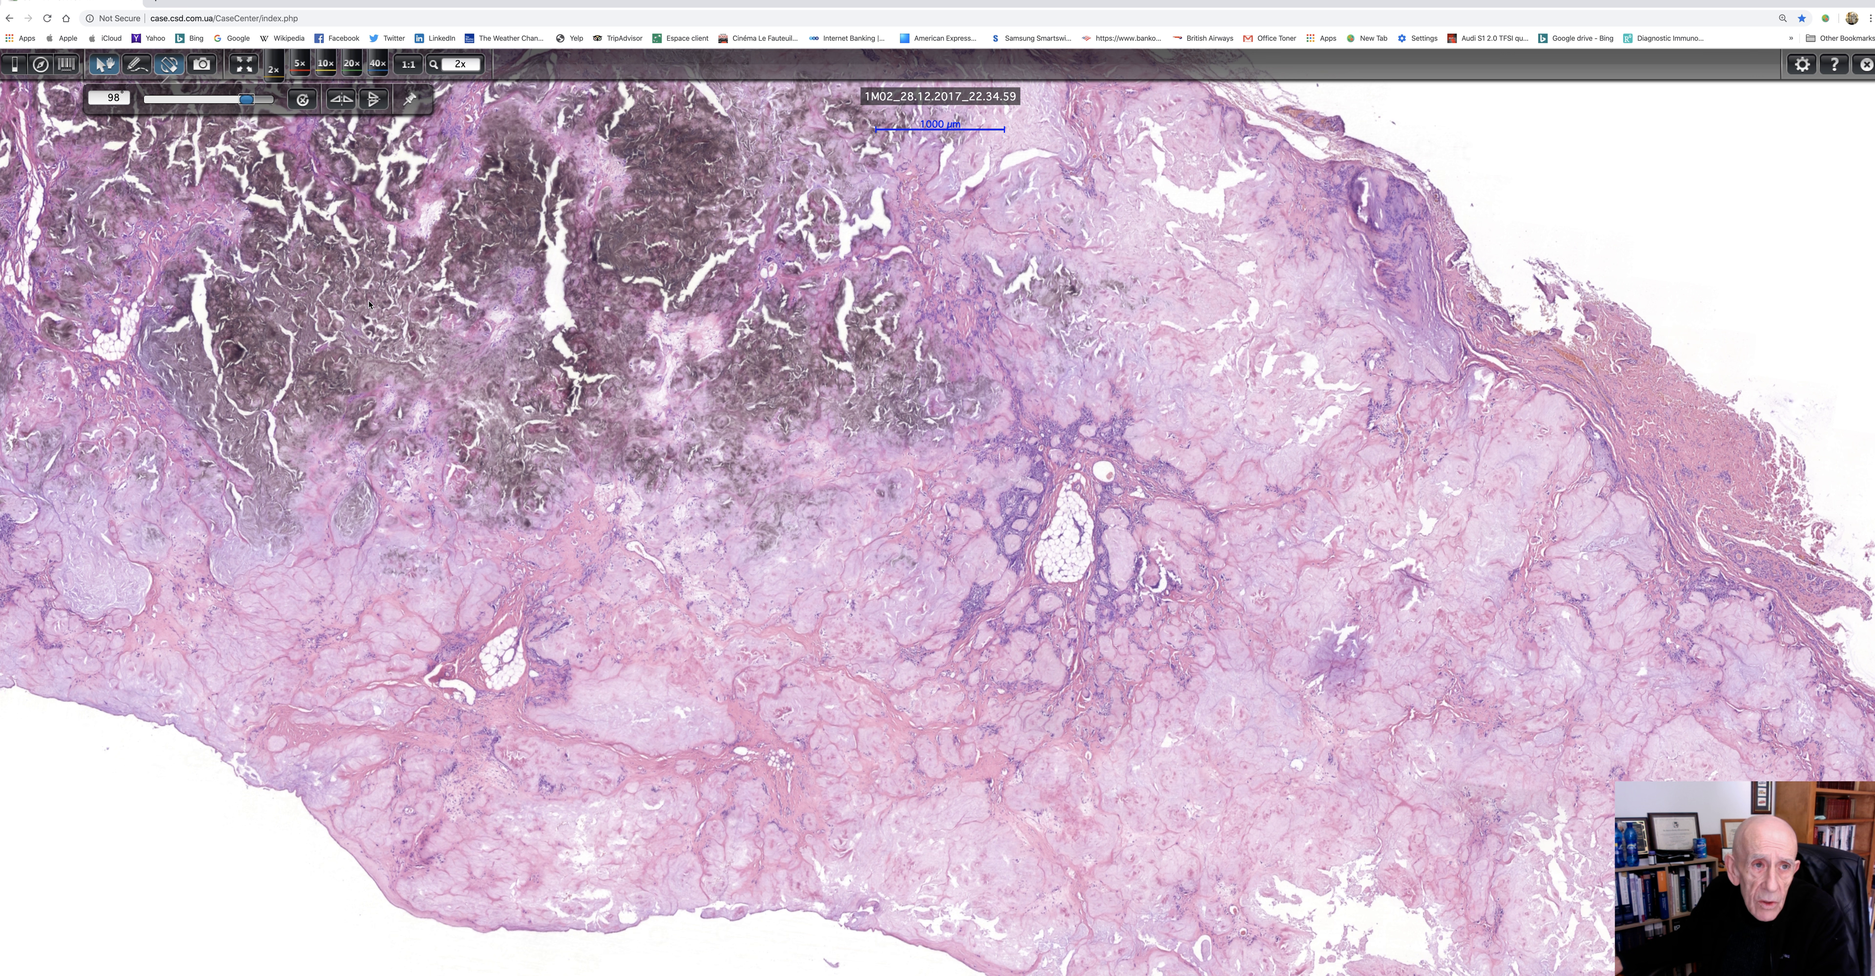
mouse_move(324, 63)
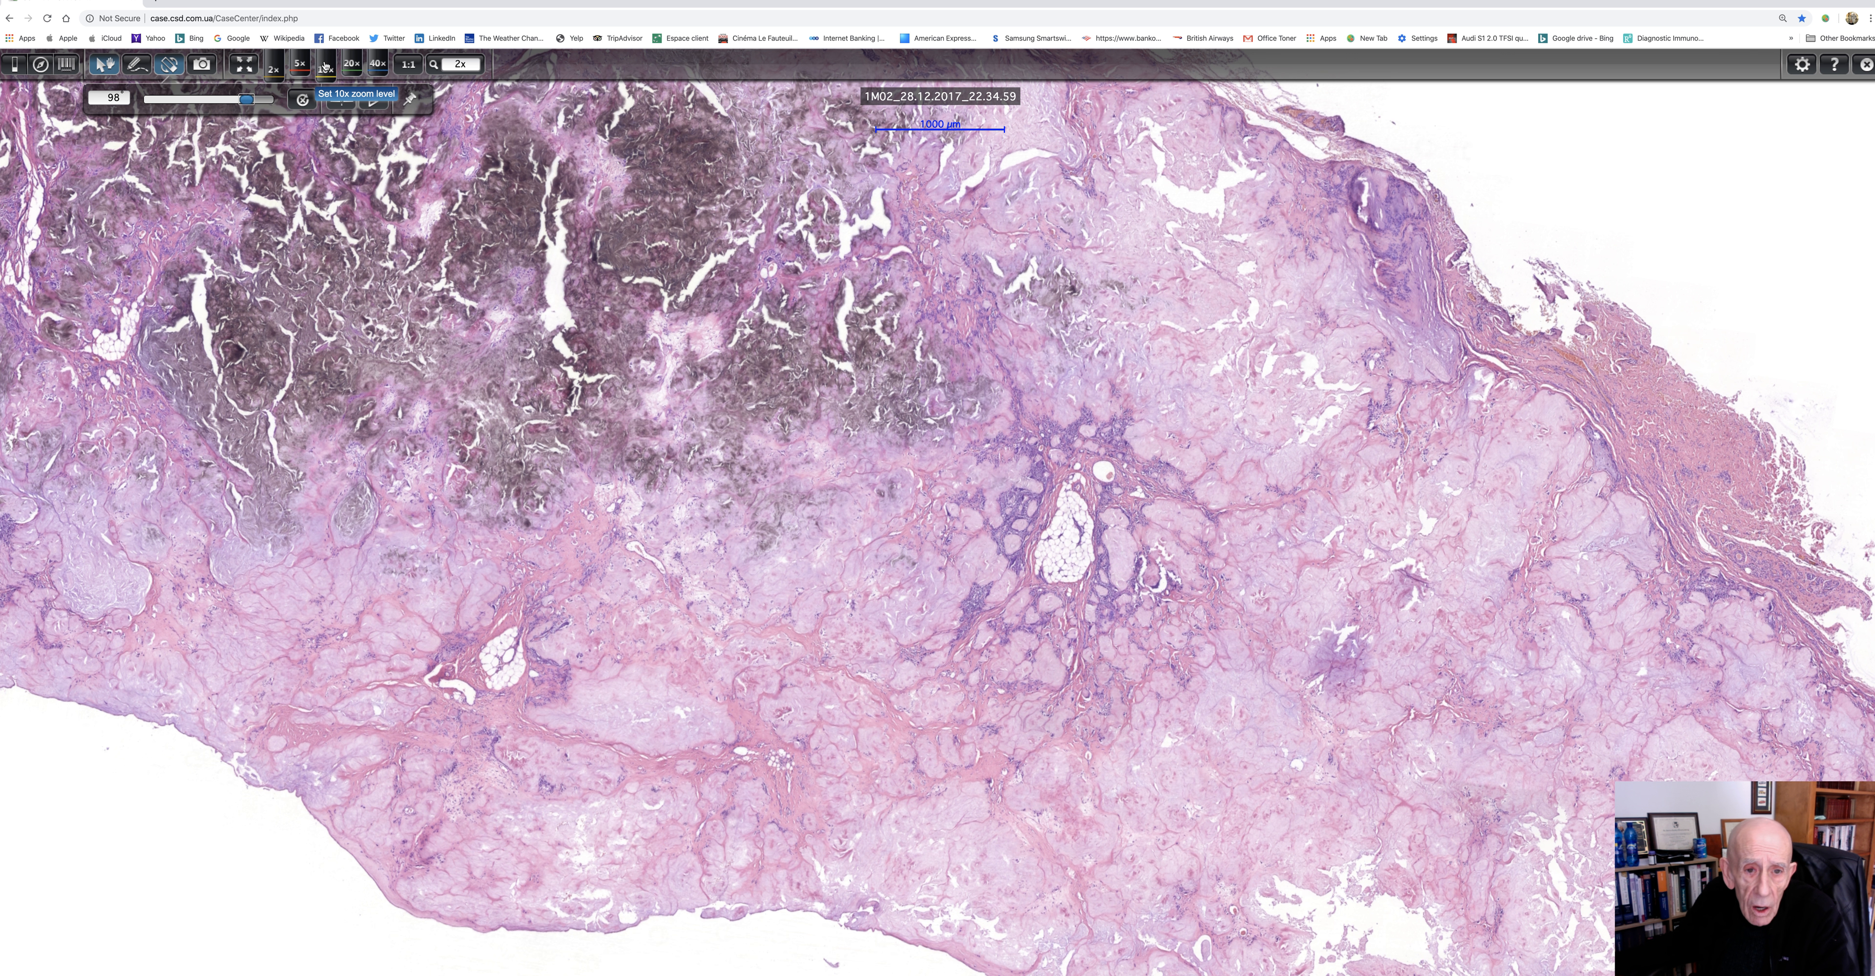
Step: Magnify the pale tophaceous tissue beneath the dark deposits to 10x
left_click(377, 63)
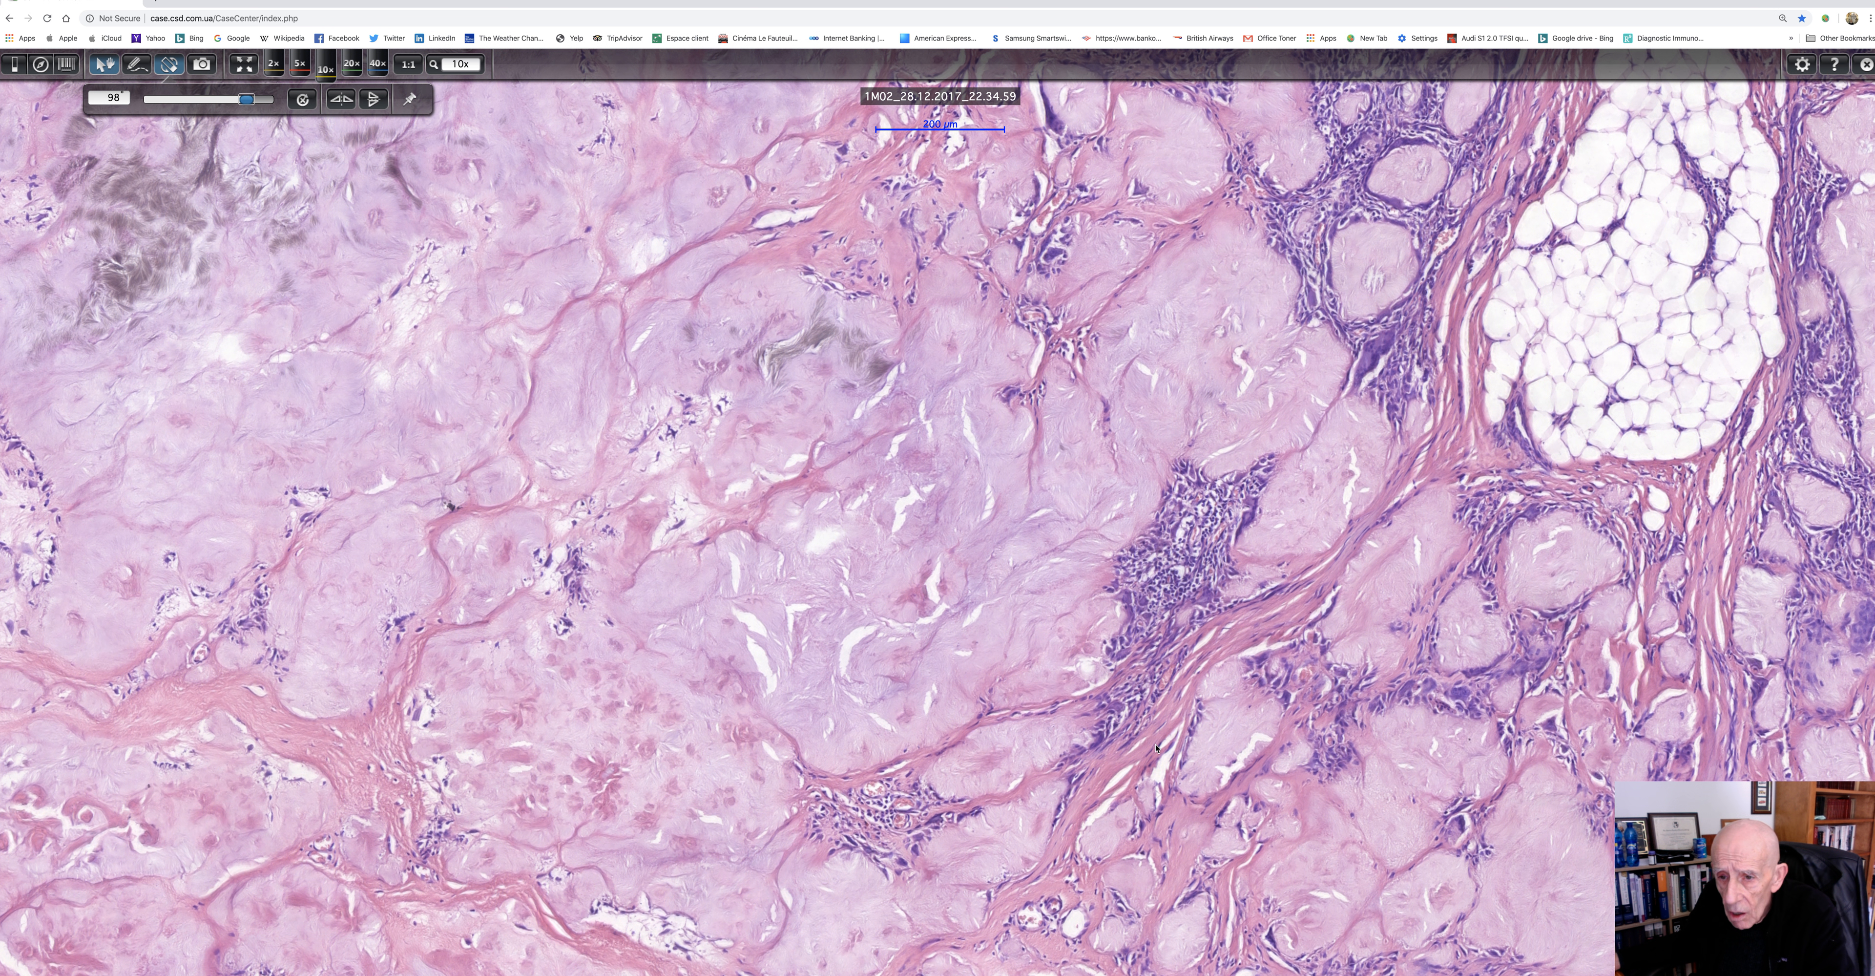
mouse_move(1218, 702)
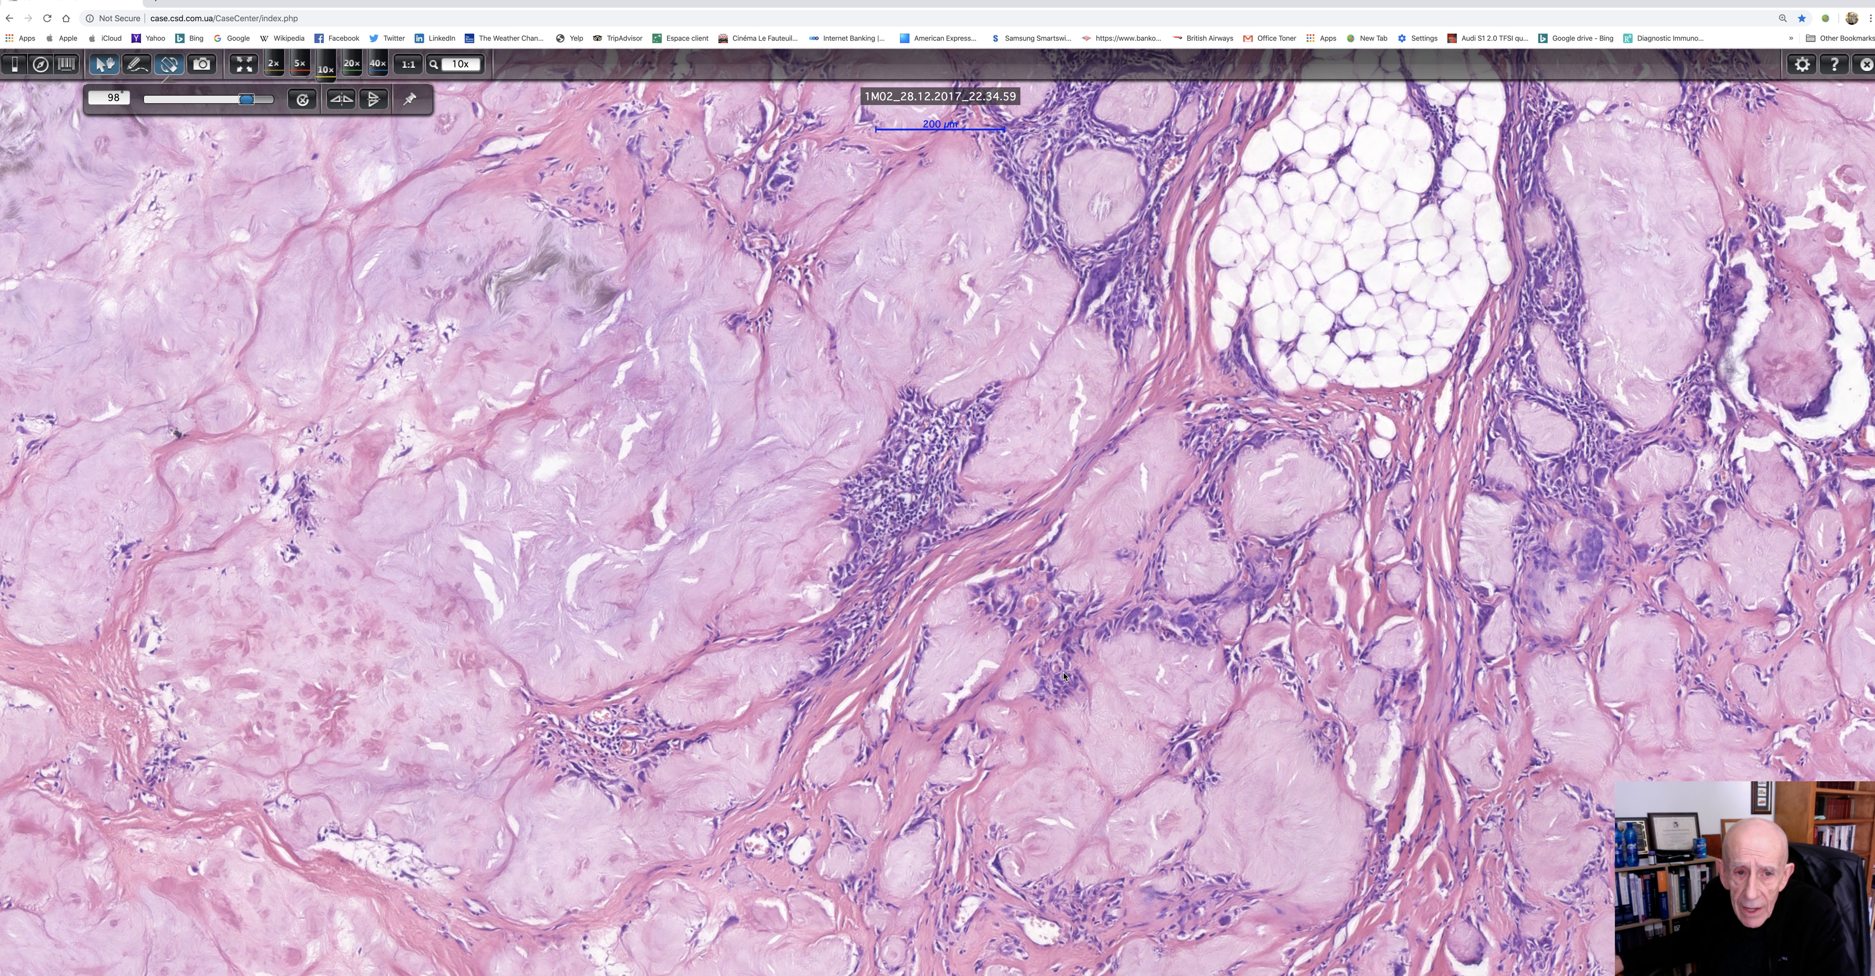
mouse_move(341, 98)
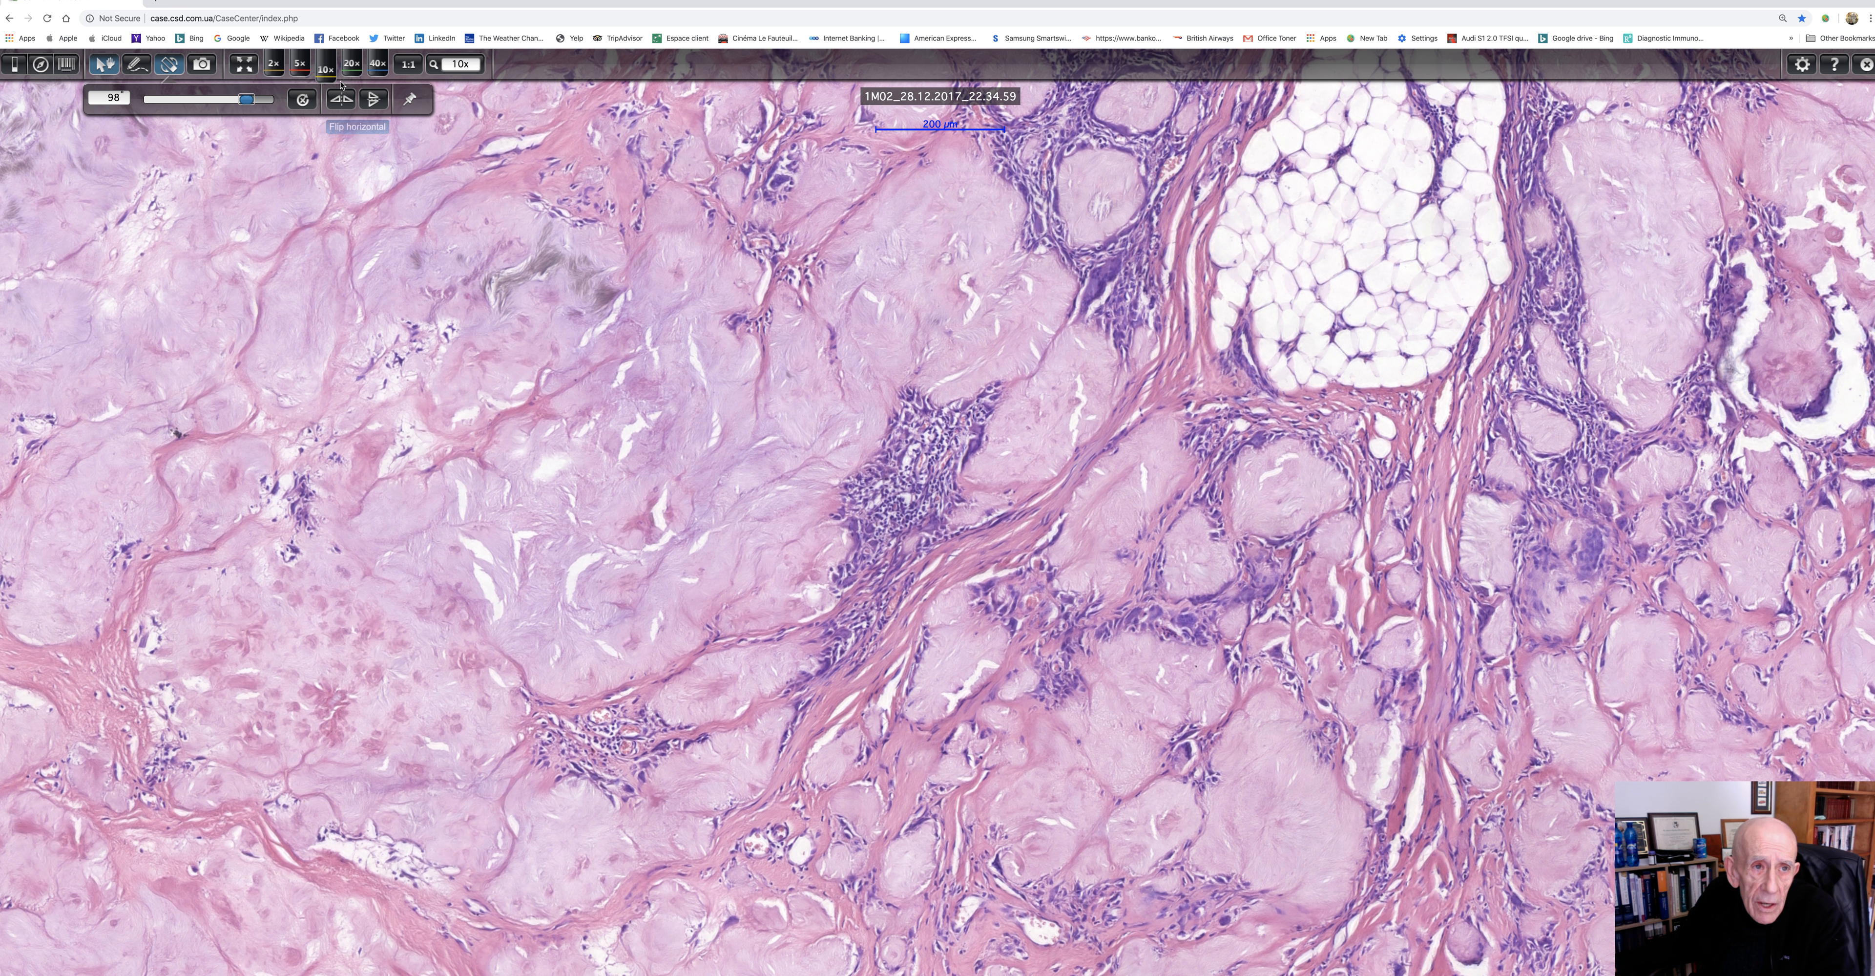
Step: Step the pale deposit lobules up through 20x to 40x magnification
left_click(352, 64)
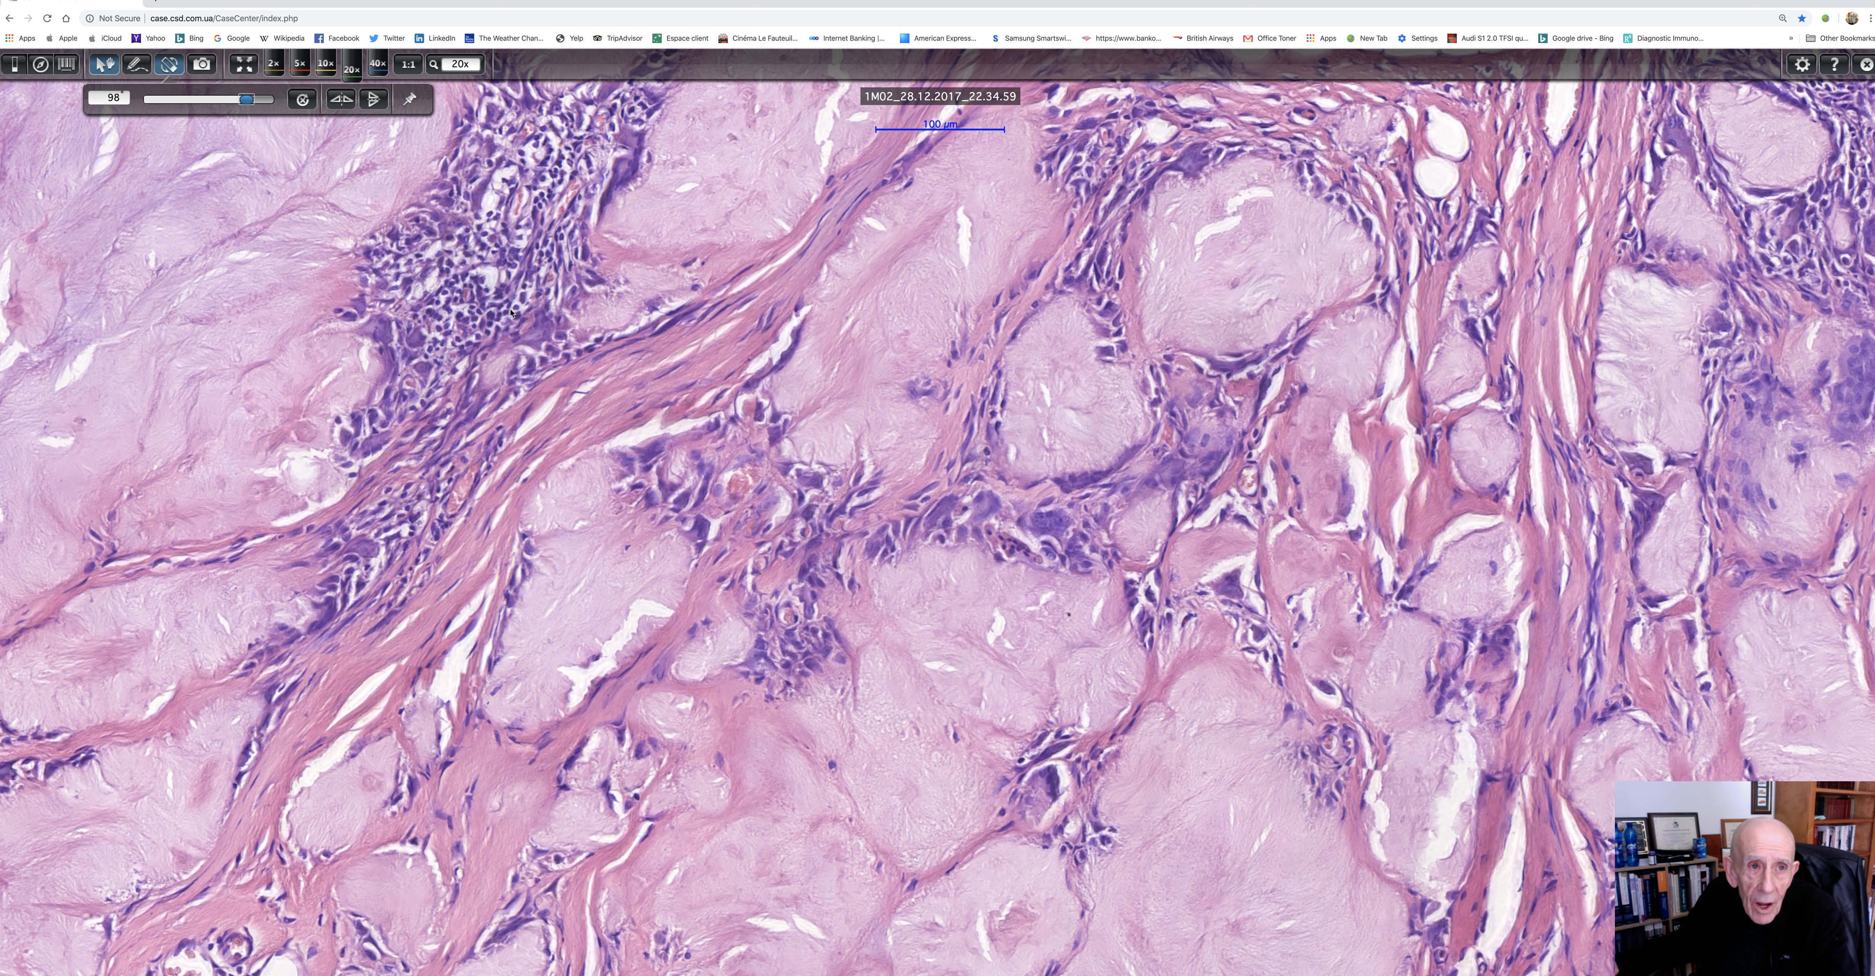
mouse_move(377, 64)
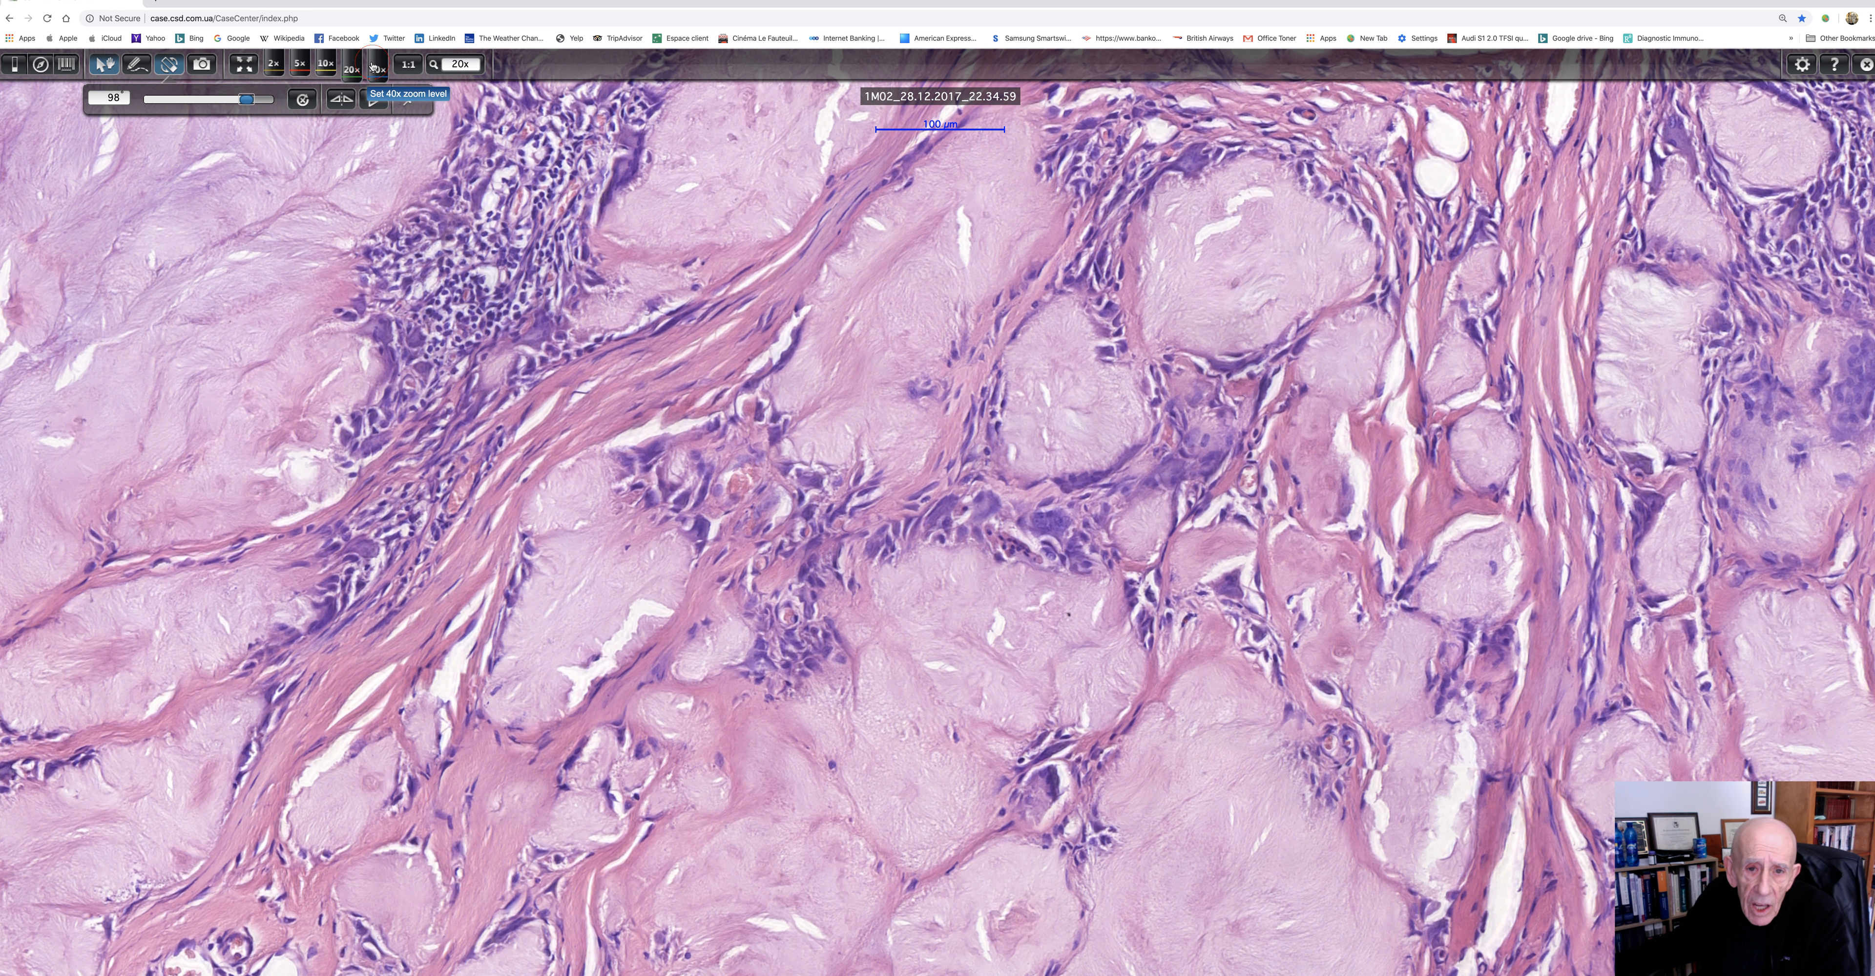
left_click(352, 65)
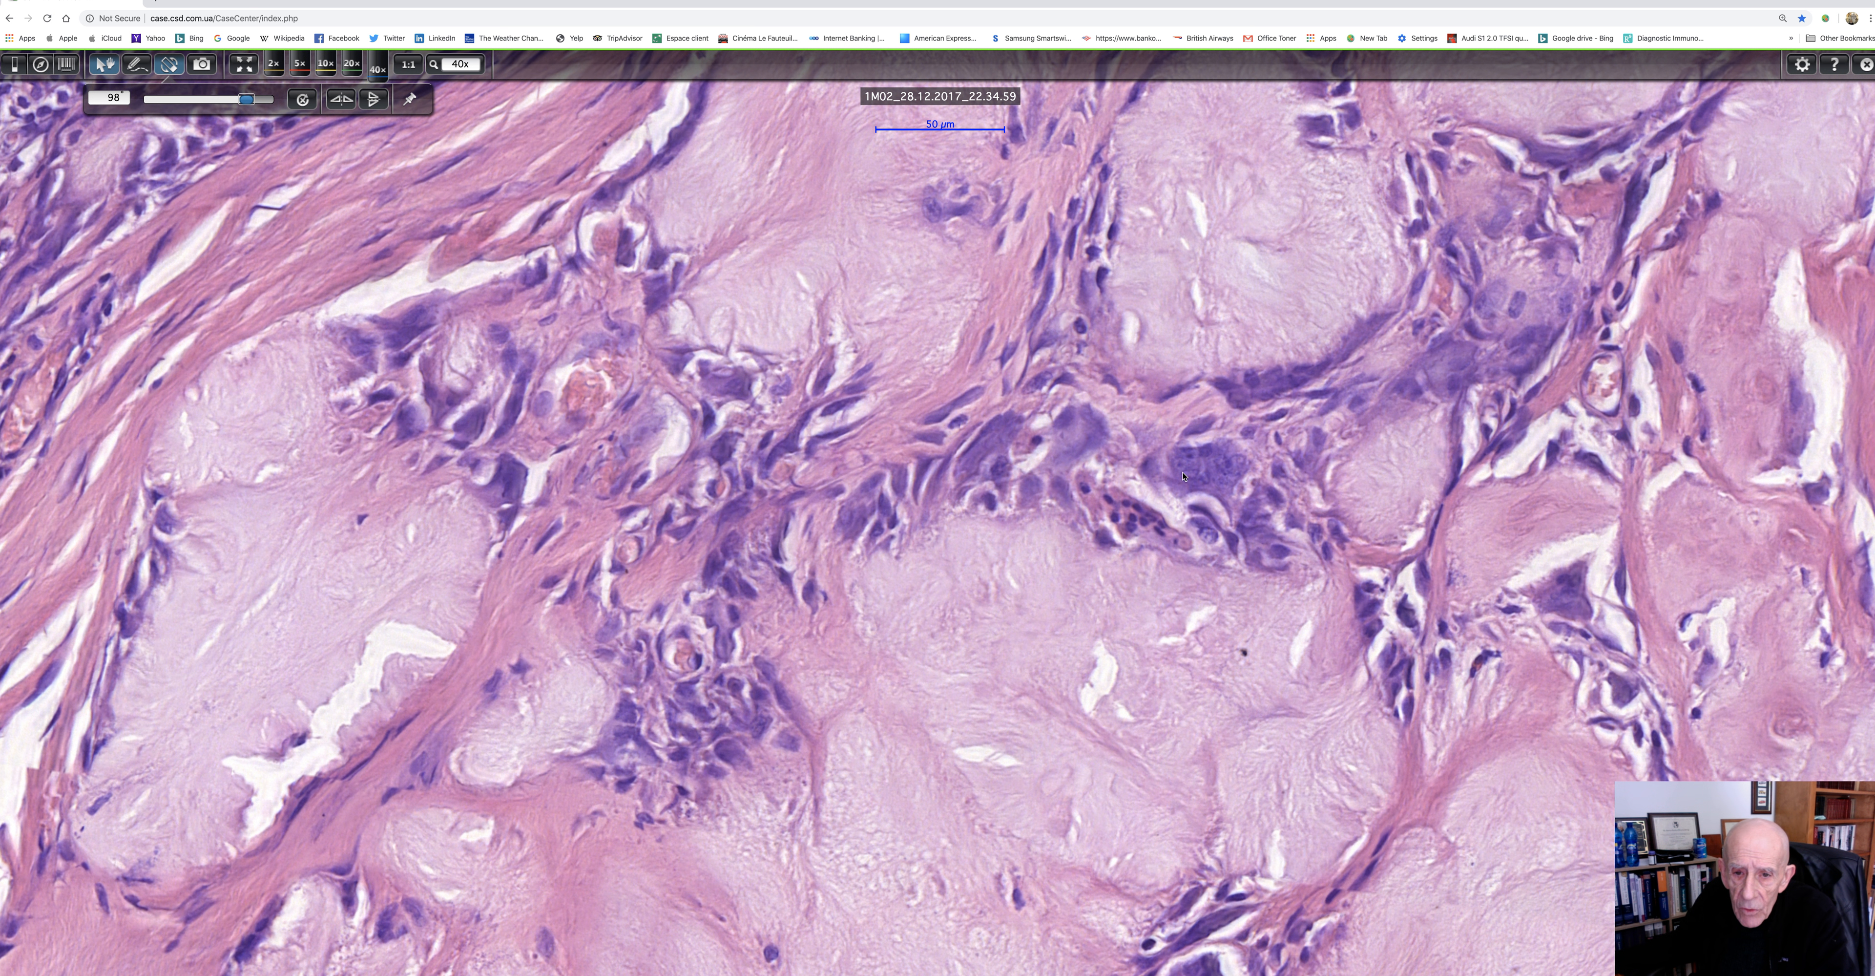
mouse_move(1162, 668)
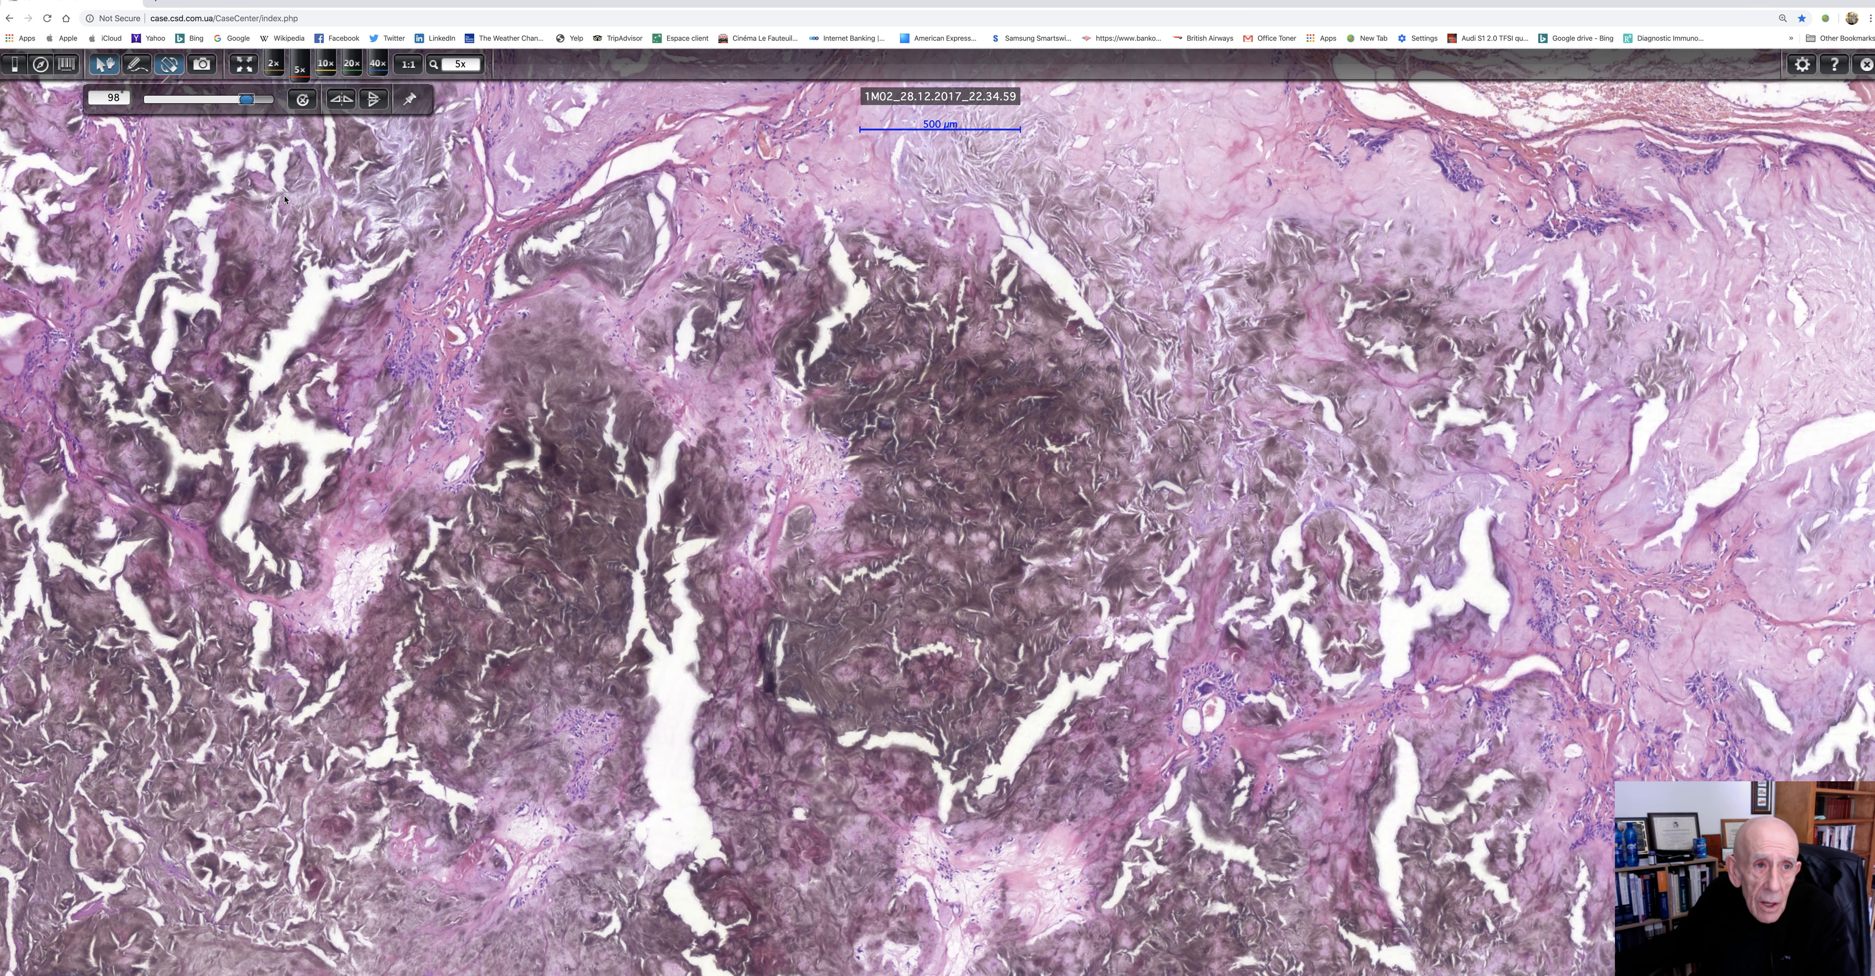
Step: Step the dark crystalline deposits up through 20x to 40x to reveal their needle-like texture
left_click(352, 63)
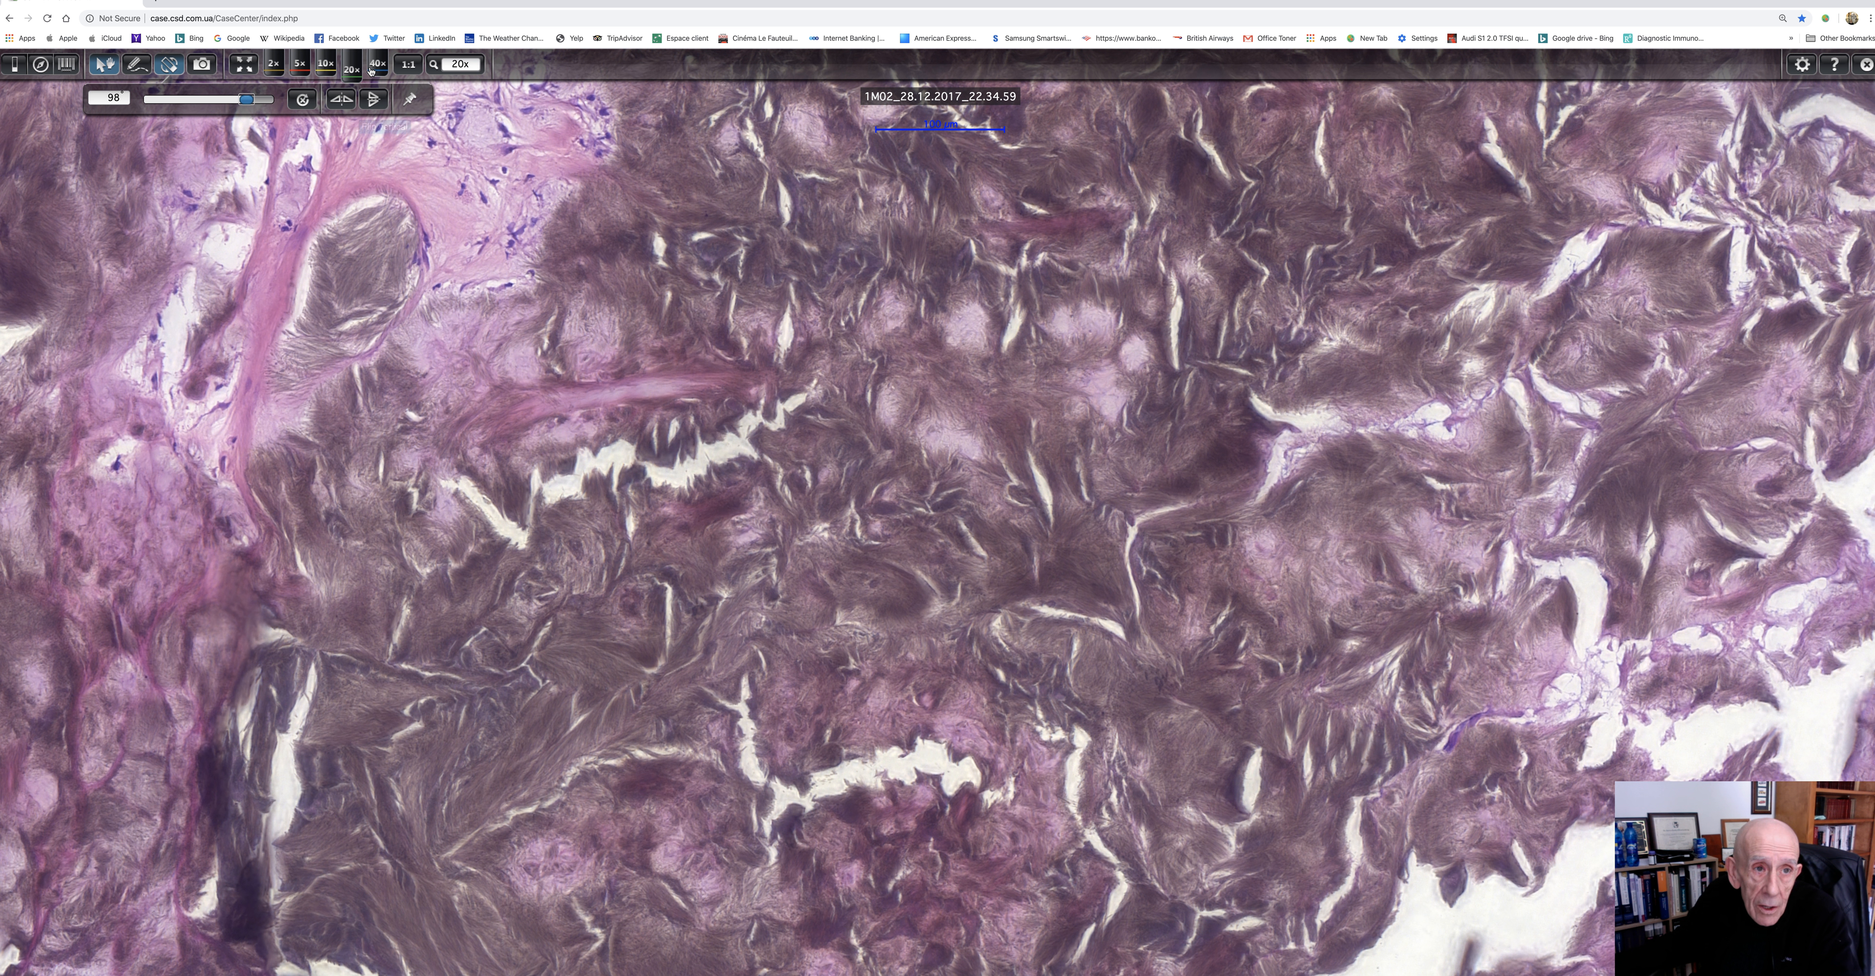
left_click(377, 63)
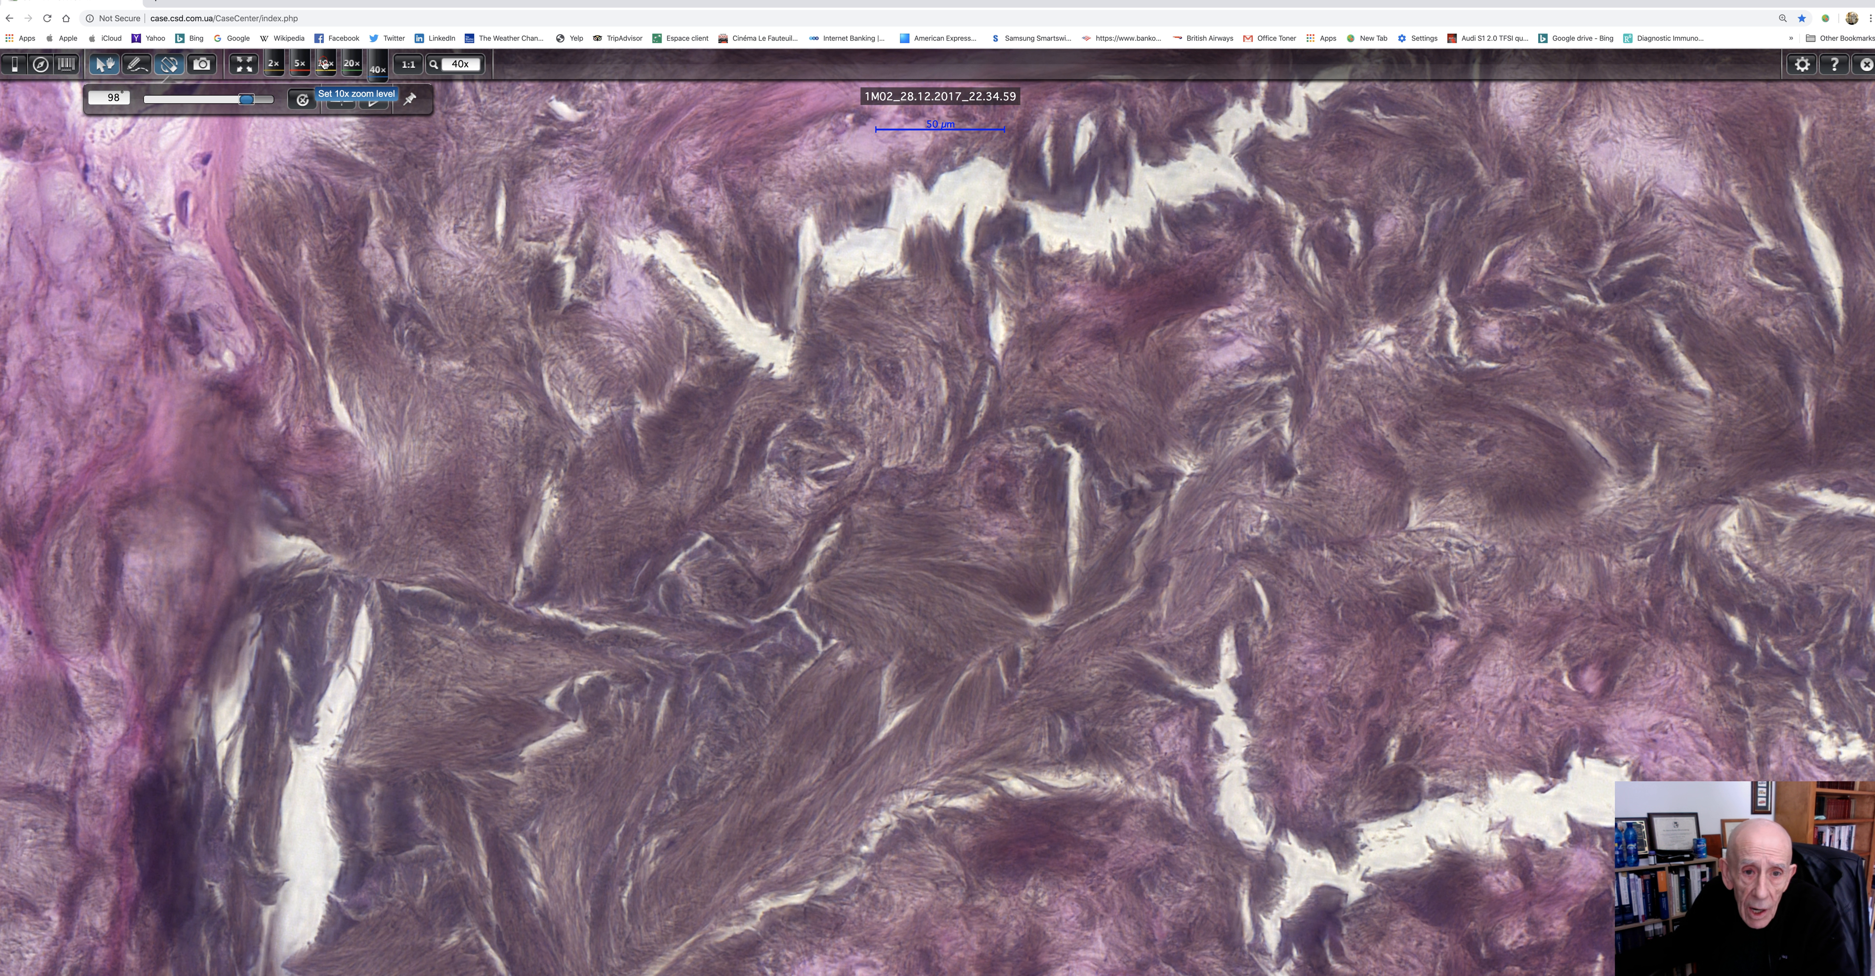
Step: Drop back to 10x on the dark deposits before moving to another dark region
left_click(325, 64)
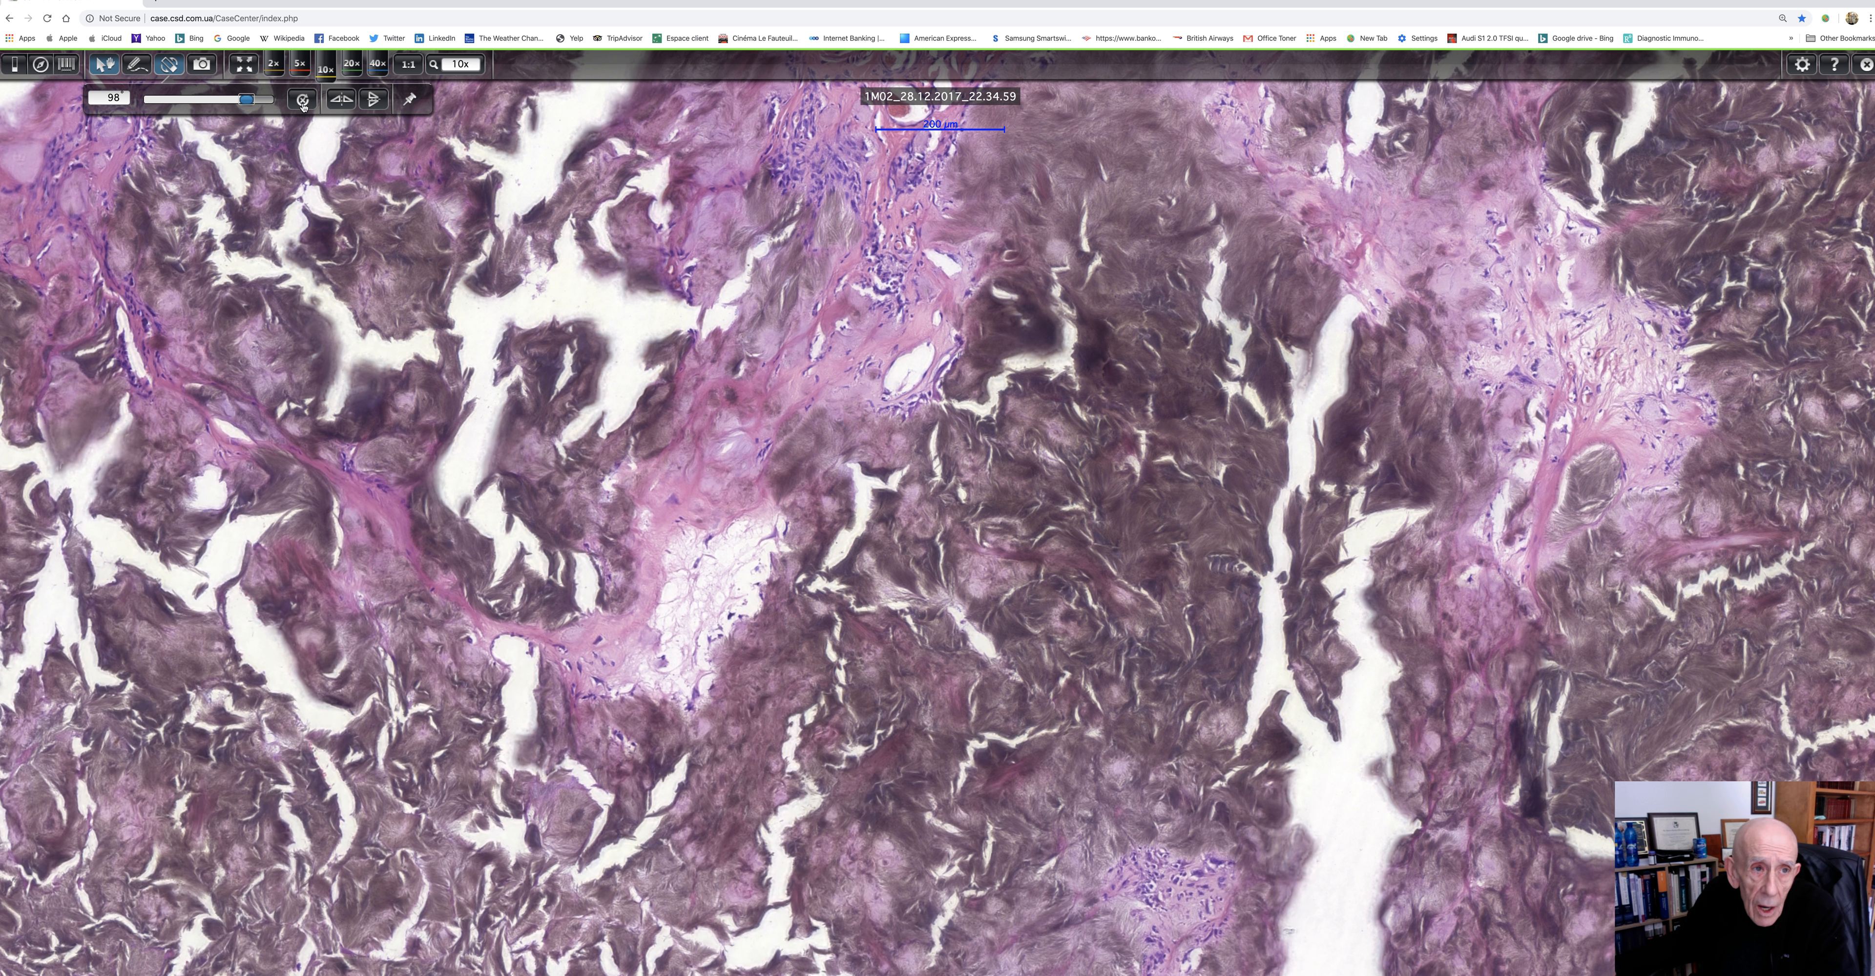
left_click(302, 64)
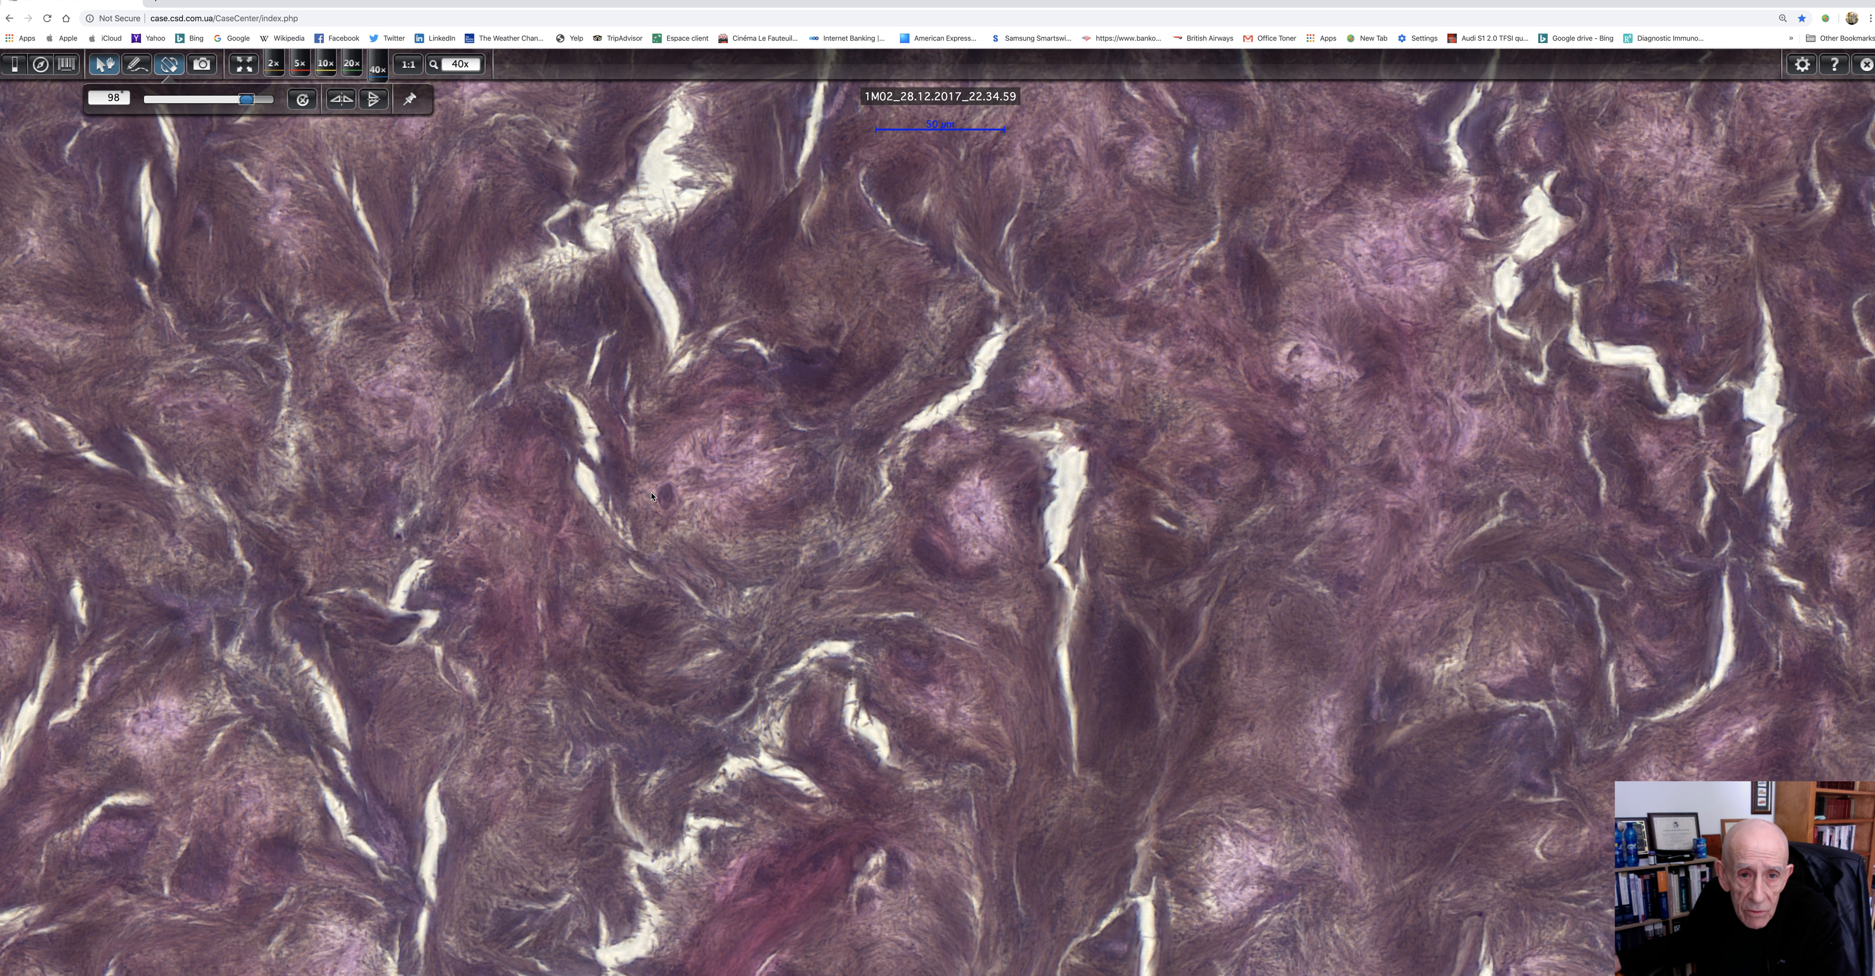
mouse_move(607, 499)
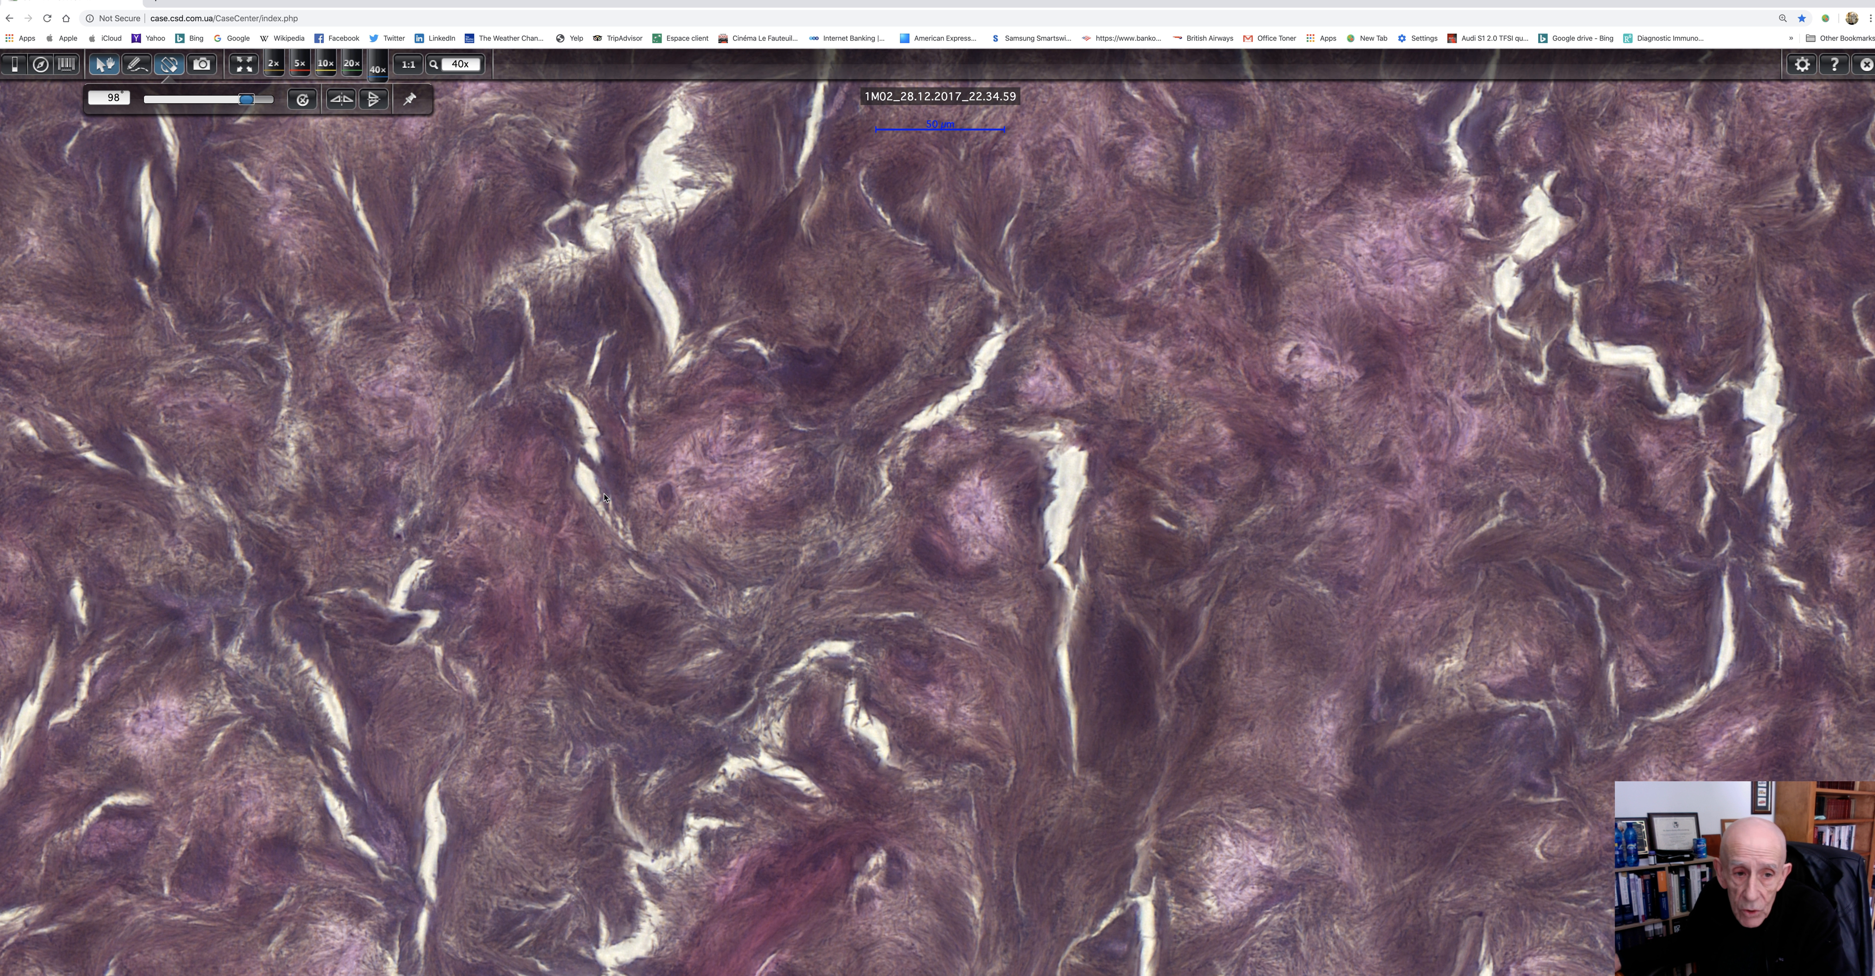
mouse_move(574, 426)
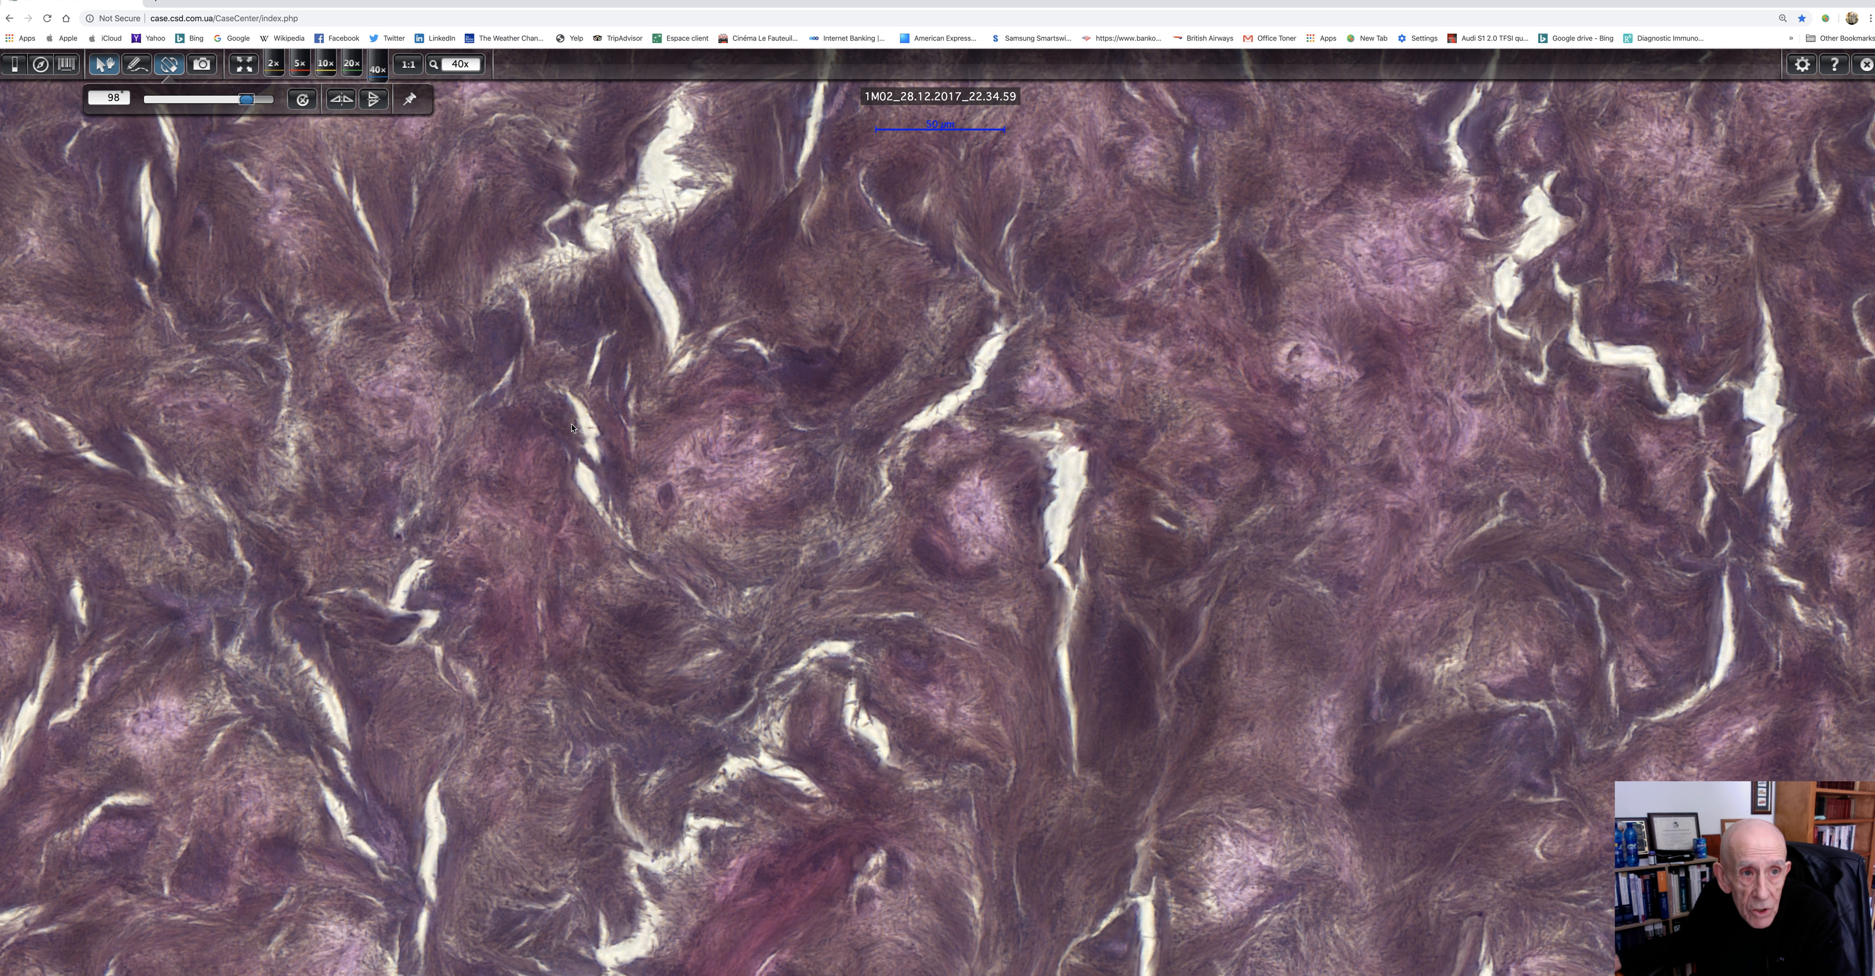
mouse_move(439, 326)
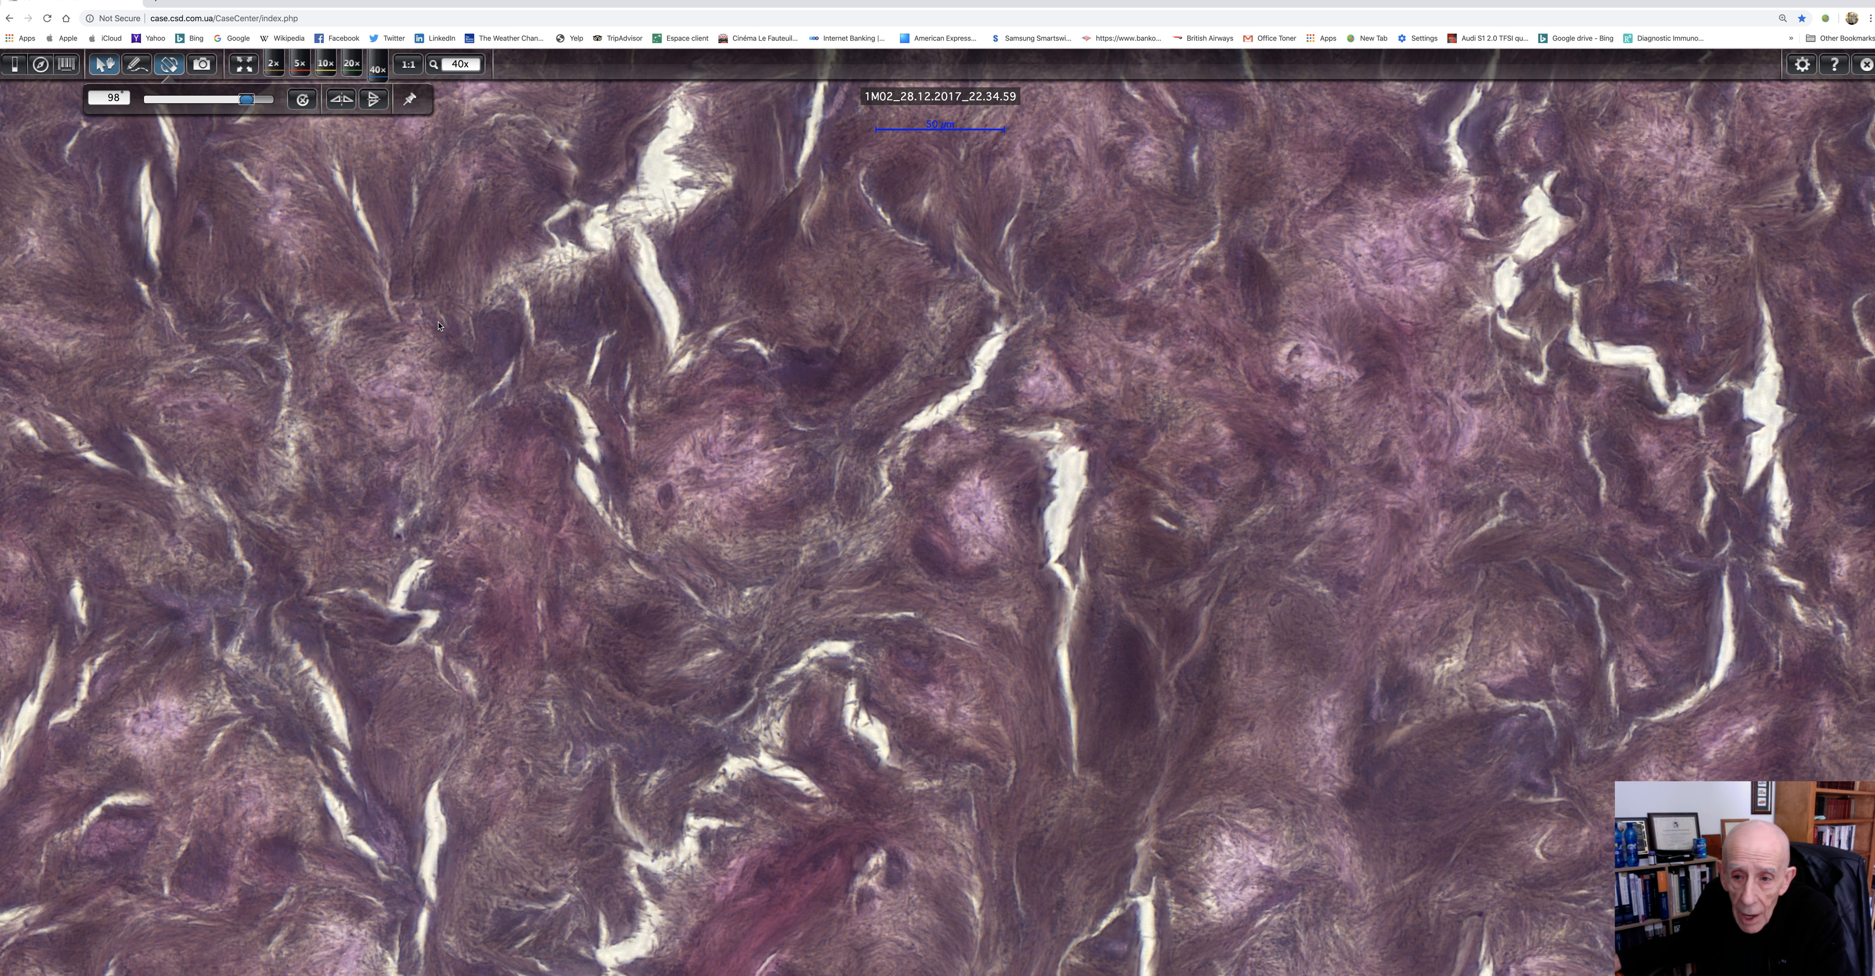